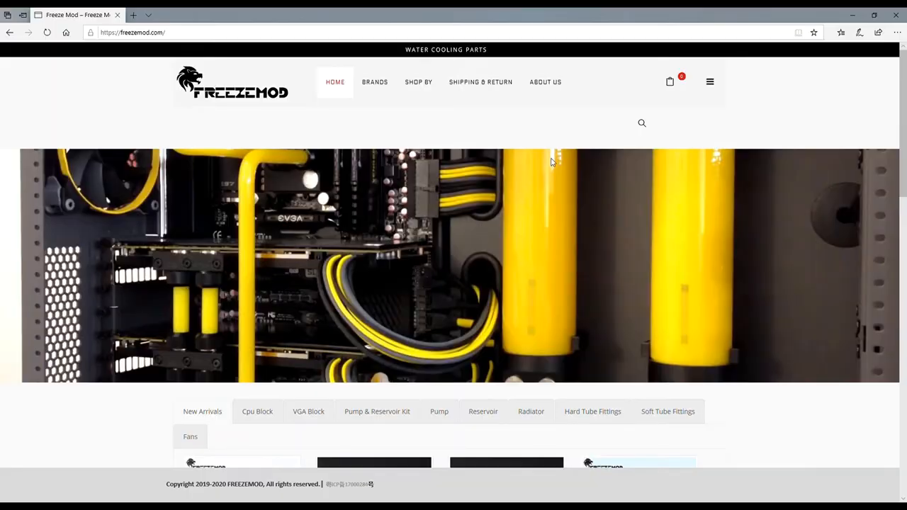
pyautogui.moveTo(466, 214)
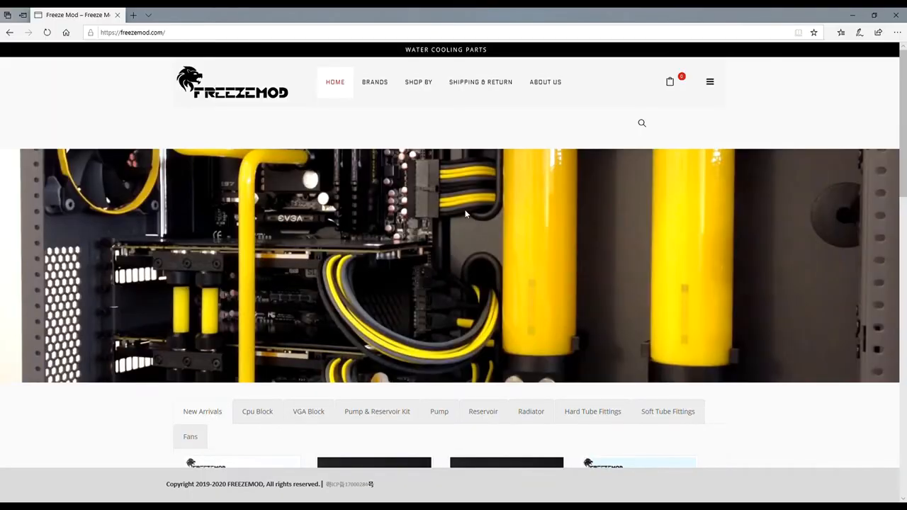
pyautogui.moveTo(234, 75)
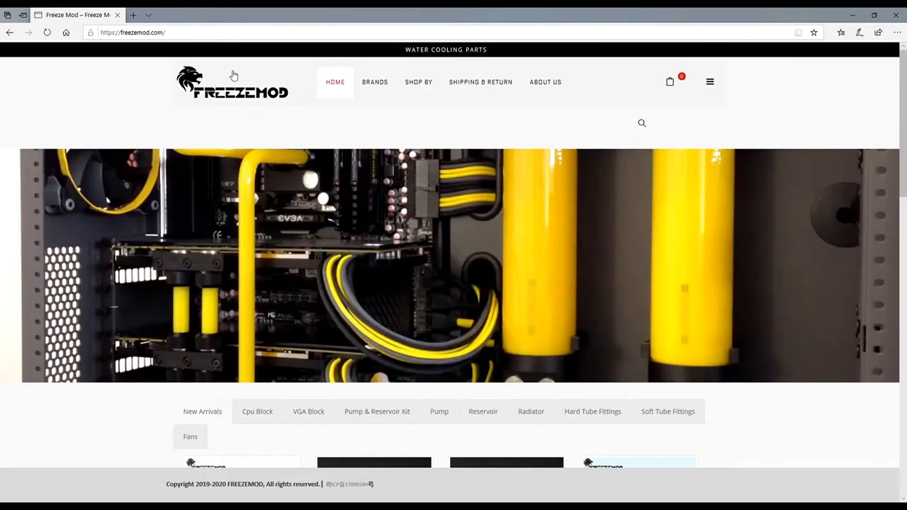
# - Scroll down and back up the FreezeMod homepage to view the product showcase
pyautogui.scroll(-3)
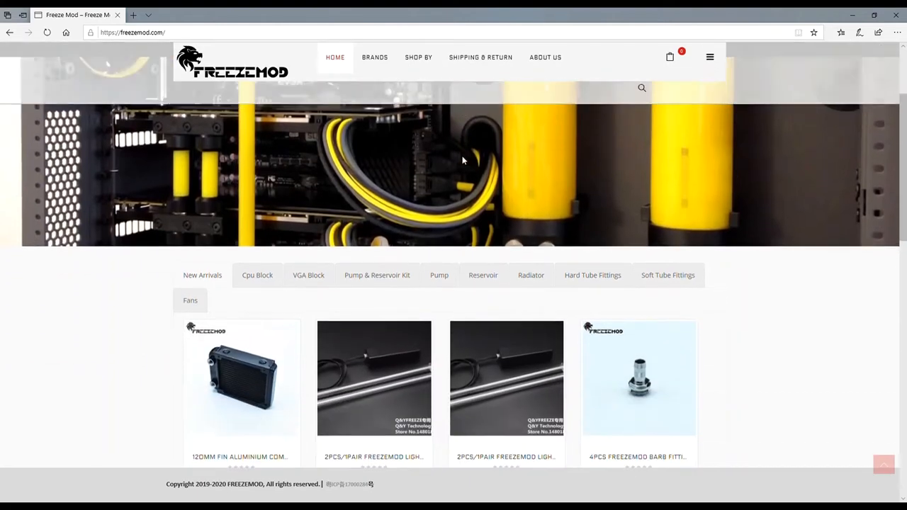
pyautogui.scroll(-3)
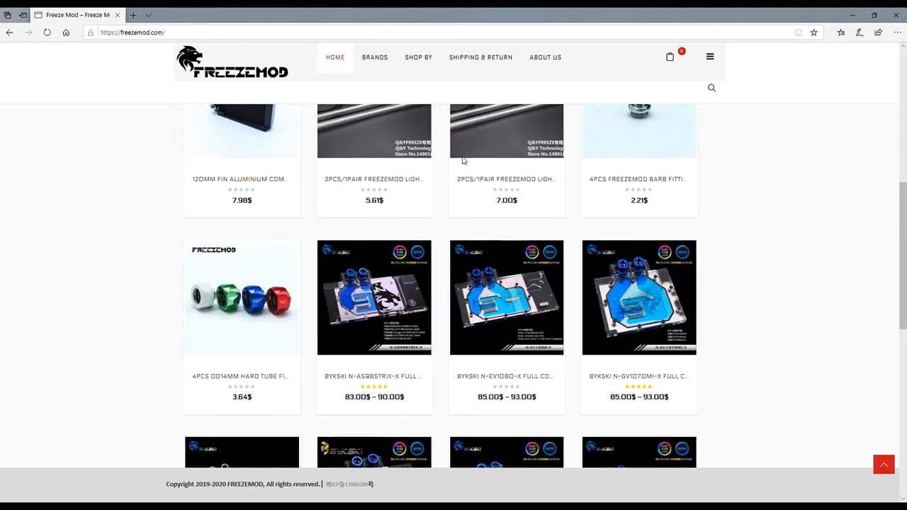
pyautogui.scroll(-3)
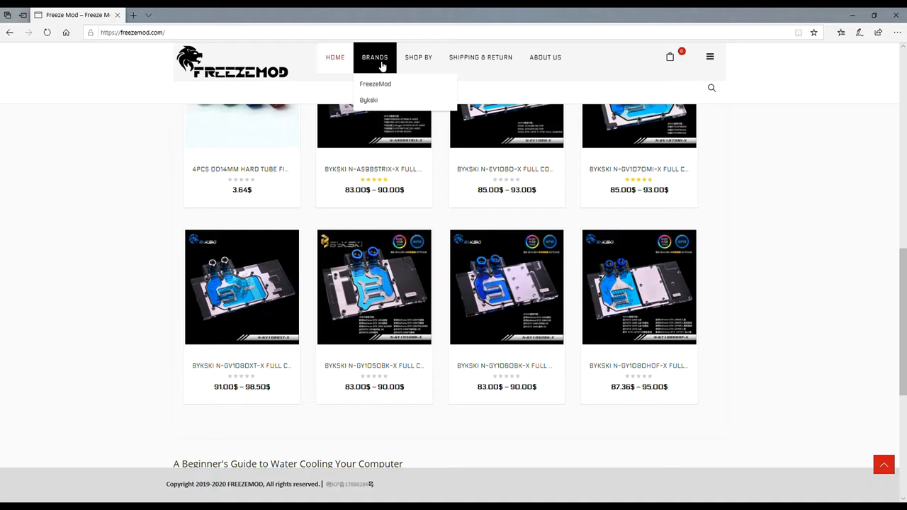
pyautogui.moveTo(374, 84)
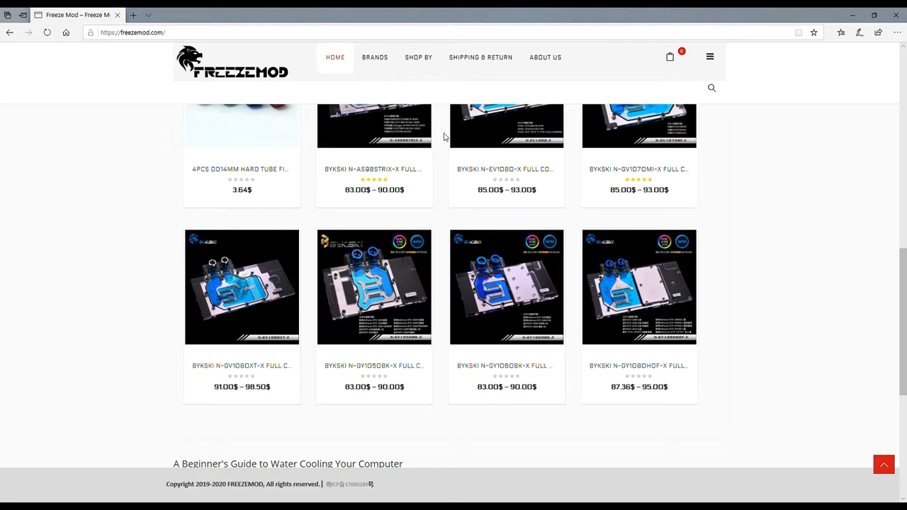
pyautogui.scroll(3)
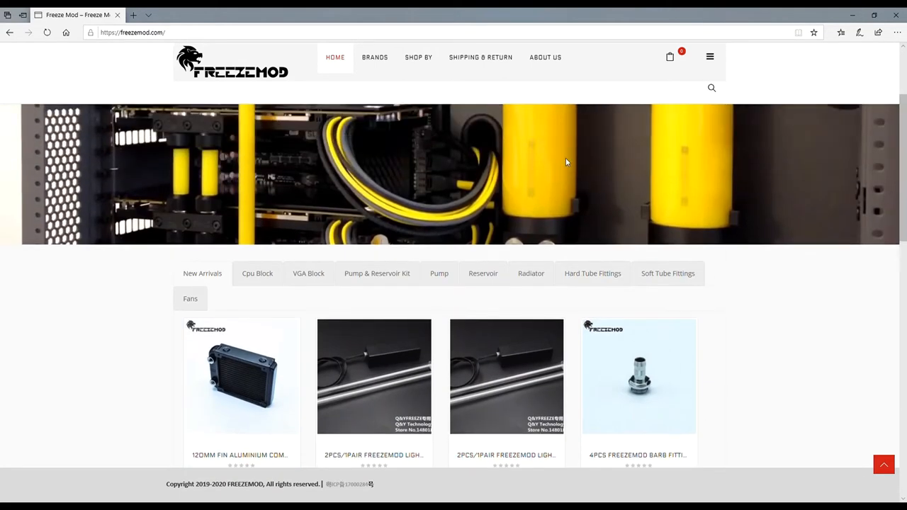
pyautogui.scroll(-3)
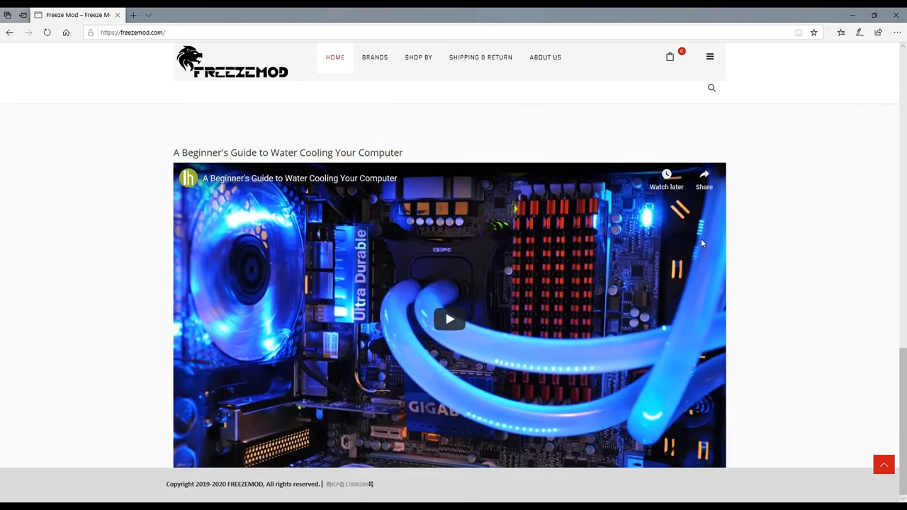
pyautogui.scroll(3)
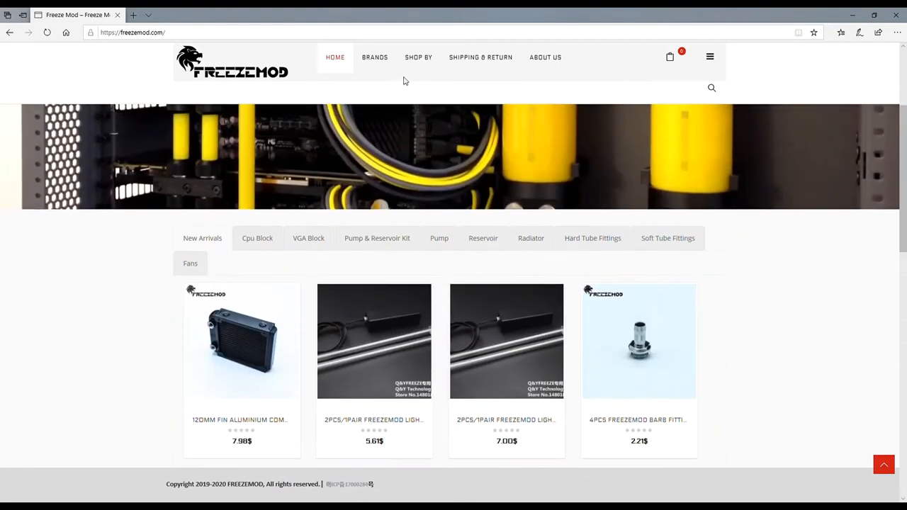
# - Browse the Shop By categories, then switch the showcase to Bykski VGA Block GPU blocks
pyautogui.click(418, 57)
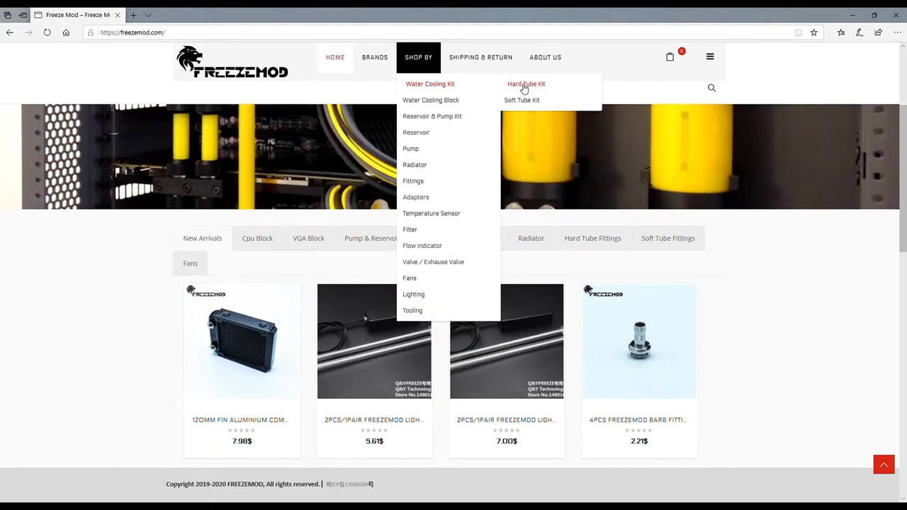
pyautogui.moveTo(433, 100)
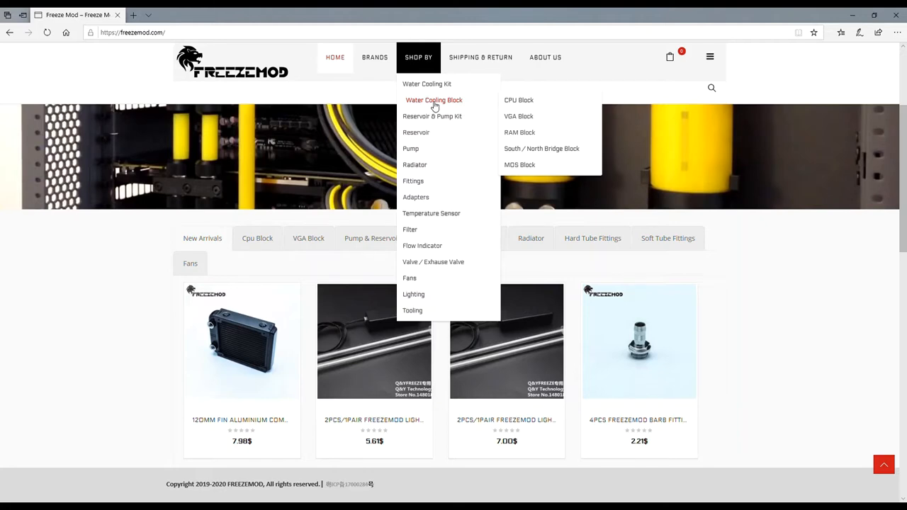
pyautogui.moveTo(435, 116)
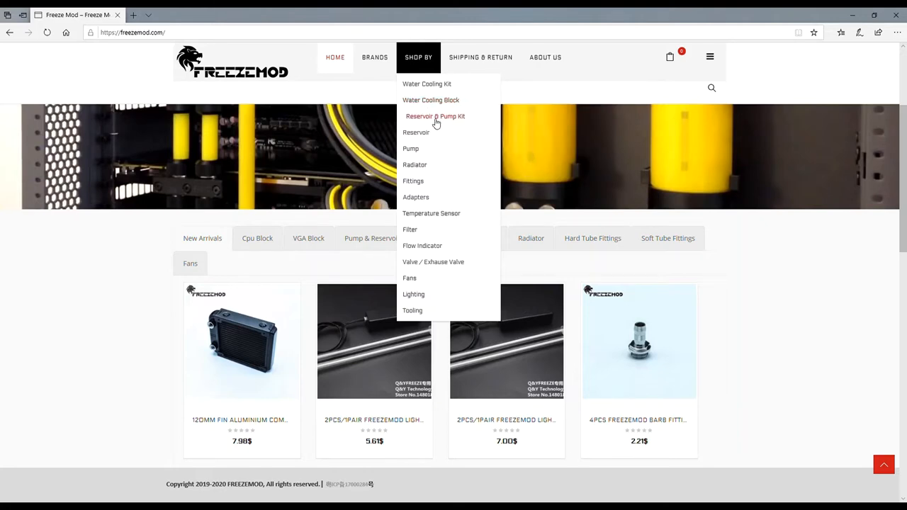
pyautogui.moveTo(417, 165)
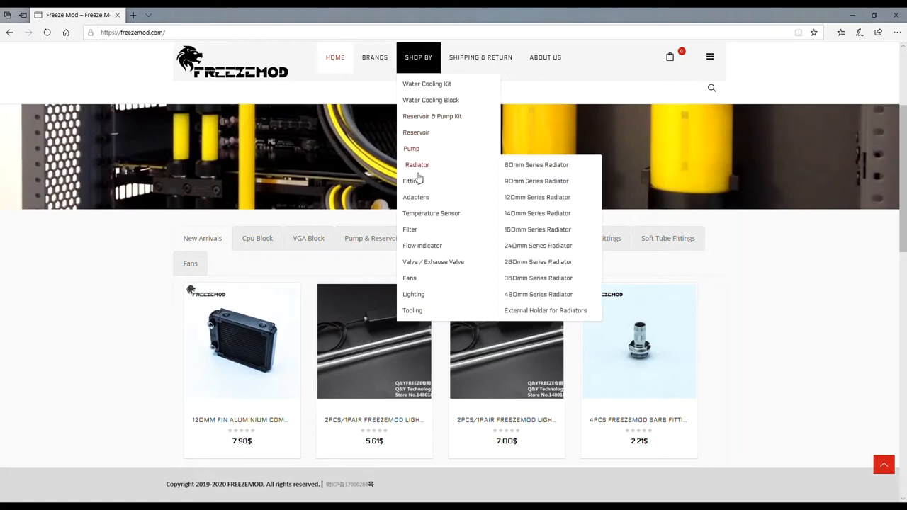
pyautogui.moveTo(416, 197)
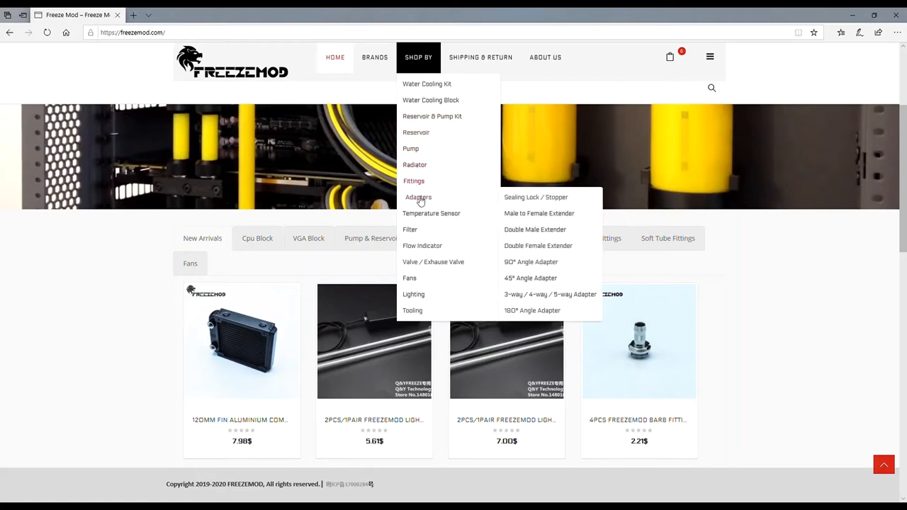
pyautogui.moveTo(412, 229)
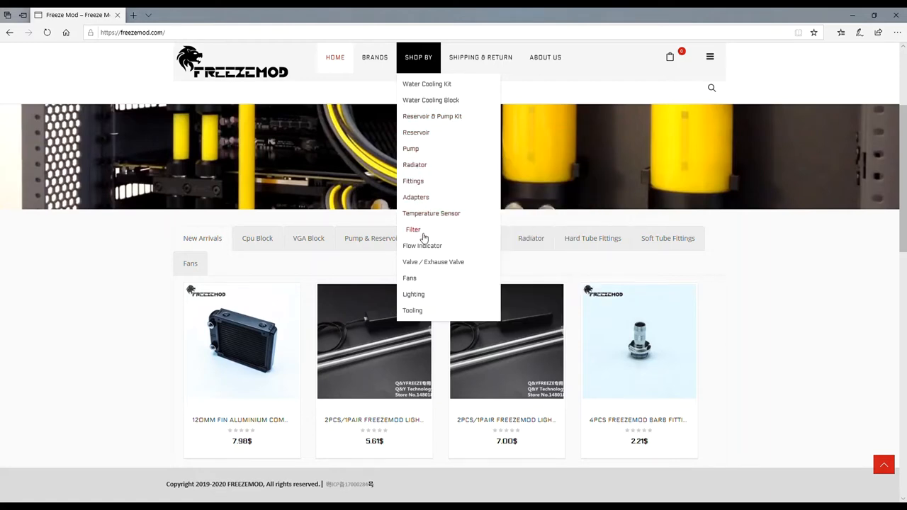
pyautogui.moveTo(436, 267)
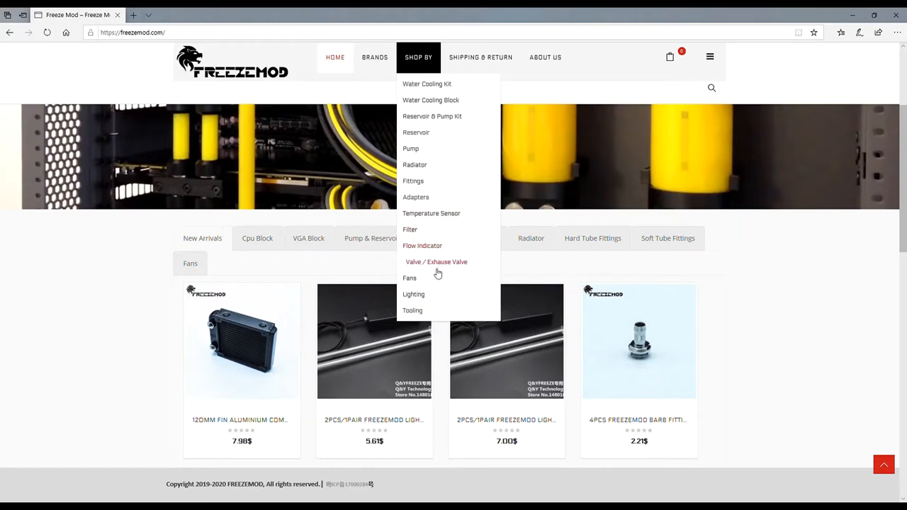
pyautogui.moveTo(410, 277)
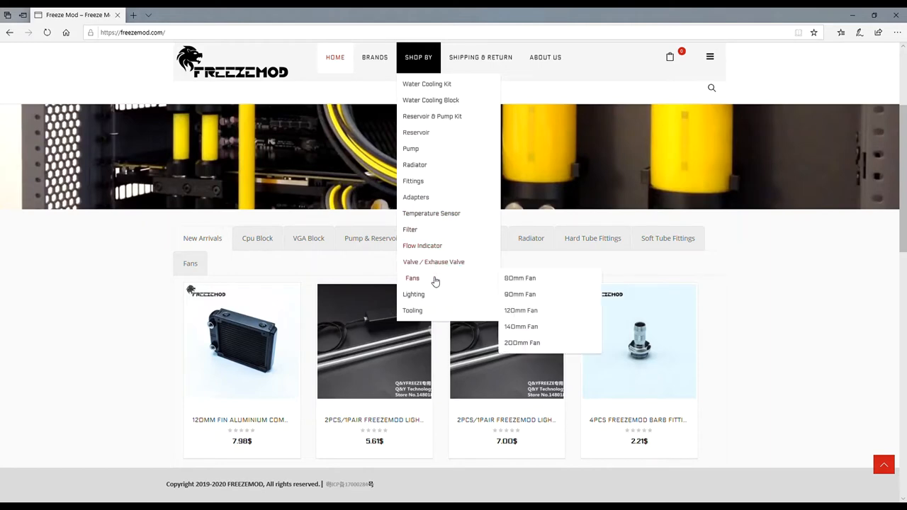
pyautogui.moveTo(437, 313)
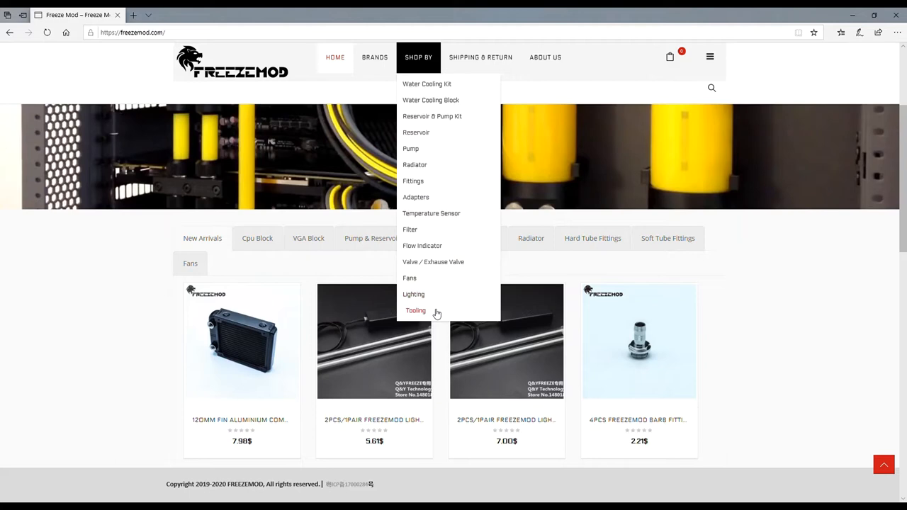
pyautogui.moveTo(258, 238)
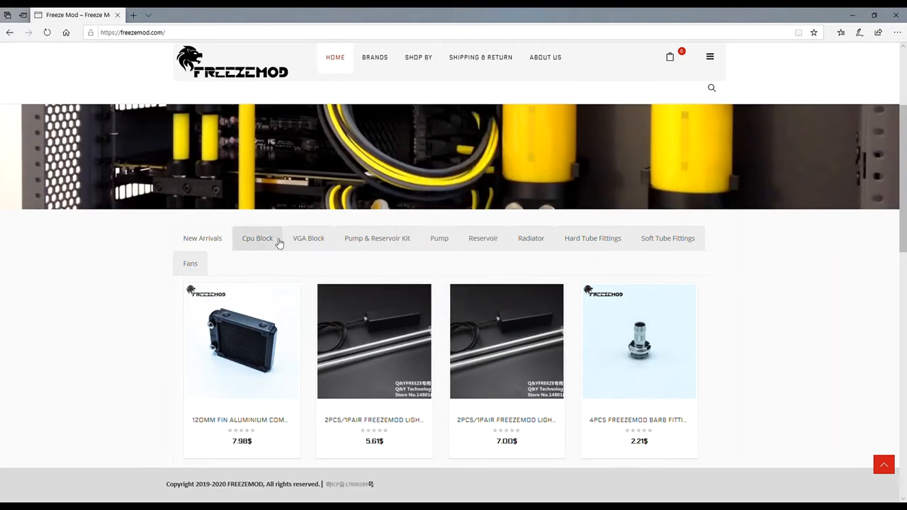
pyautogui.moveTo(286, 268)
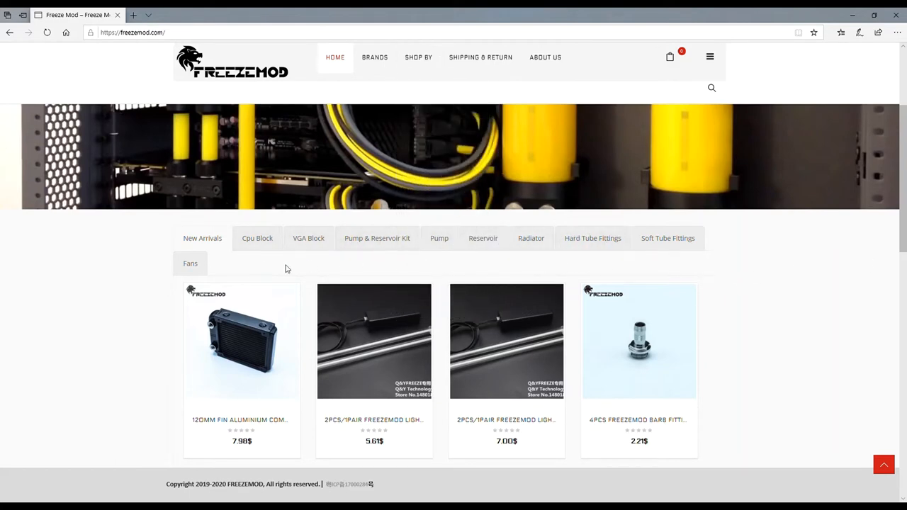
pyautogui.click(309, 238)
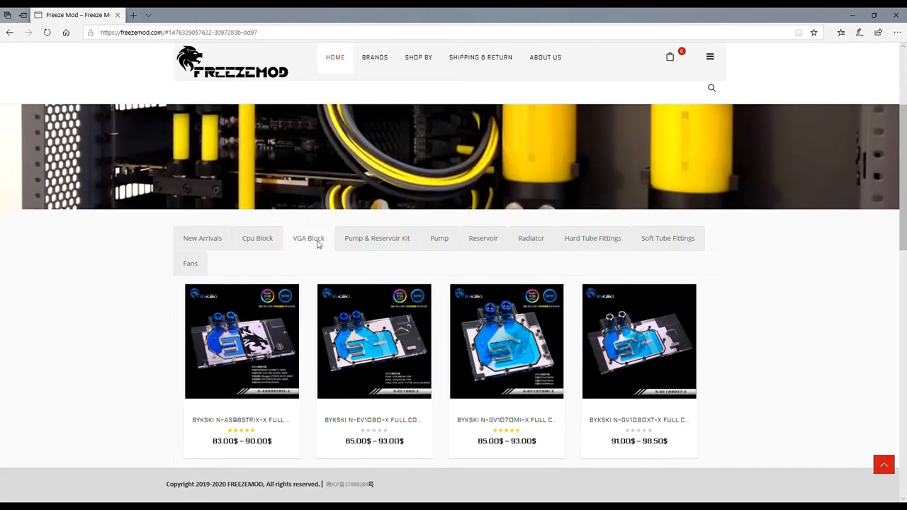
# - Go to the MOS Block category listing its three FreezeMod multiport blocks
pyautogui.click(418, 81)
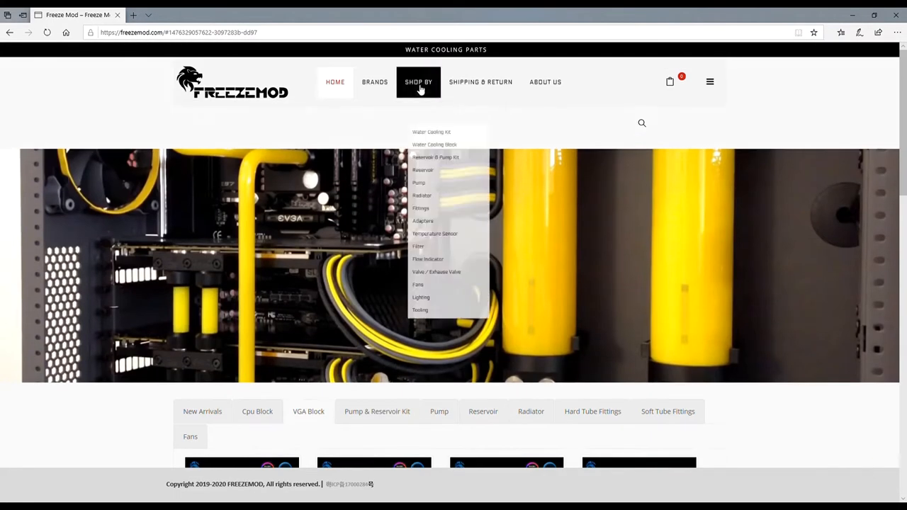
pyautogui.moveTo(431, 108)
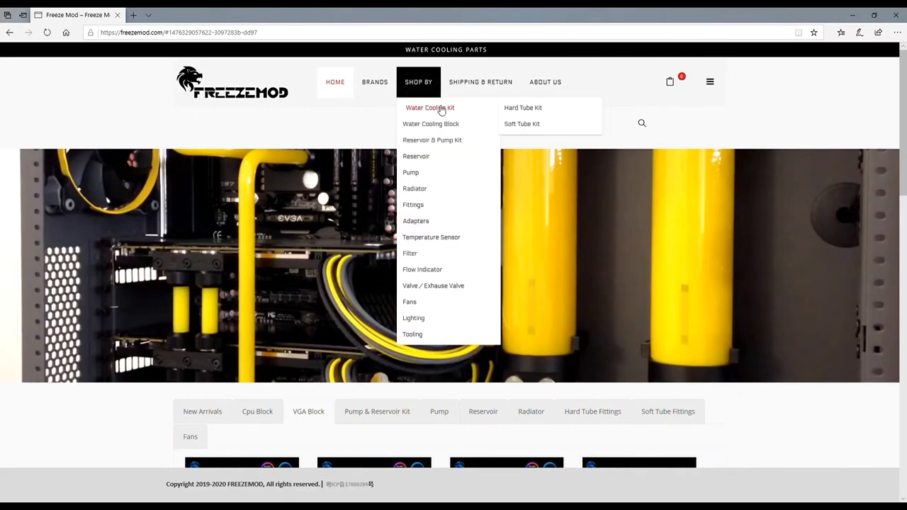
pyautogui.moveTo(433, 123)
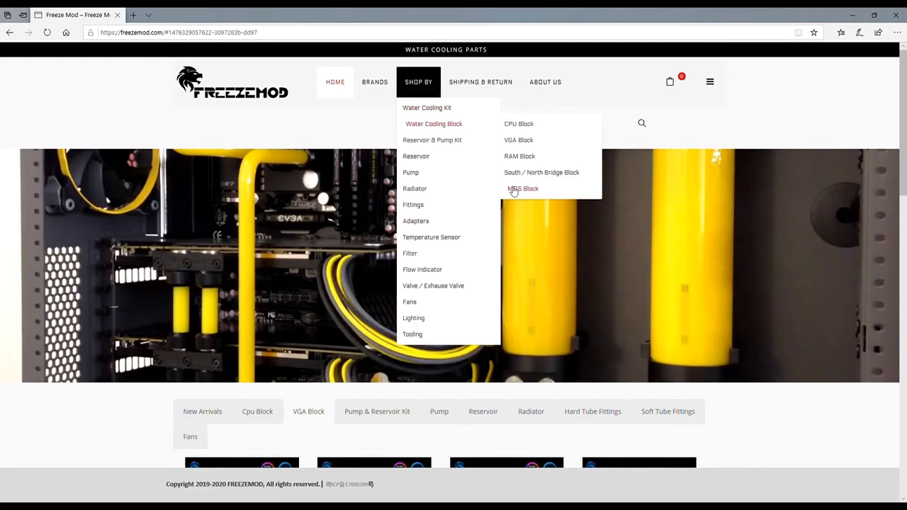
pyautogui.click(523, 188)
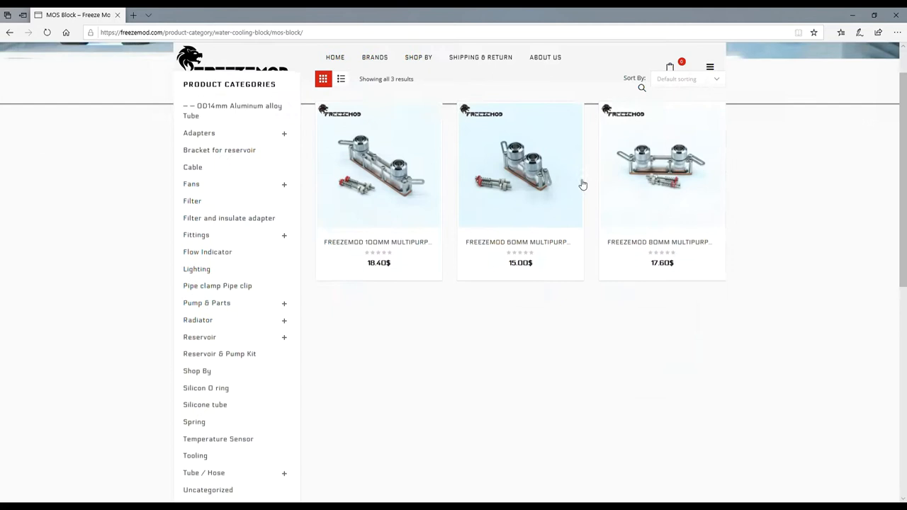
pyautogui.scroll(3)
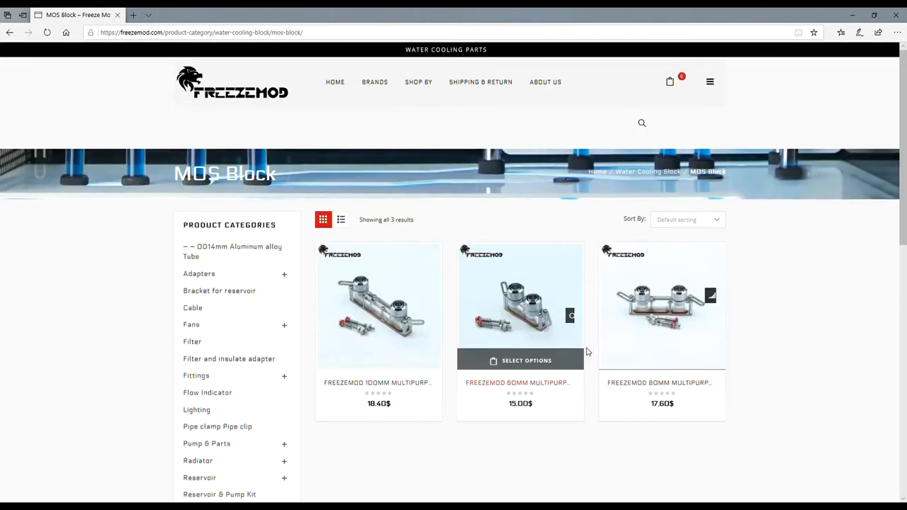
pyautogui.moveTo(379, 305)
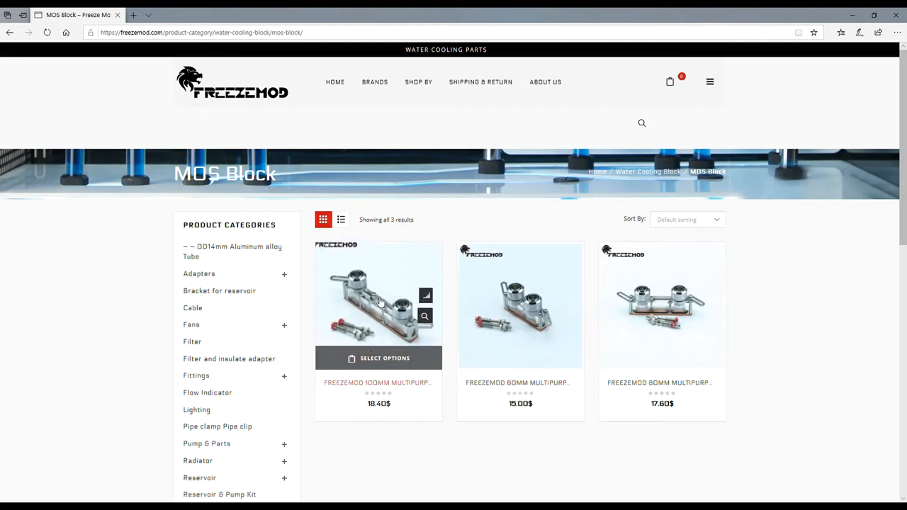
pyautogui.moveTo(517, 454)
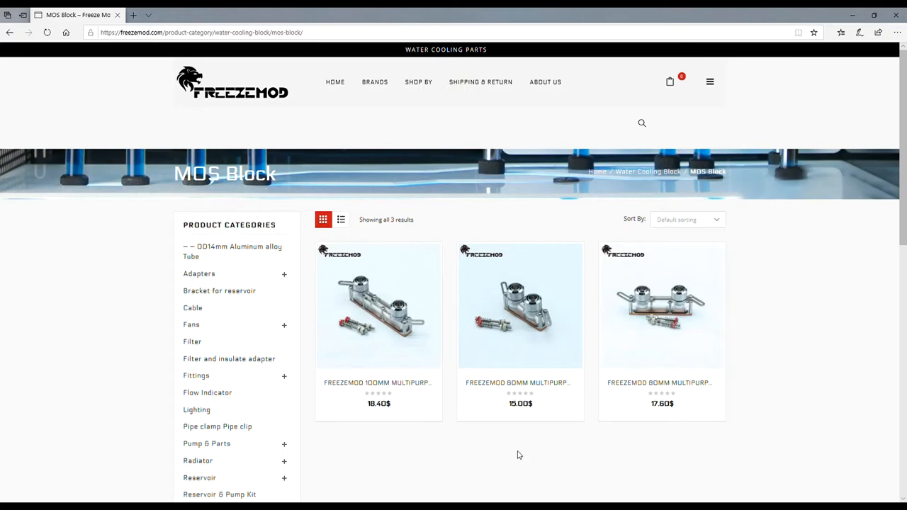
pyautogui.moveTo(520, 304)
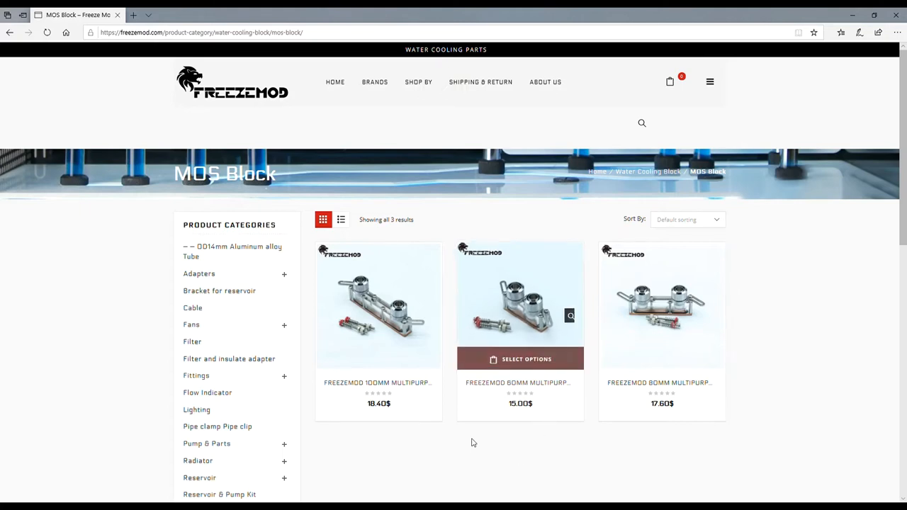
# - Go to the Reservoir category showing the first 12 of its reservoir products
pyautogui.click(418, 81)
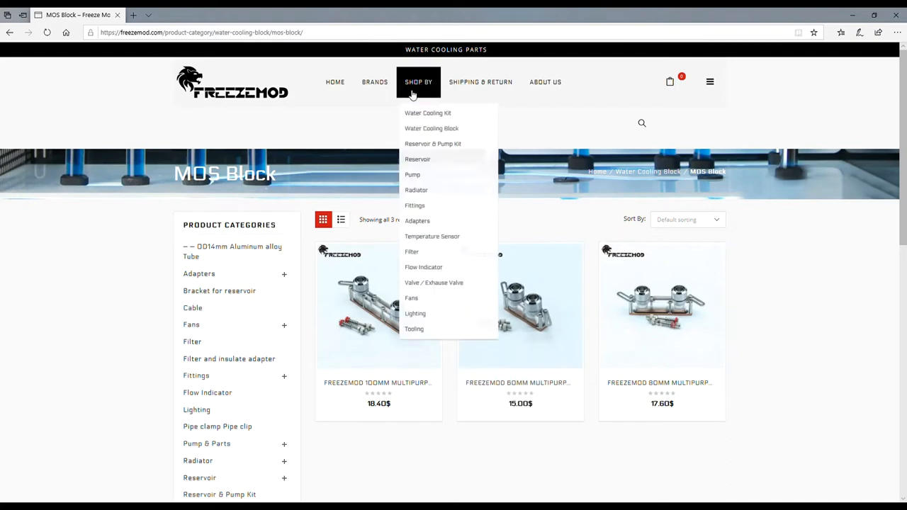
pyautogui.moveTo(429, 108)
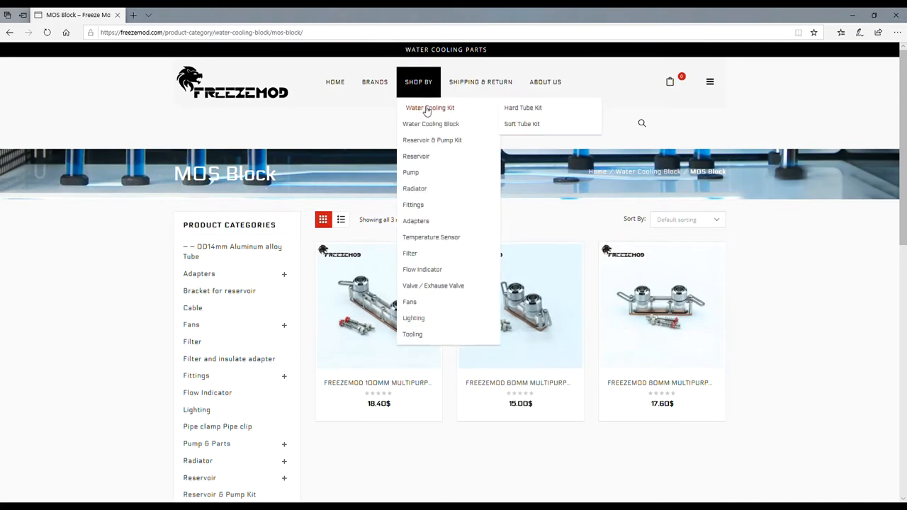
pyautogui.moveTo(419, 156)
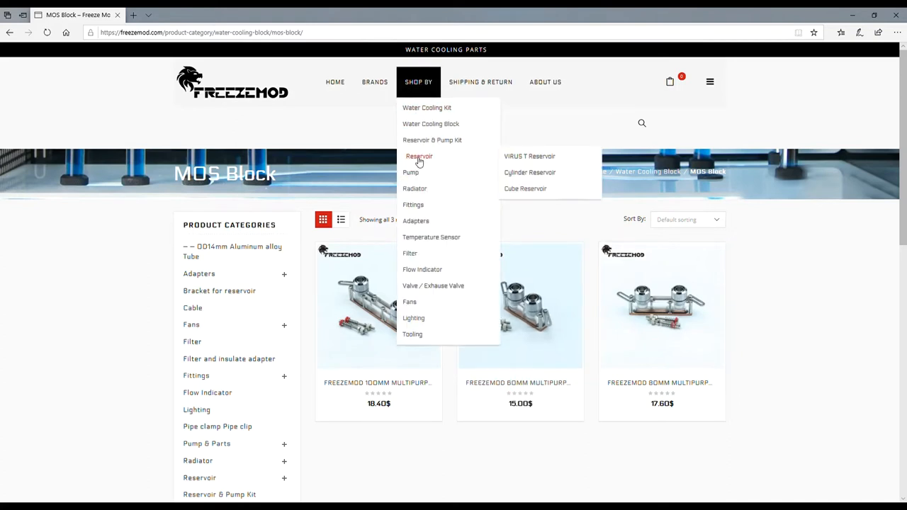
pyautogui.click(419, 156)
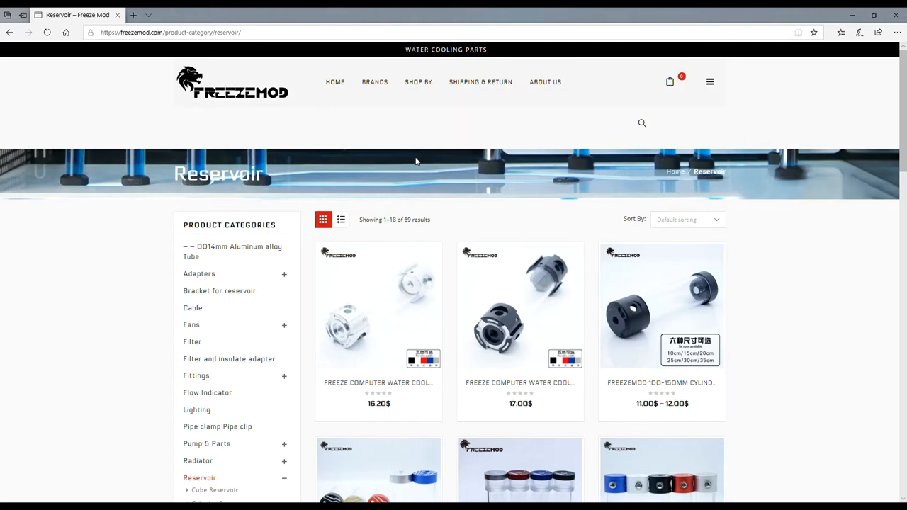
pyautogui.scroll(-3)
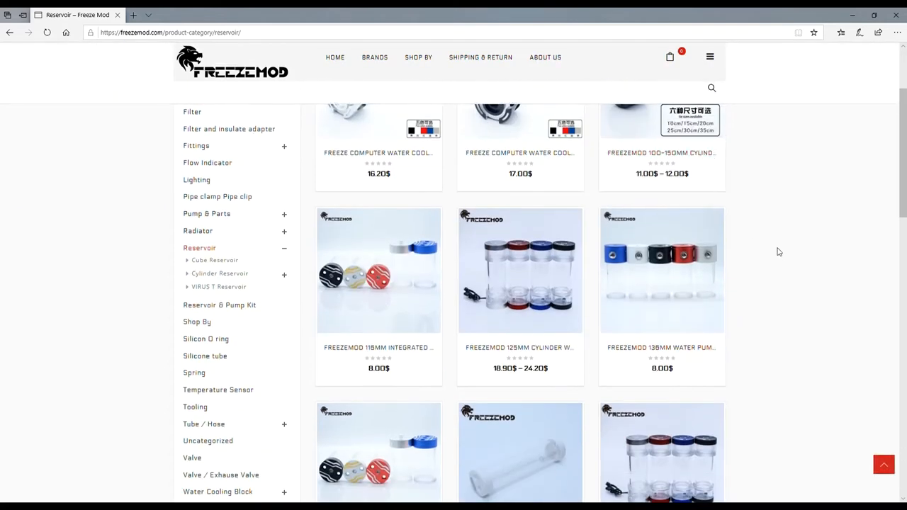
pyautogui.scroll(-3)
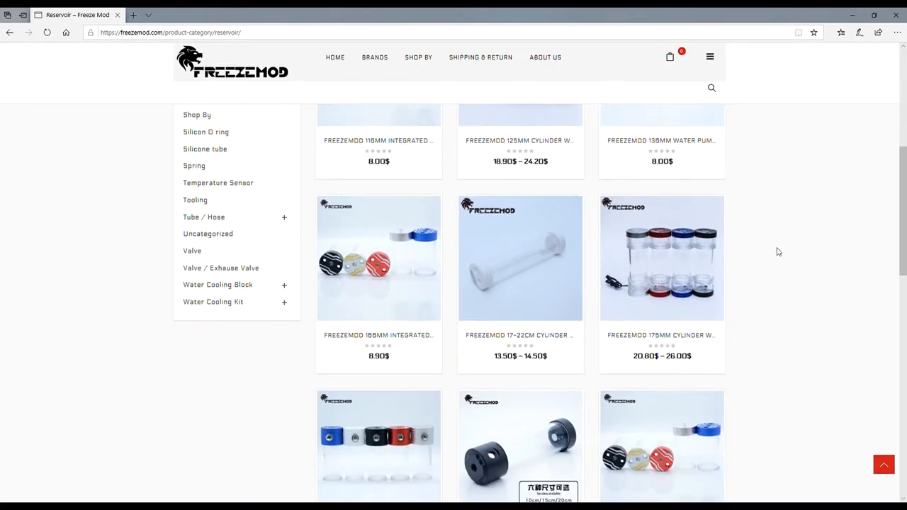
pyautogui.scroll(-3)
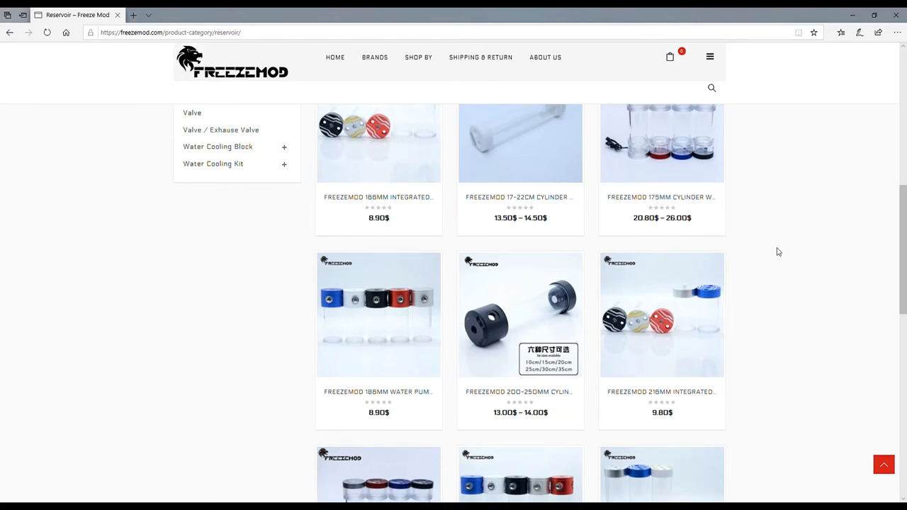
pyautogui.scroll(-3)
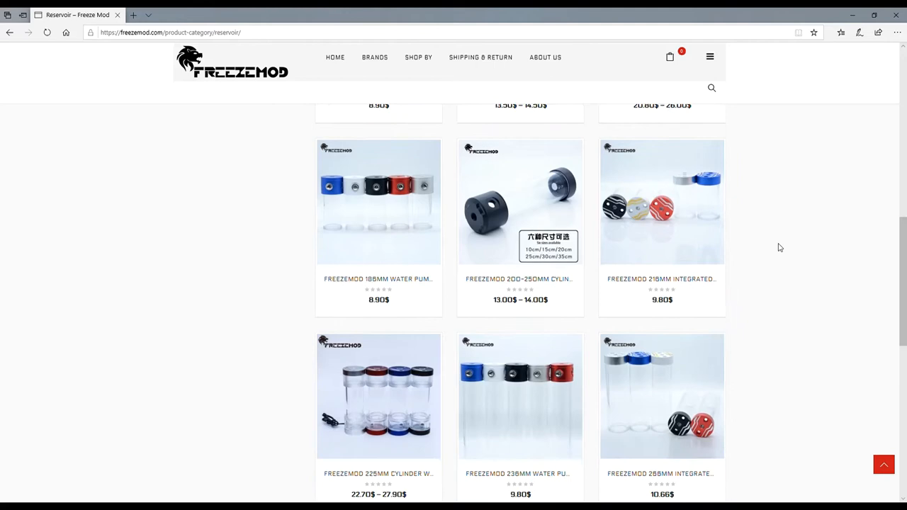
pyautogui.scroll(-3)
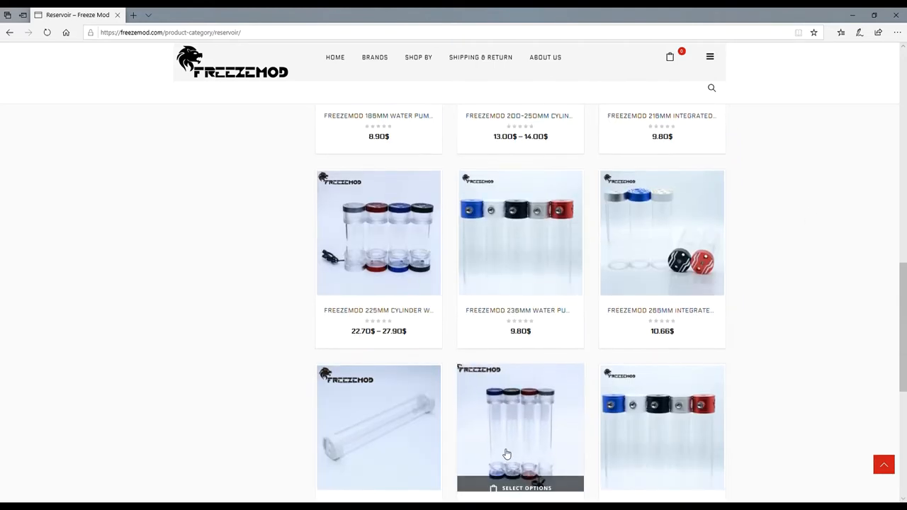
pyautogui.moveTo(708, 418)
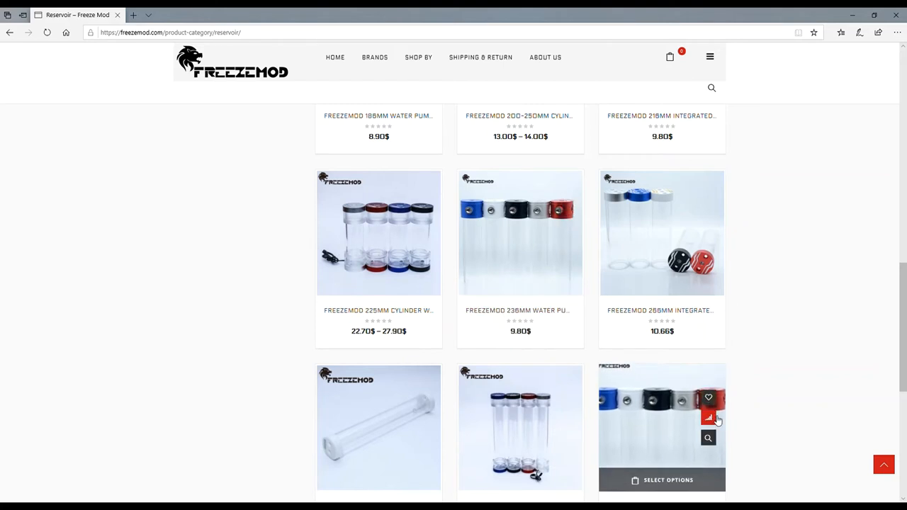
pyautogui.moveTo(799, 368)
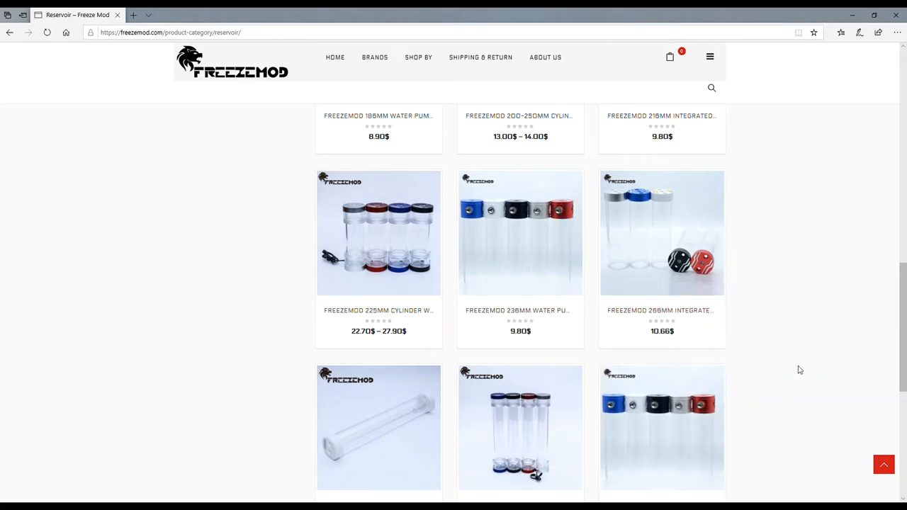
pyautogui.scroll(-3)
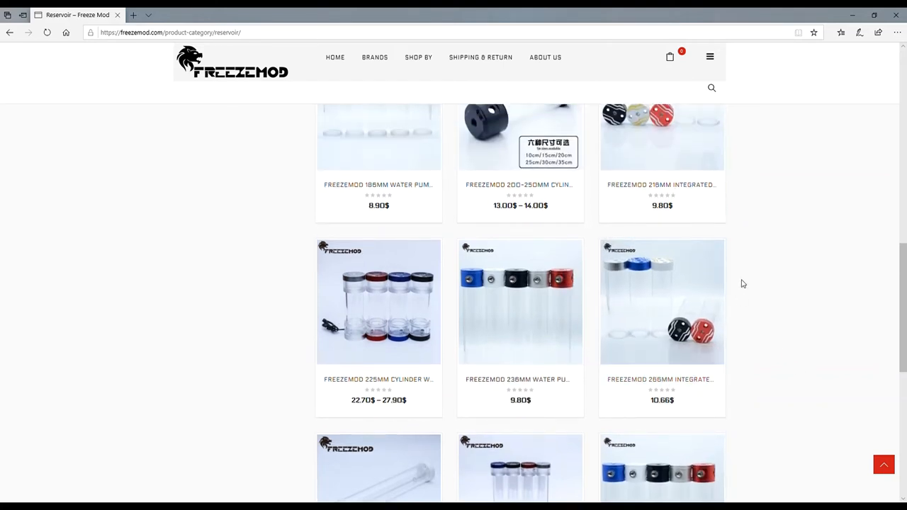
pyautogui.scroll(3)
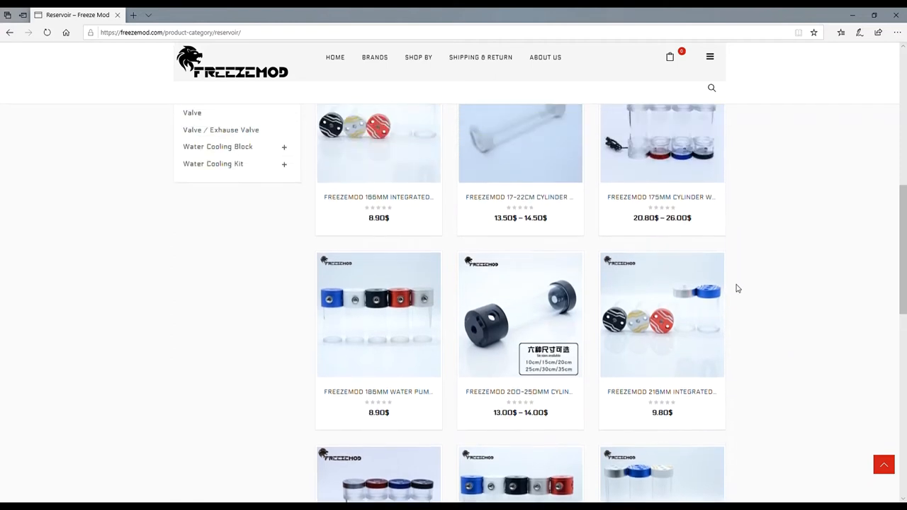
pyautogui.scroll(3)
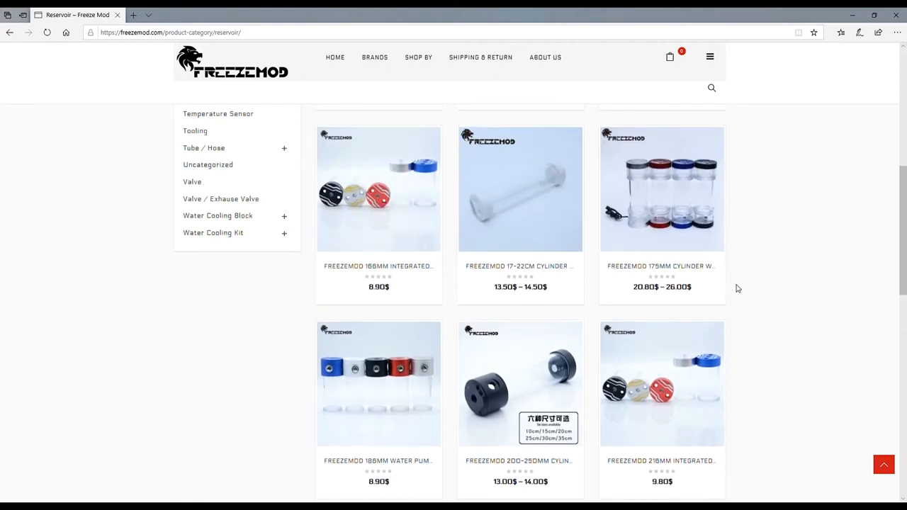
pyautogui.scroll(3)
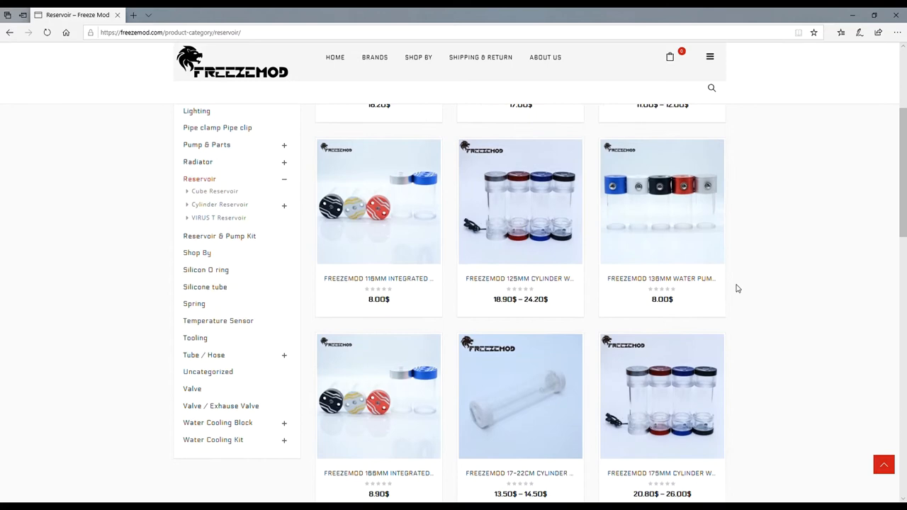
pyautogui.scroll(3)
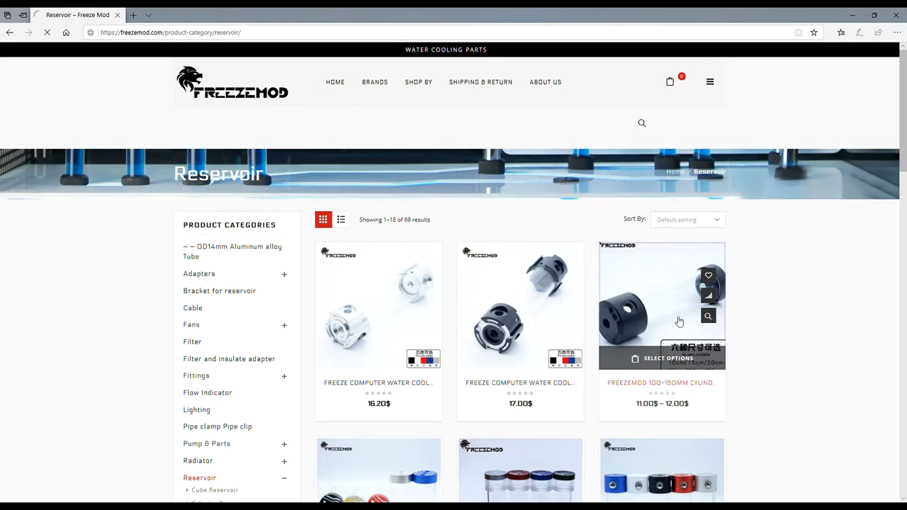
# - View the 100-150mm OD50mm cylinder water tank page, priced 11.00$–12.00$, with its length options
pyautogui.click(660, 306)
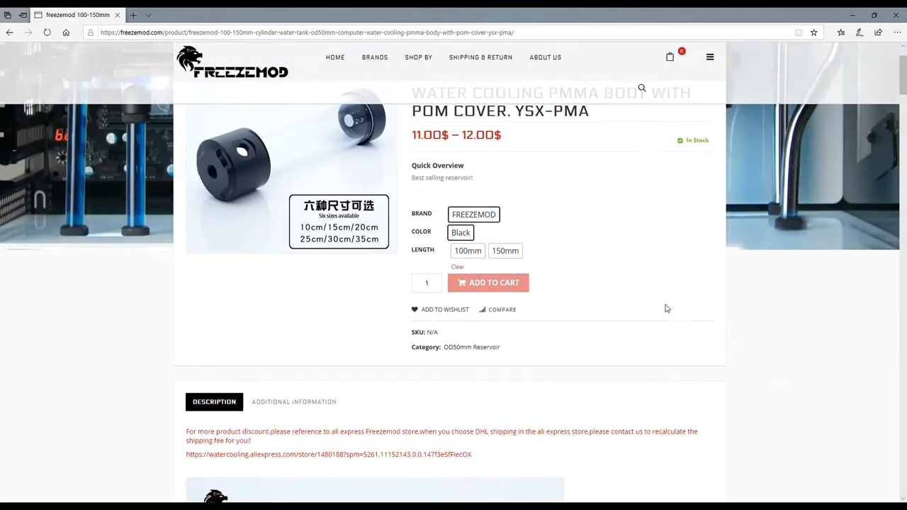
pyautogui.scroll(3)
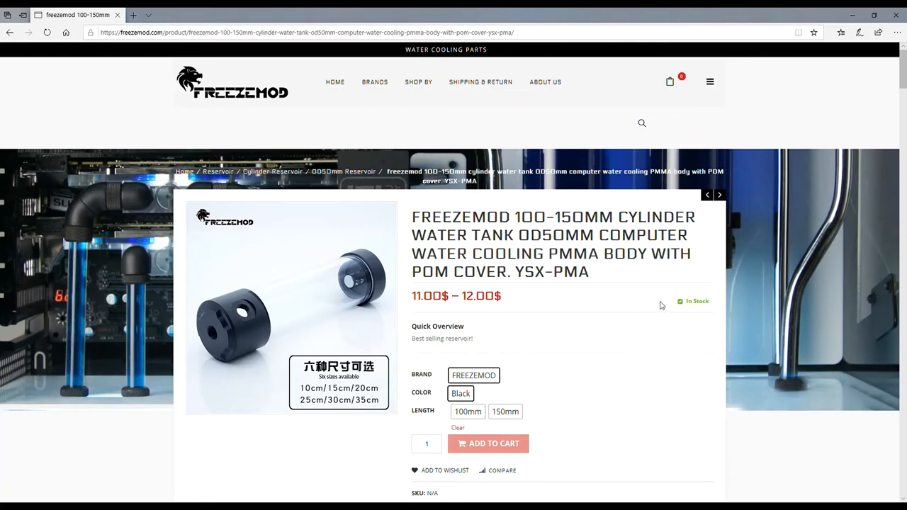
pyautogui.scroll(-3)
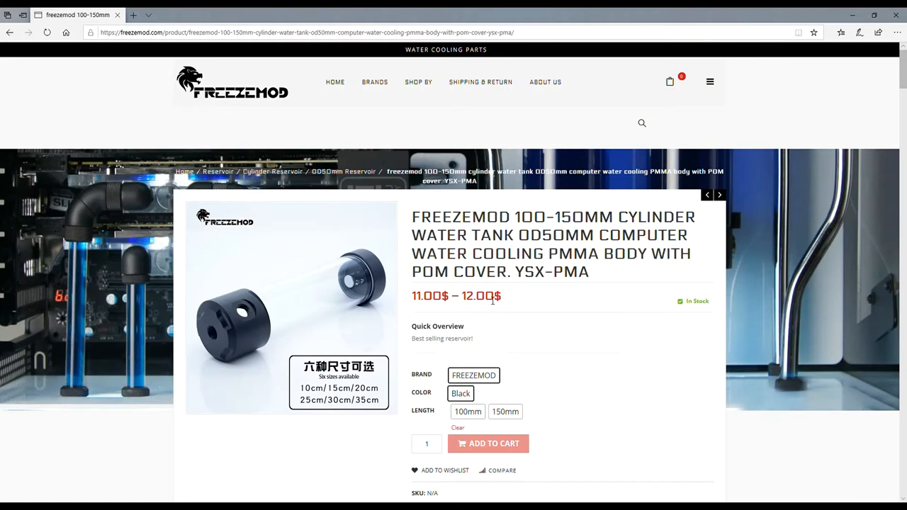
pyautogui.scroll(-3)
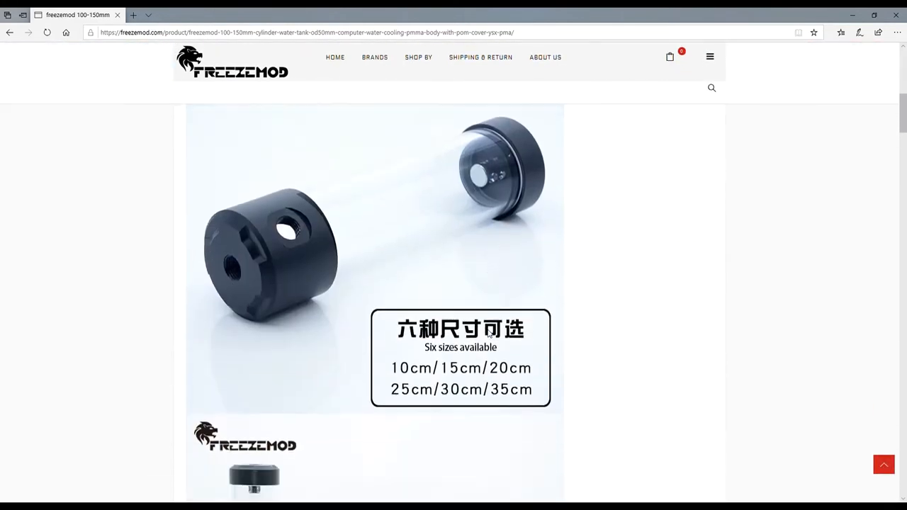
pyautogui.scroll(3)
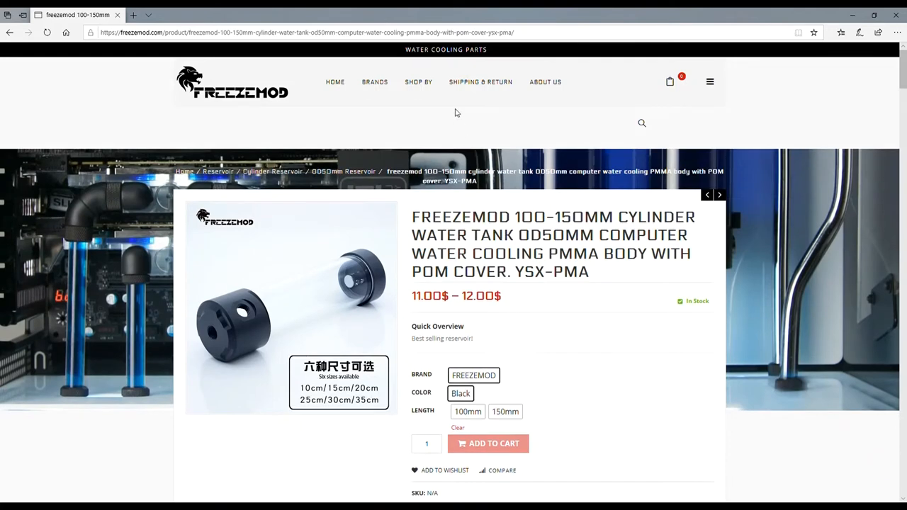
# - Go to the 80mm Series Radiator category listing its three radiators
pyautogui.click(418, 81)
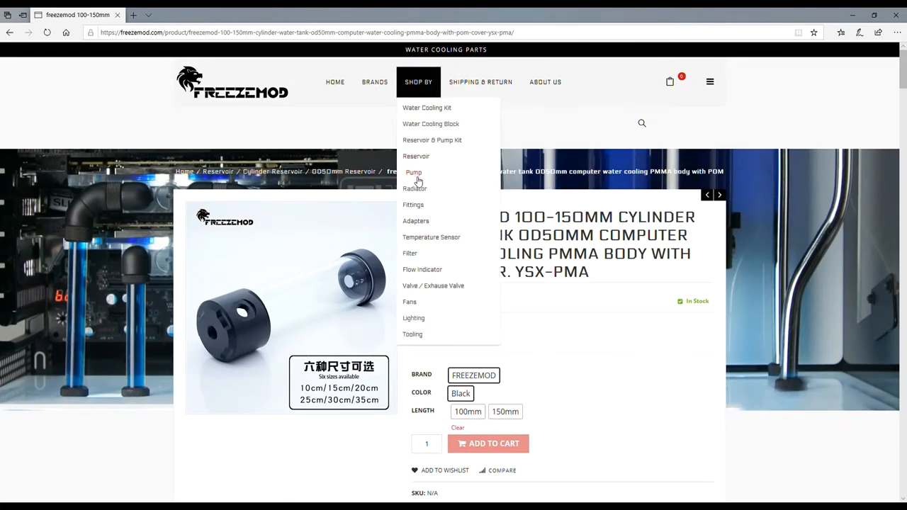
pyautogui.moveTo(415, 187)
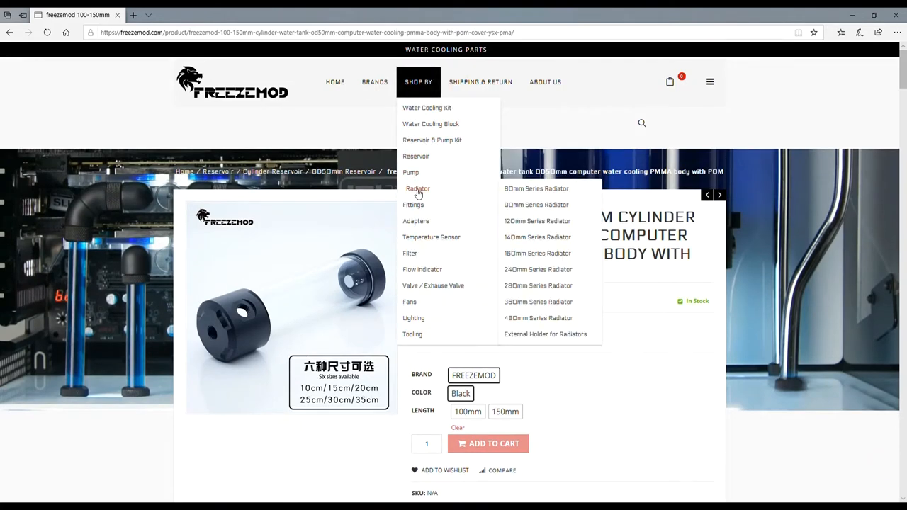
pyautogui.moveTo(417, 155)
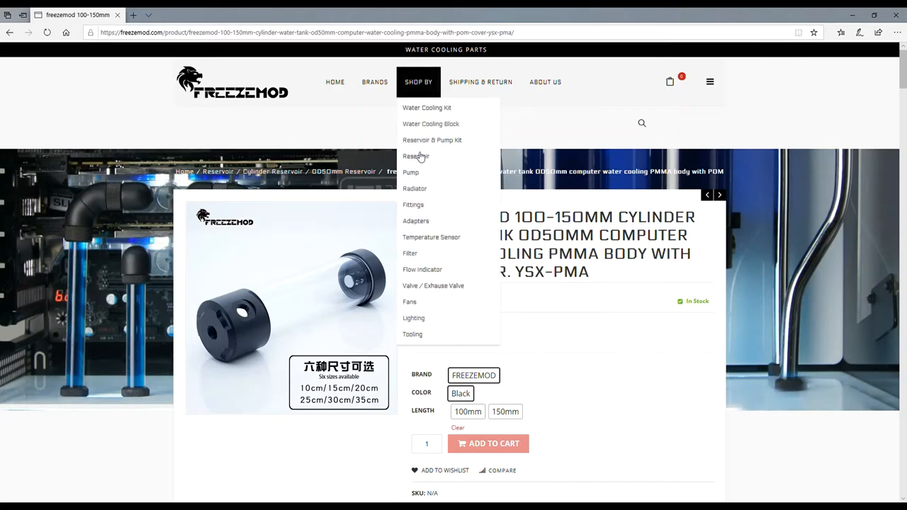
pyautogui.moveTo(416, 189)
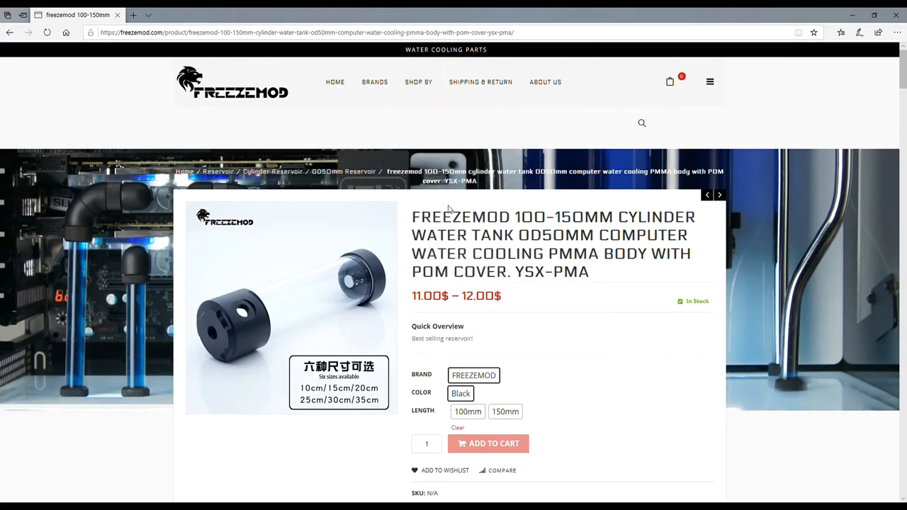
pyautogui.click(418, 80)
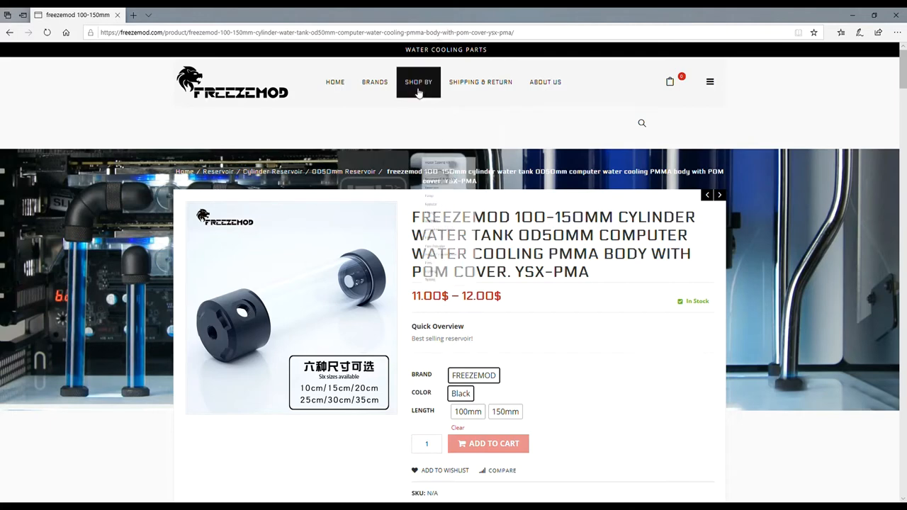
pyautogui.click(418, 80)
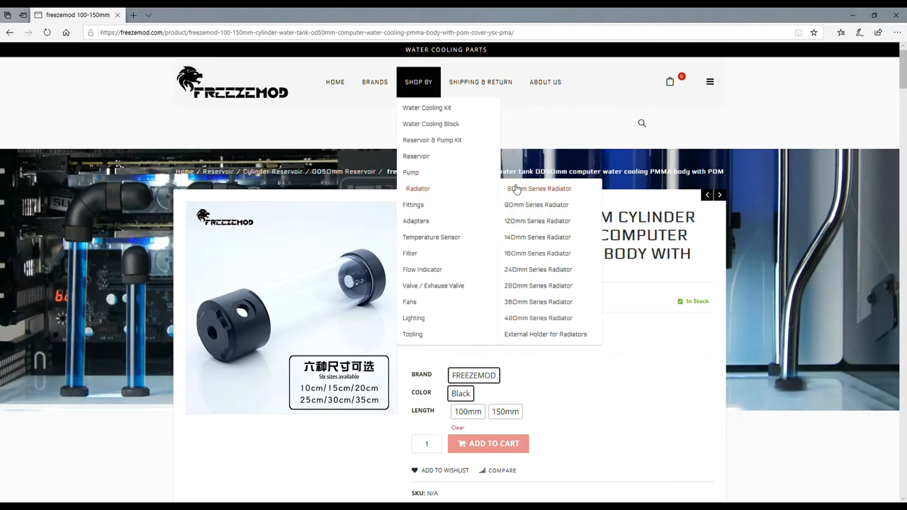
pyautogui.click(538, 188)
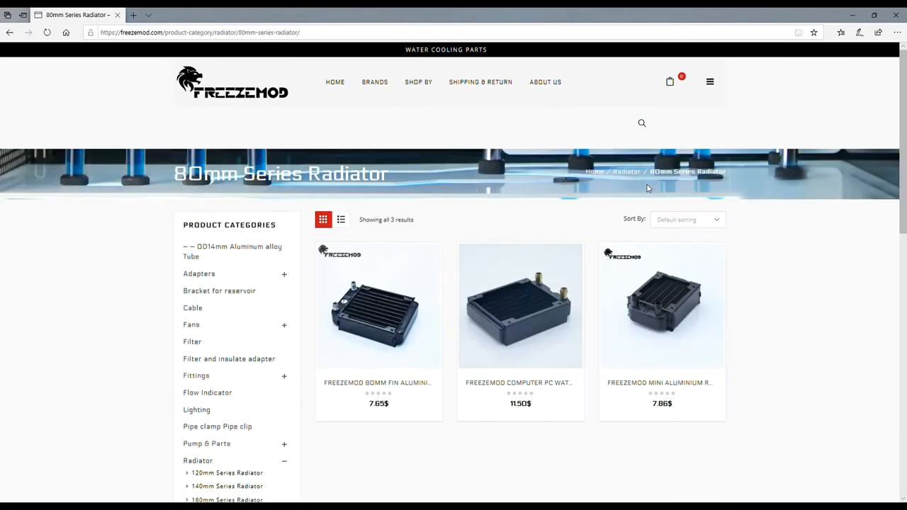
# - Scroll the 80mm Series Radiator listing before reopening the Shop By radiator submenu
pyautogui.scroll(-3)
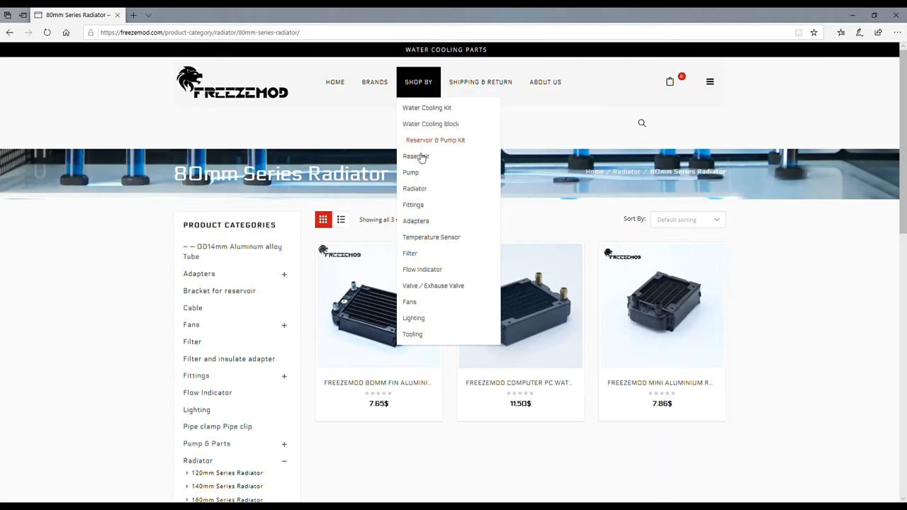
pyautogui.moveTo(417, 156)
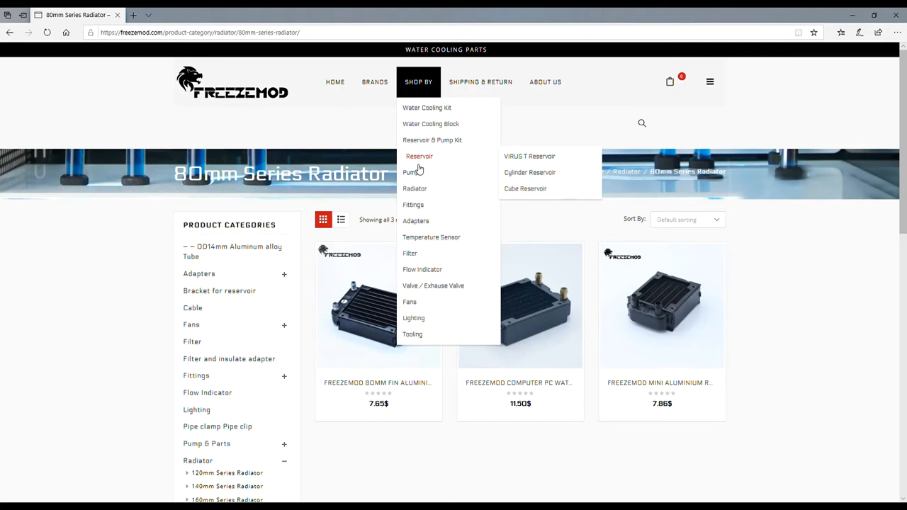
pyautogui.moveTo(414, 172)
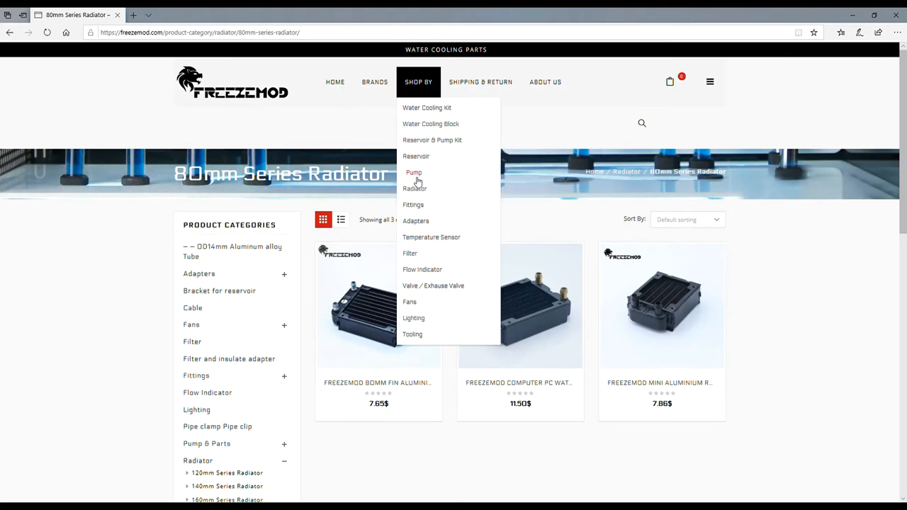
pyautogui.moveTo(415, 187)
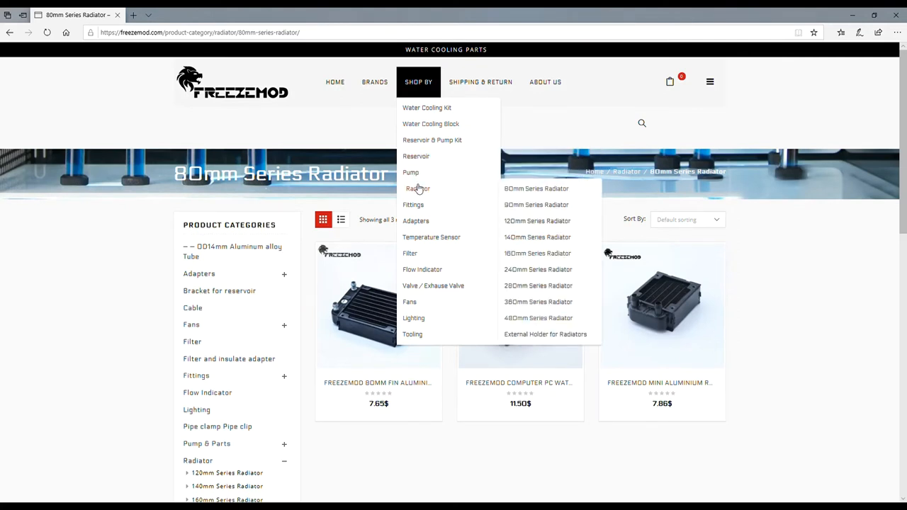
pyautogui.moveTo(538, 302)
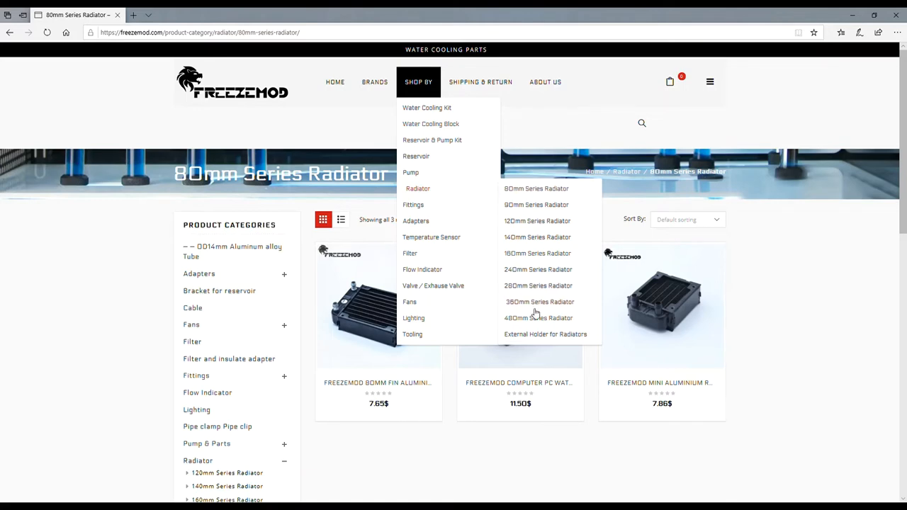
# - View all seven 480mm Series radiators with prices, then bring the Shop By menu back up
pyautogui.click(539, 317)
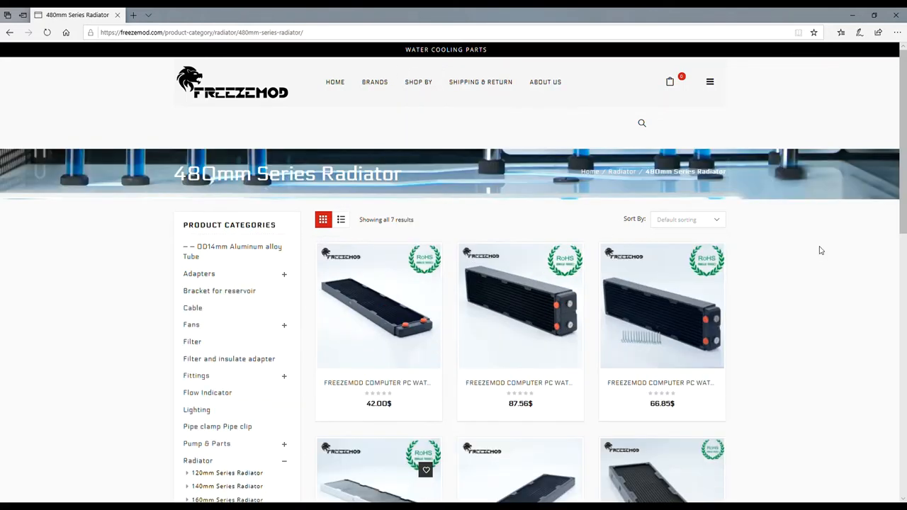
pyautogui.scroll(-3)
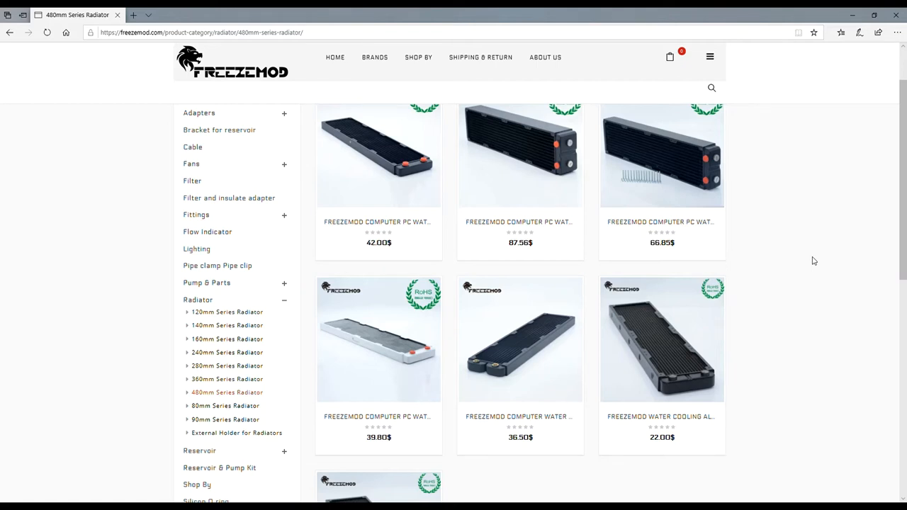
pyautogui.moveTo(785, 264)
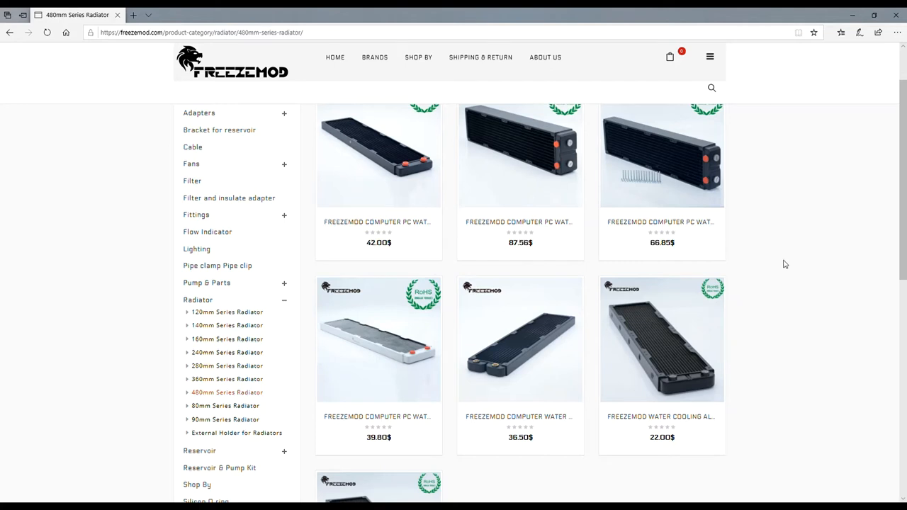
pyautogui.moveTo(379, 170)
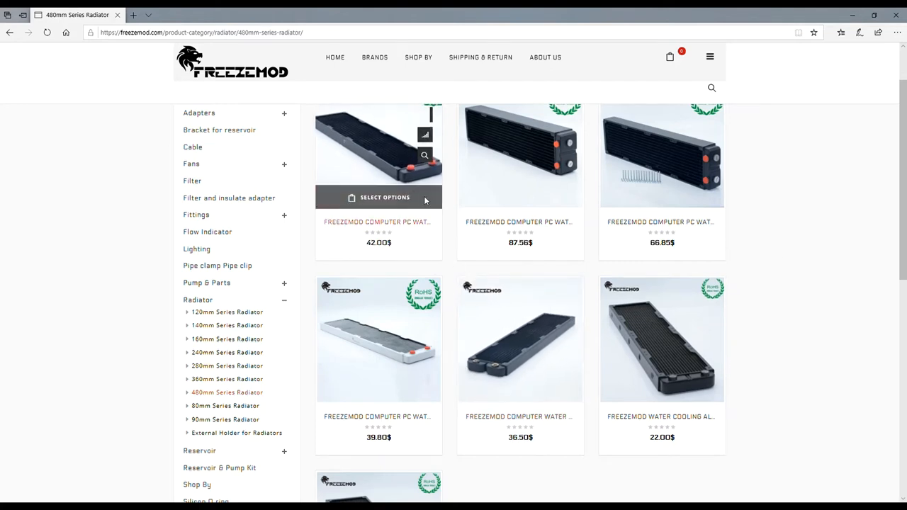
pyautogui.moveTo(371, 258)
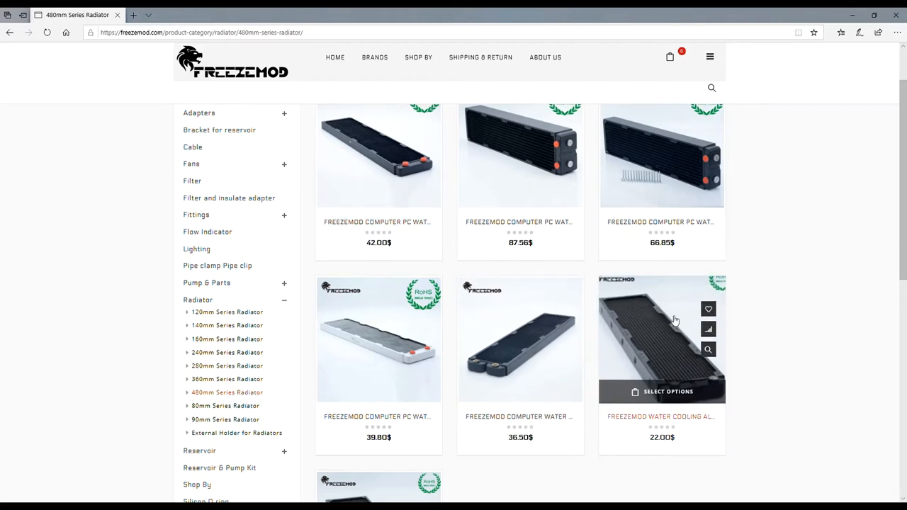
pyautogui.scroll(3)
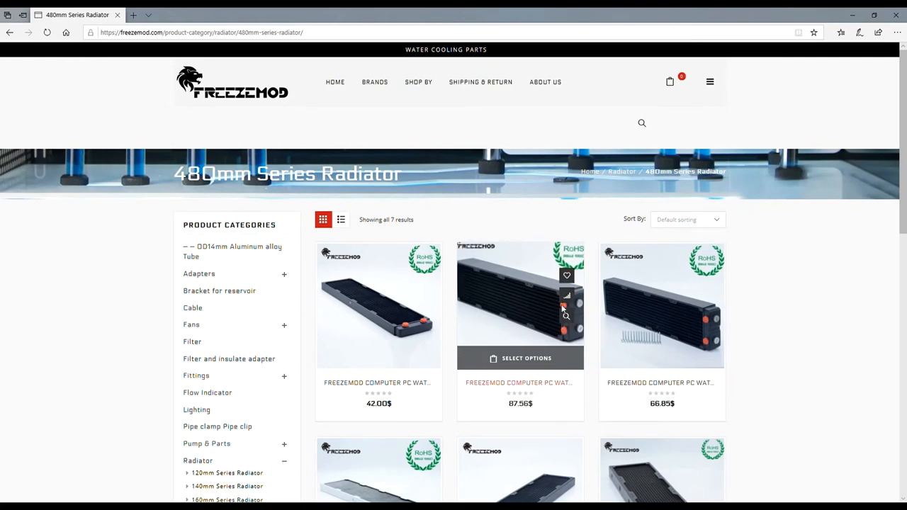
pyautogui.moveTo(730, 340)
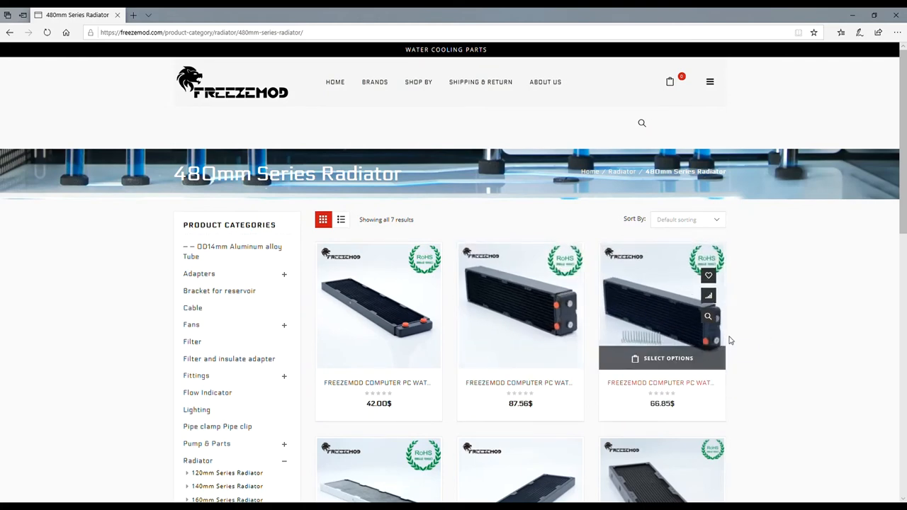
pyautogui.scroll(-3)
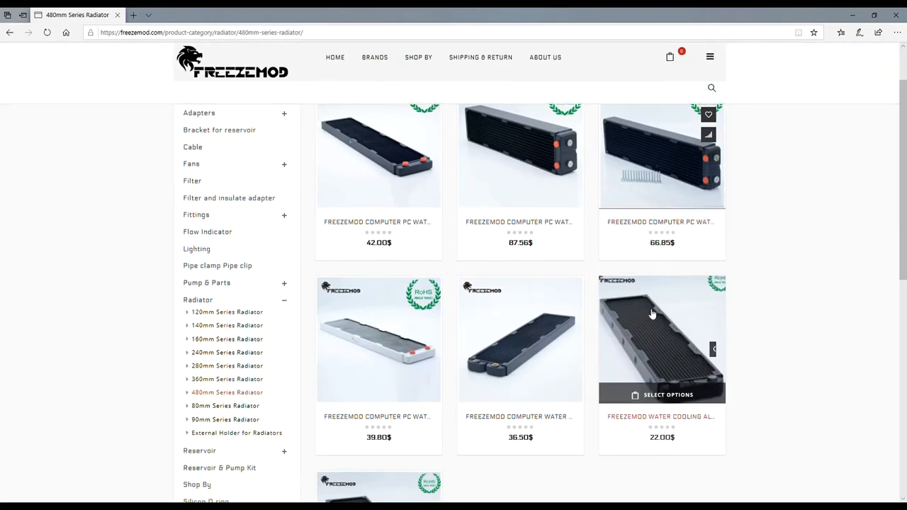
pyautogui.scroll(-3)
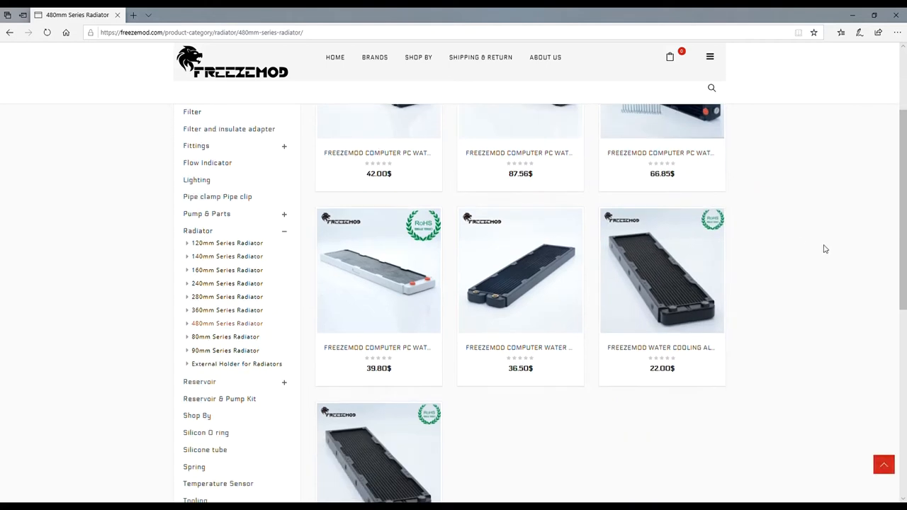
pyautogui.scroll(-3)
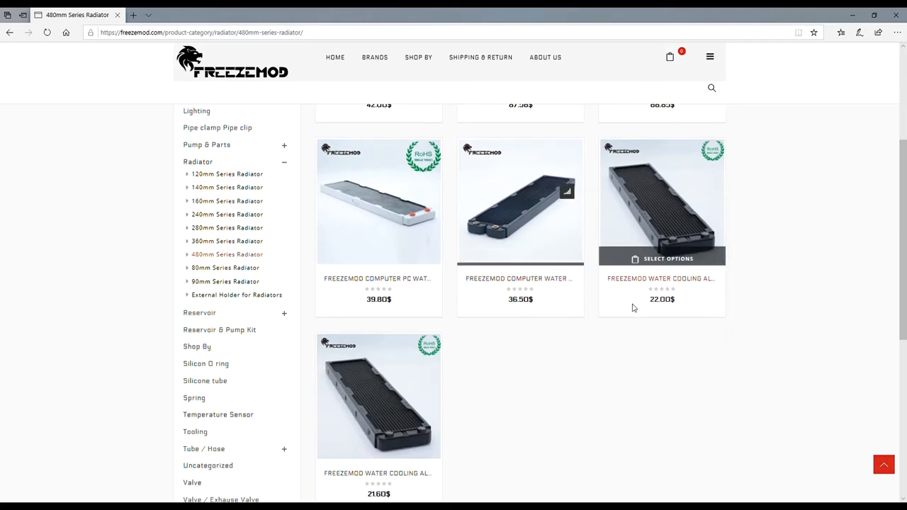
pyautogui.scroll(-3)
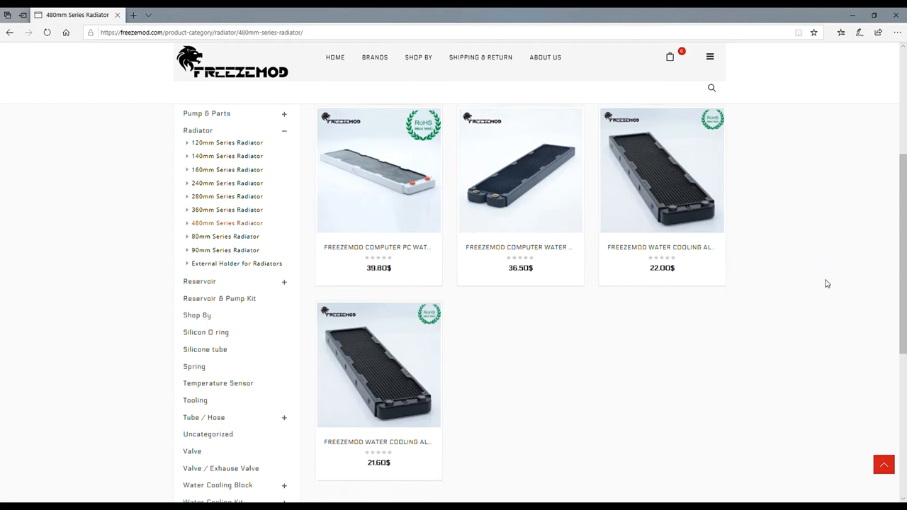
pyautogui.scroll(3)
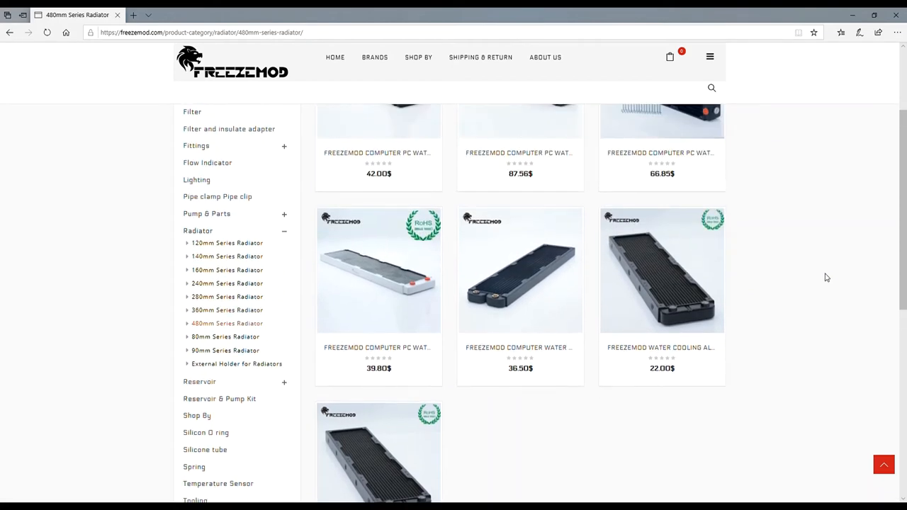
pyautogui.scroll(3)
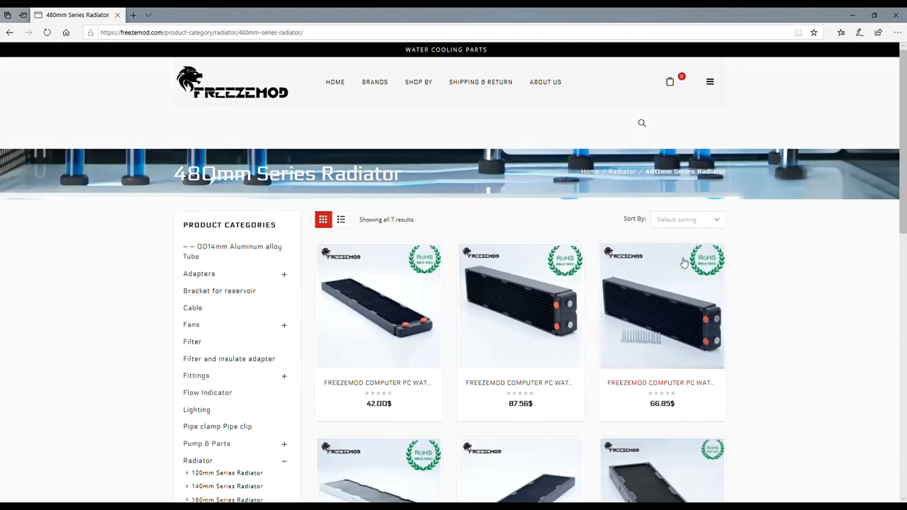
pyautogui.click(418, 81)
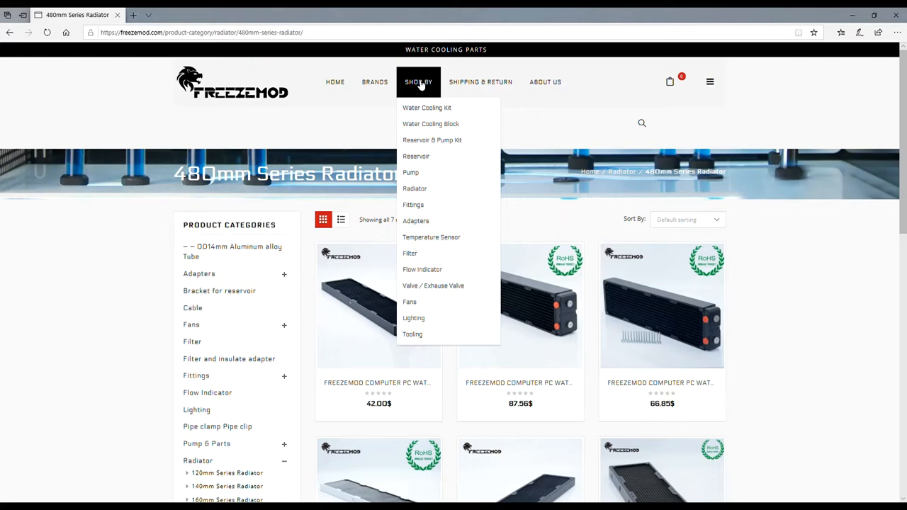
pyautogui.moveTo(435, 140)
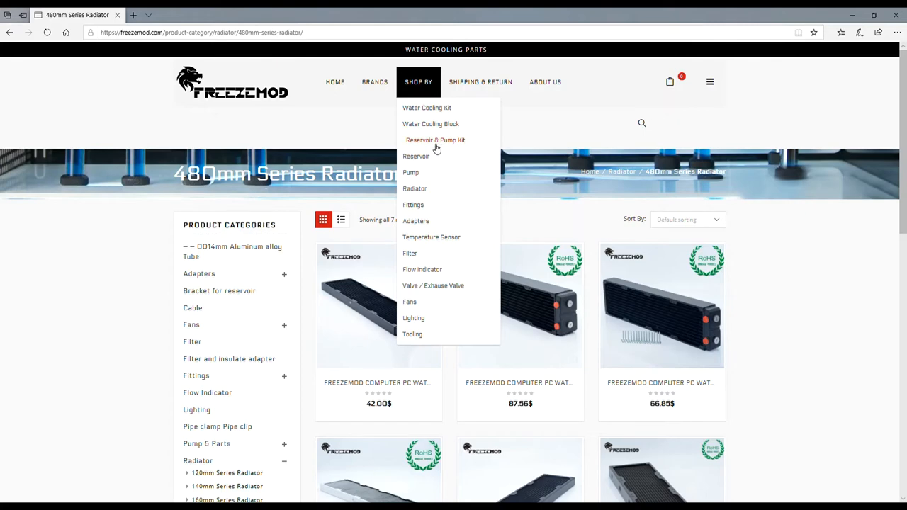
# - Go to the Reservoir & Pump Kit category and scroll its 34-product grid
pyautogui.click(435, 140)
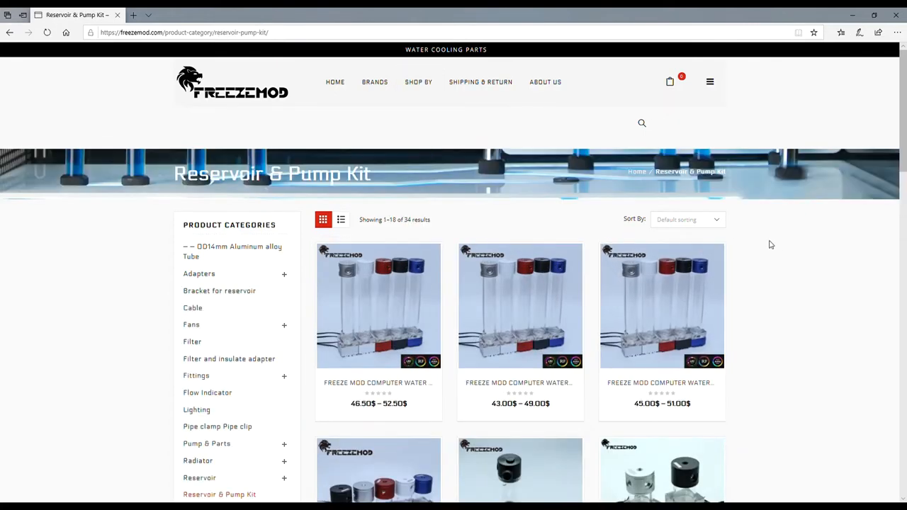
pyautogui.scroll(-3)
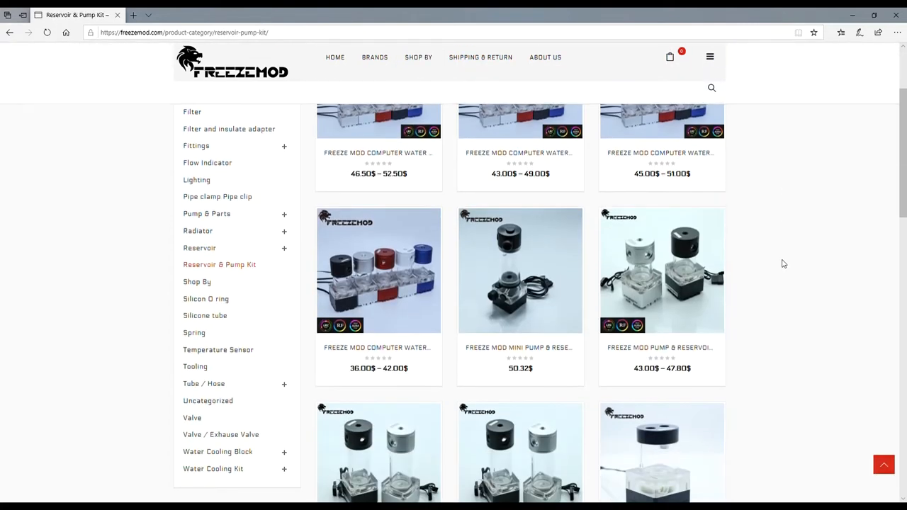
pyautogui.scroll(-3)
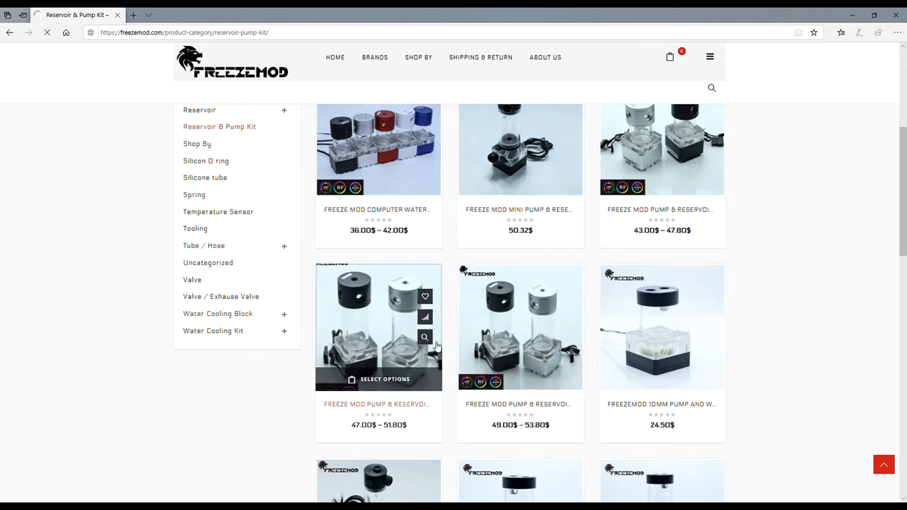
# - View the aluminium-cover pump and reservoir kit page and its cable photo
pyautogui.click(377, 326)
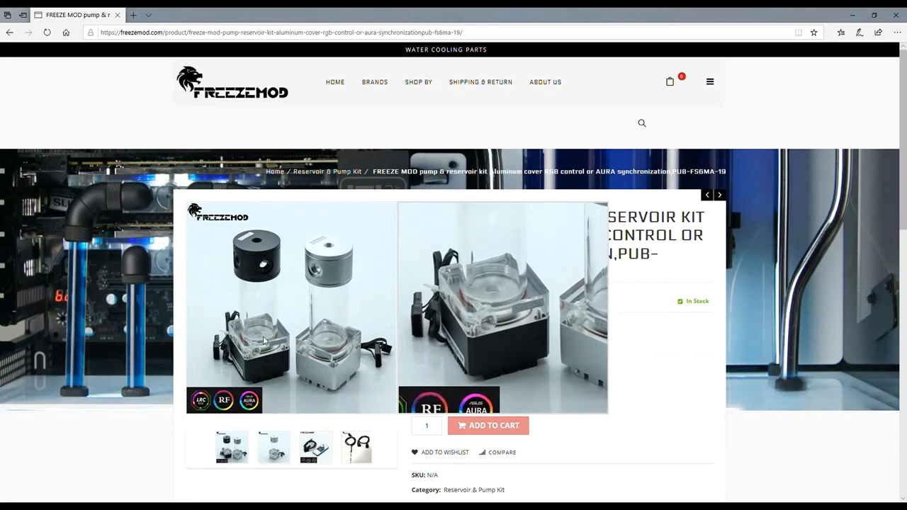
pyautogui.scroll(-3)
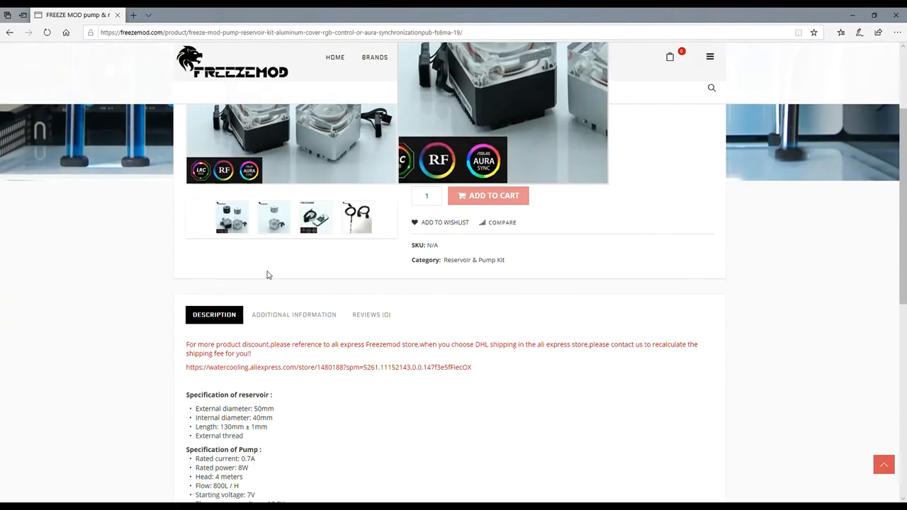
pyautogui.scroll(3)
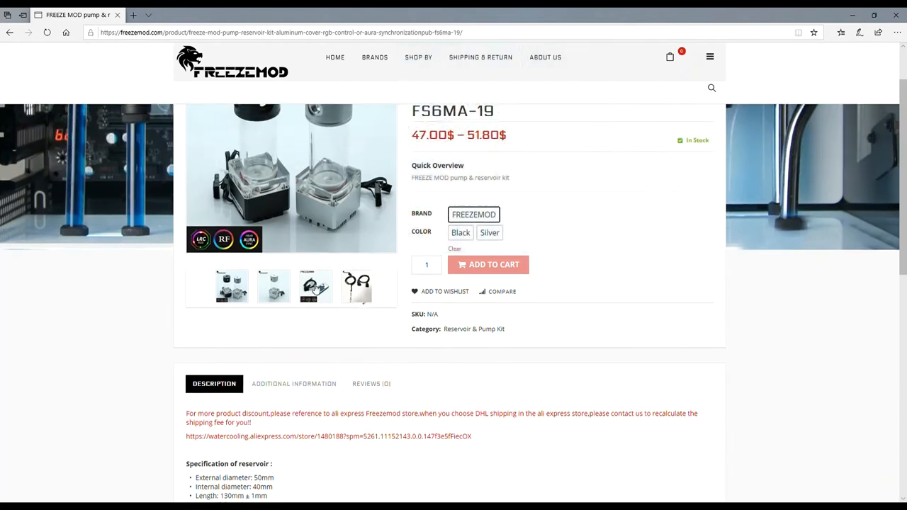
pyautogui.scroll(3)
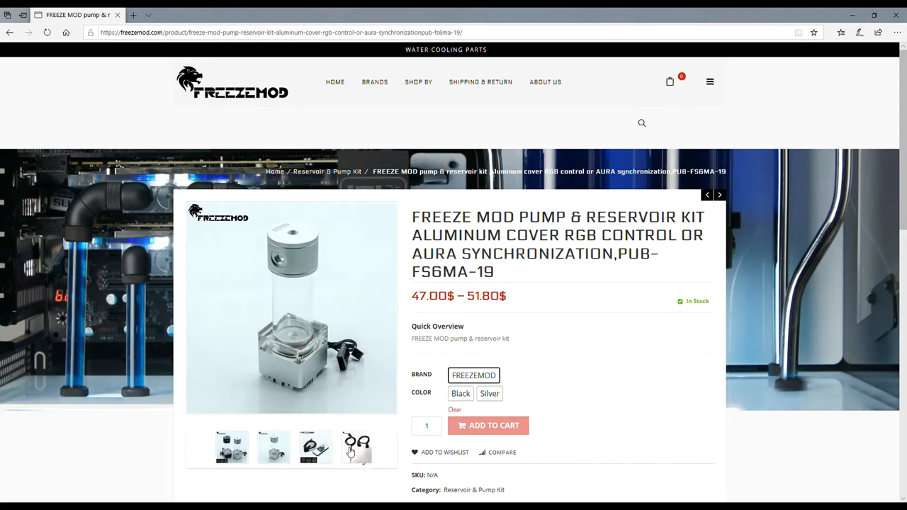
pyautogui.click(357, 446)
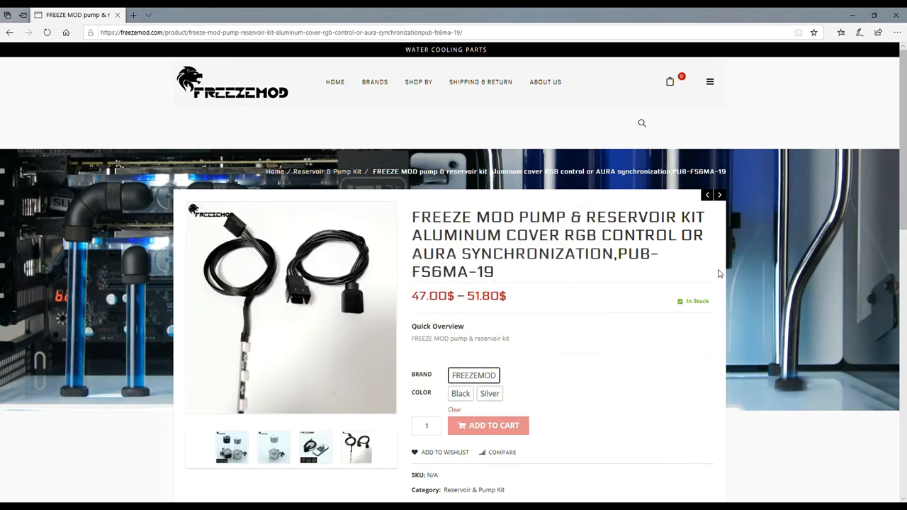
pyautogui.moveTo(600, 320)
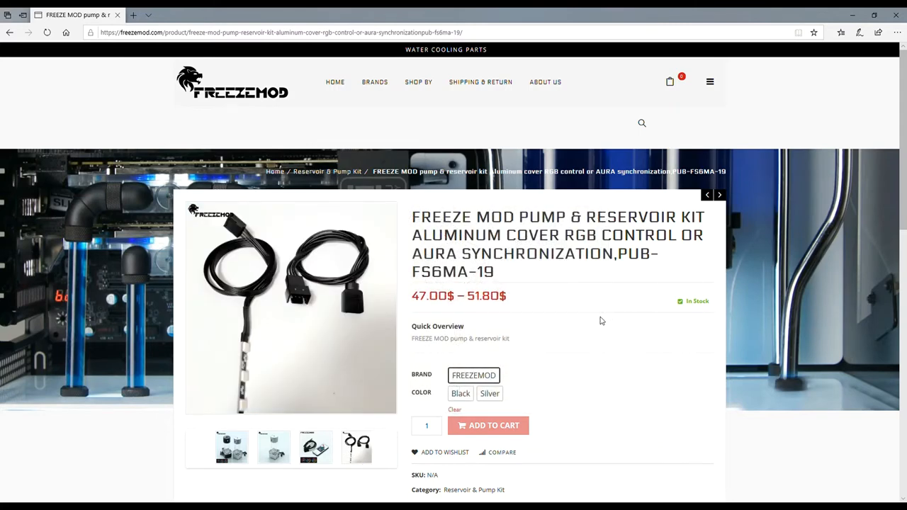
pyautogui.moveTo(555, 272)
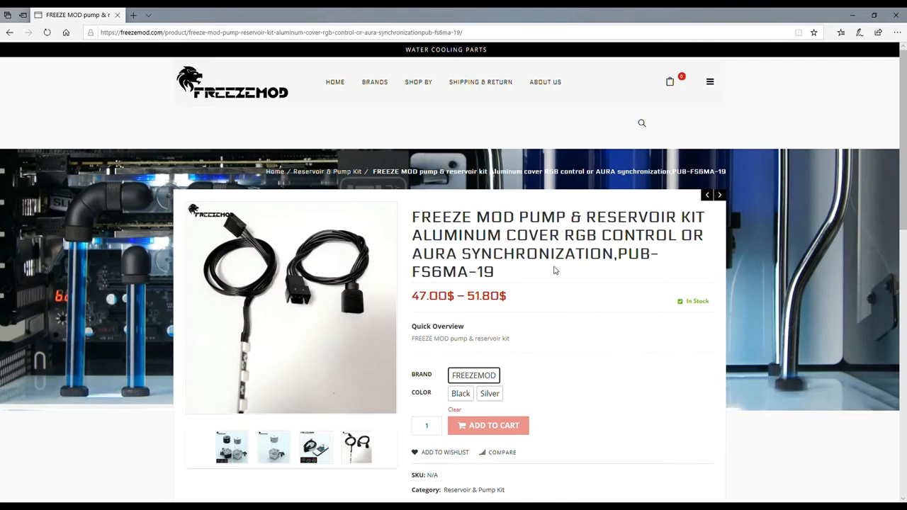
# - Go to the Male to Female Extender adapter category from Shop By > Adapters
pyautogui.click(418, 81)
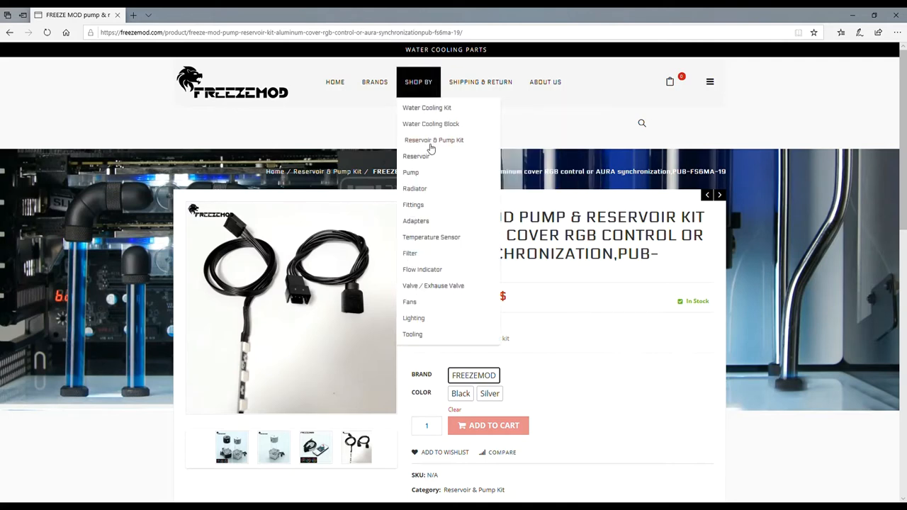
pyautogui.moveTo(416, 221)
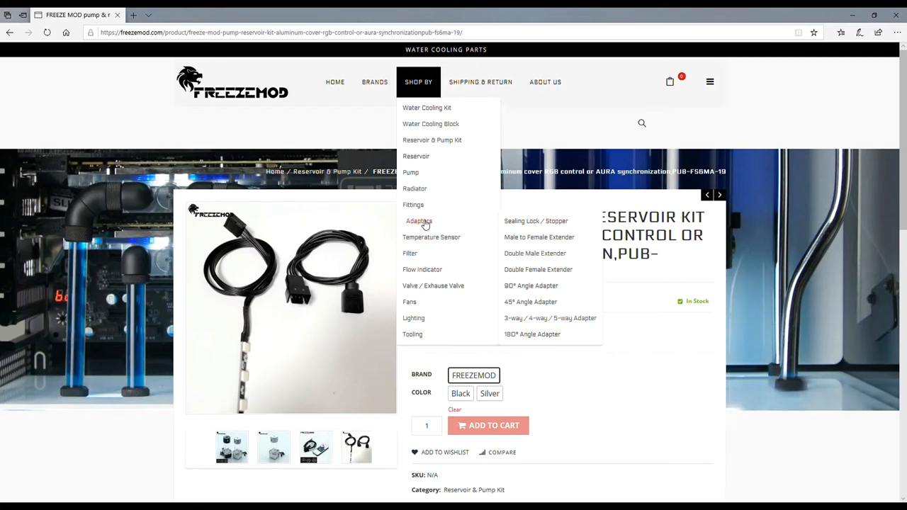
pyautogui.moveTo(538, 221)
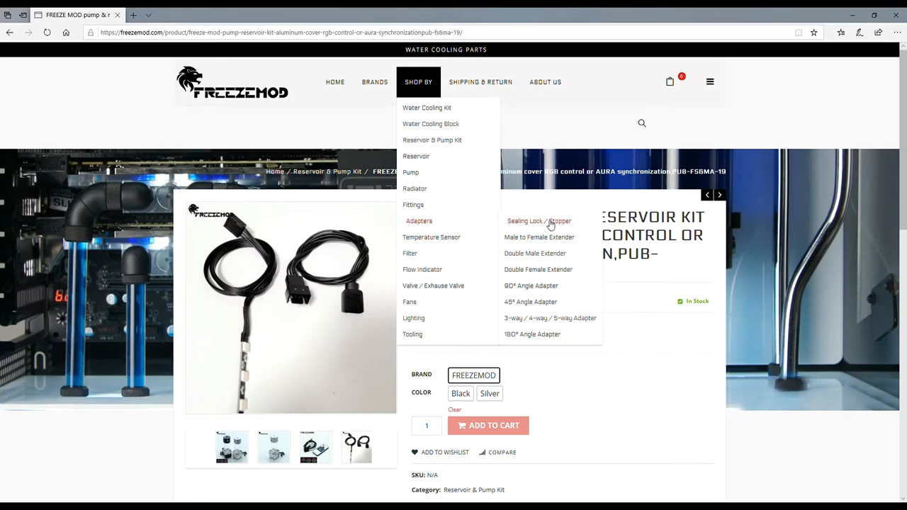
pyautogui.moveTo(541, 236)
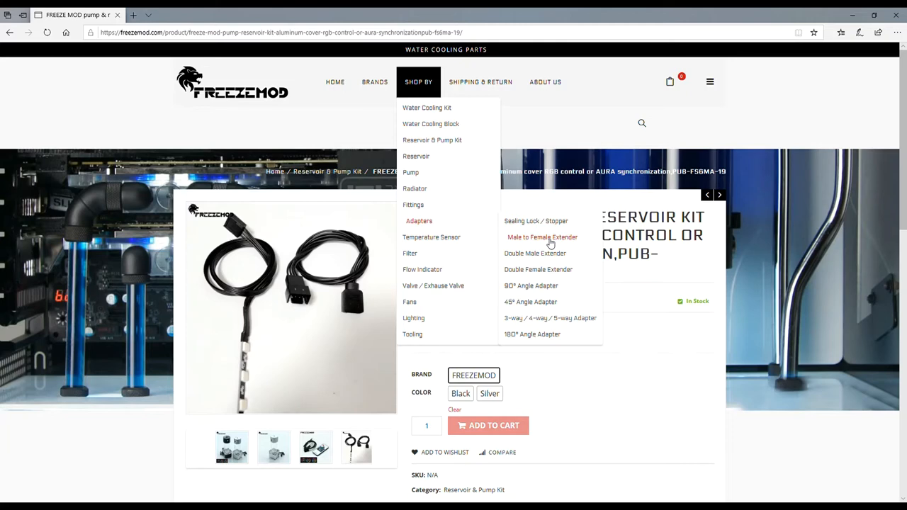
pyautogui.click(541, 236)
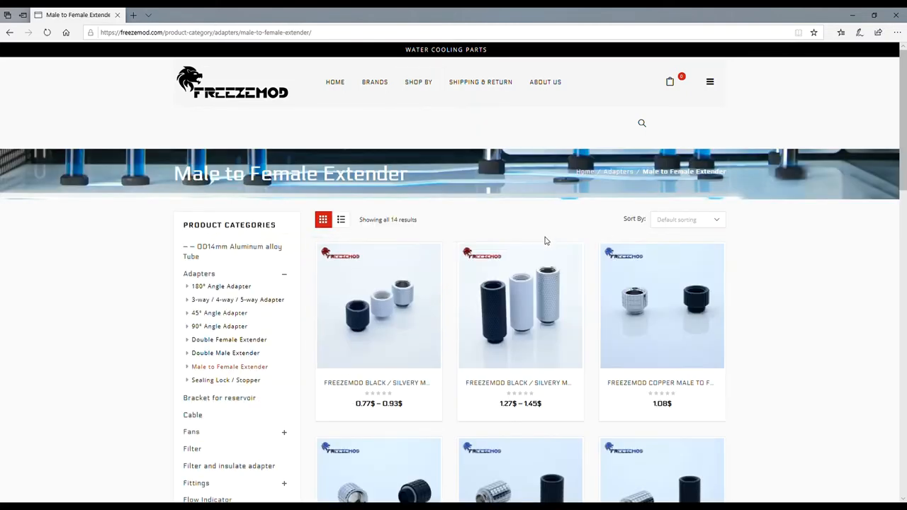
# - Browse the 14 extender products and select the internal and external tooth push stop valve, priced 6.30$
pyautogui.scroll(-3)
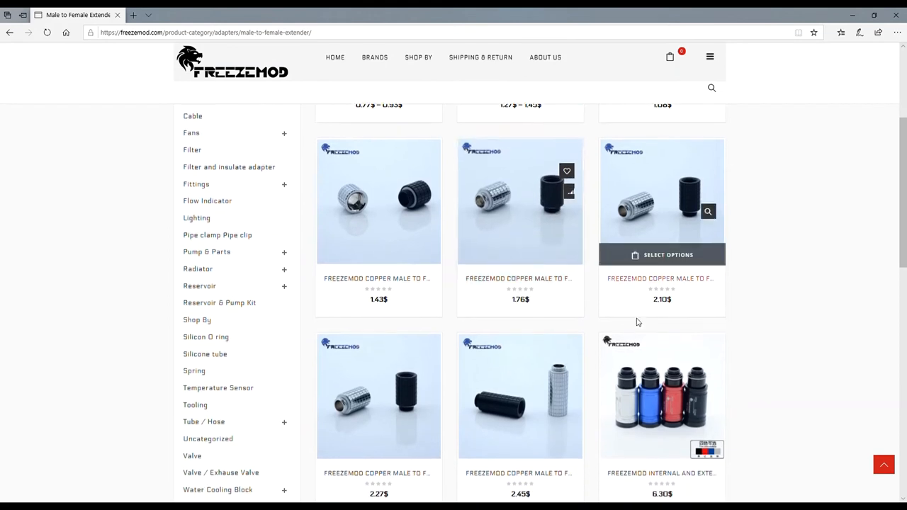
pyautogui.moveTo(513, 354)
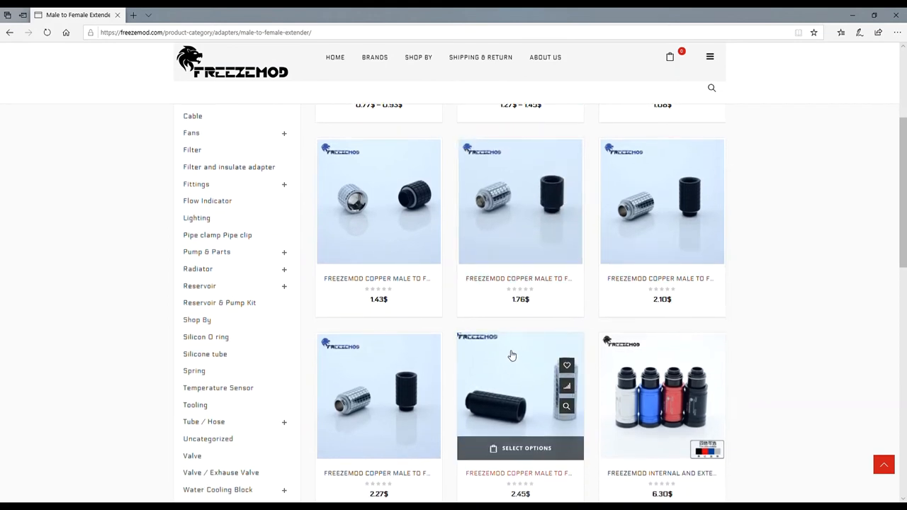
pyautogui.scroll(-3)
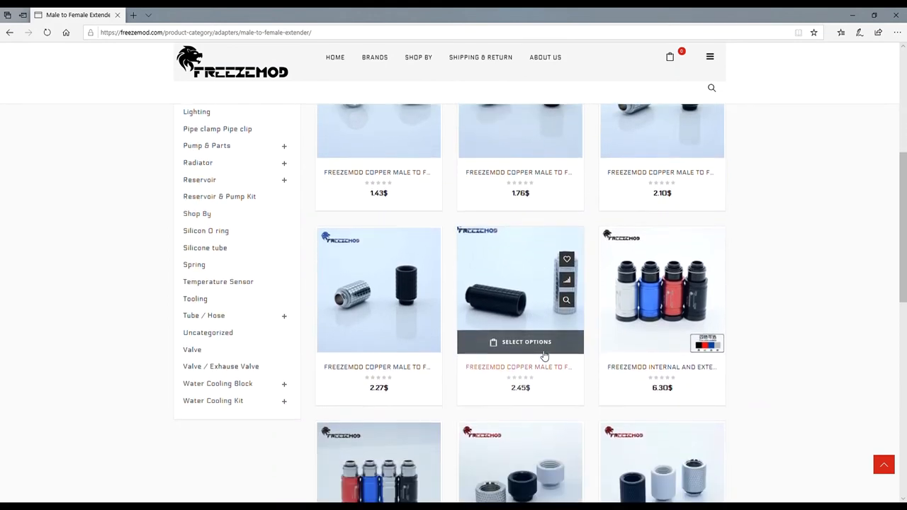
pyautogui.scroll(-3)
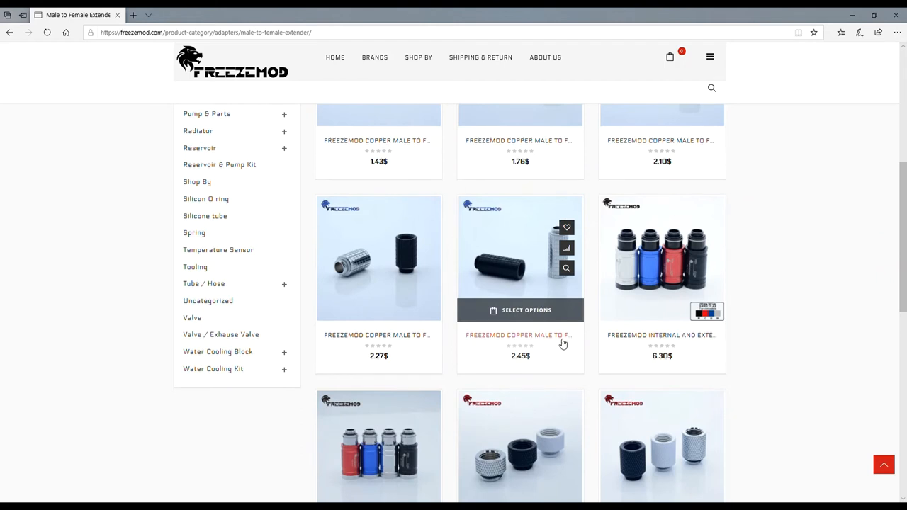
pyautogui.scroll(3)
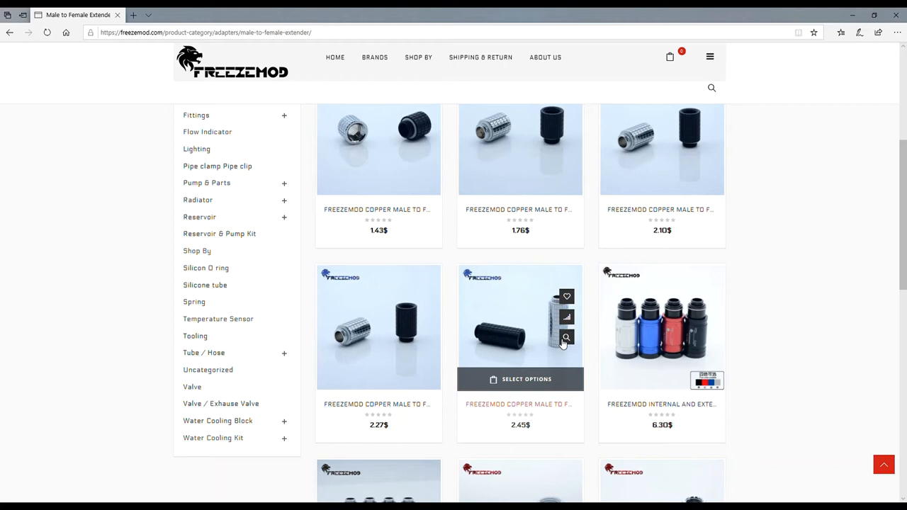
pyautogui.moveTo(393, 230)
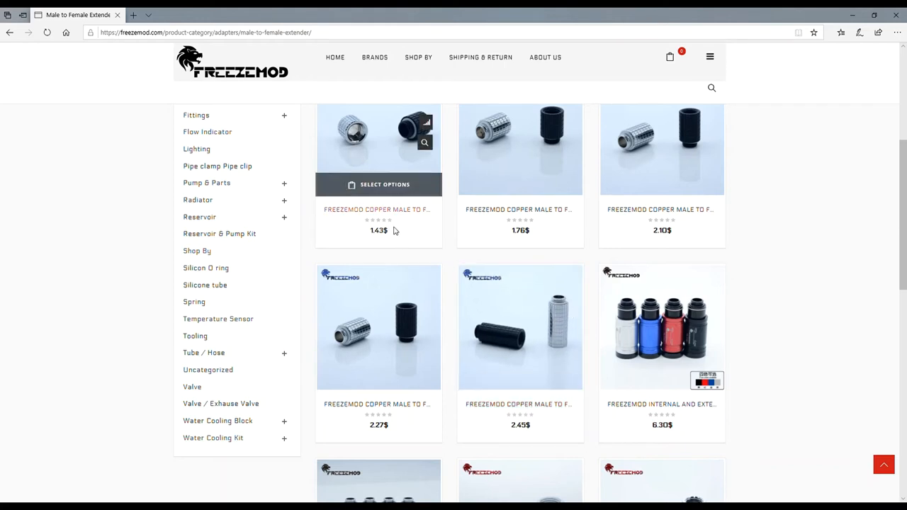
pyautogui.moveTo(356, 255)
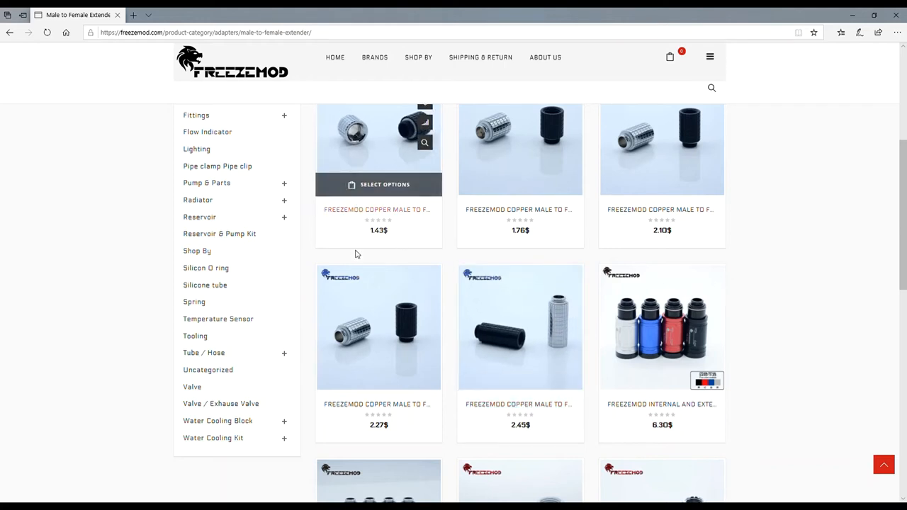
pyautogui.scroll(-3)
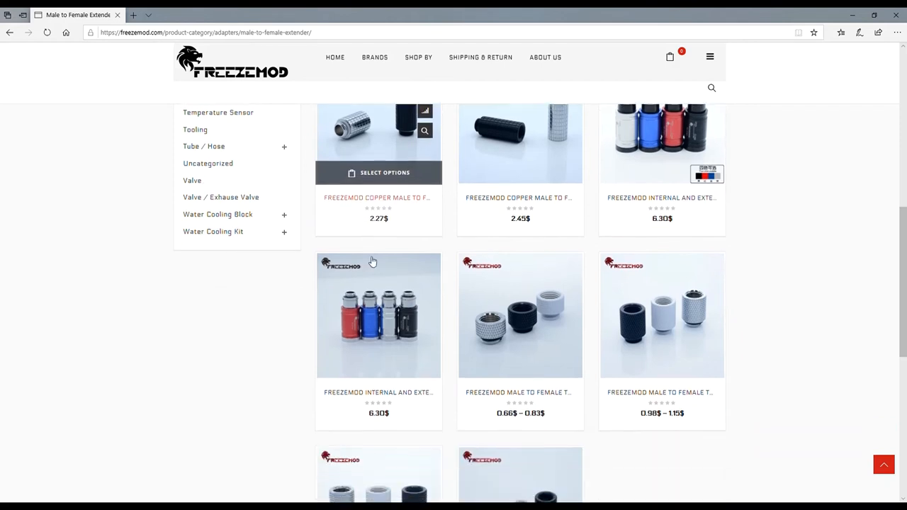
pyautogui.scroll(3)
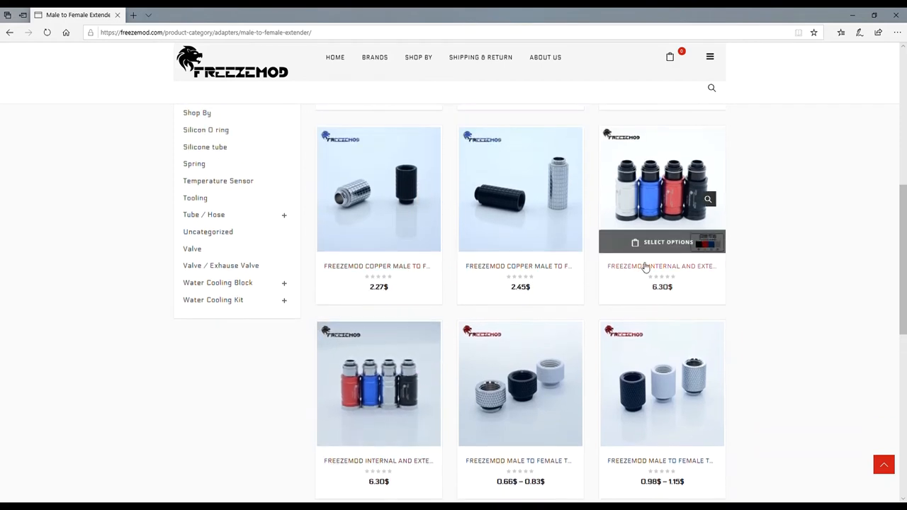
pyautogui.moveTo(786, 235)
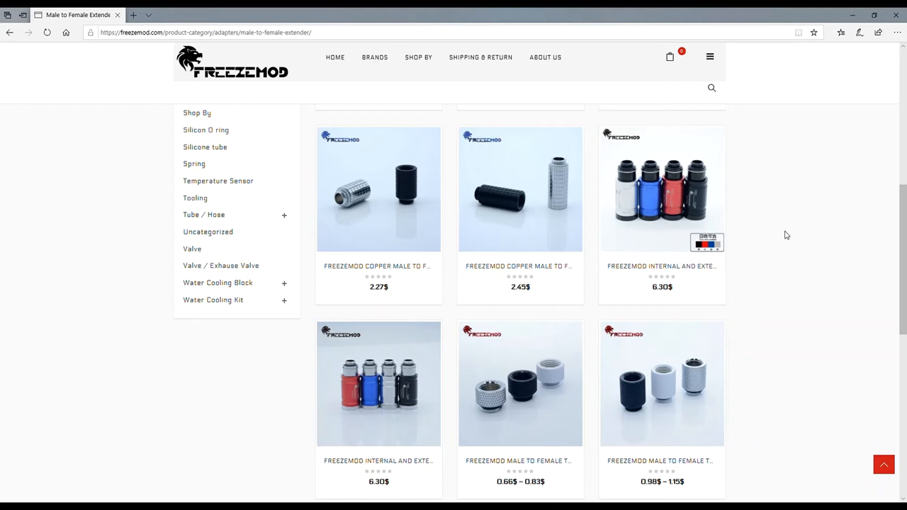
pyautogui.moveTo(661, 189)
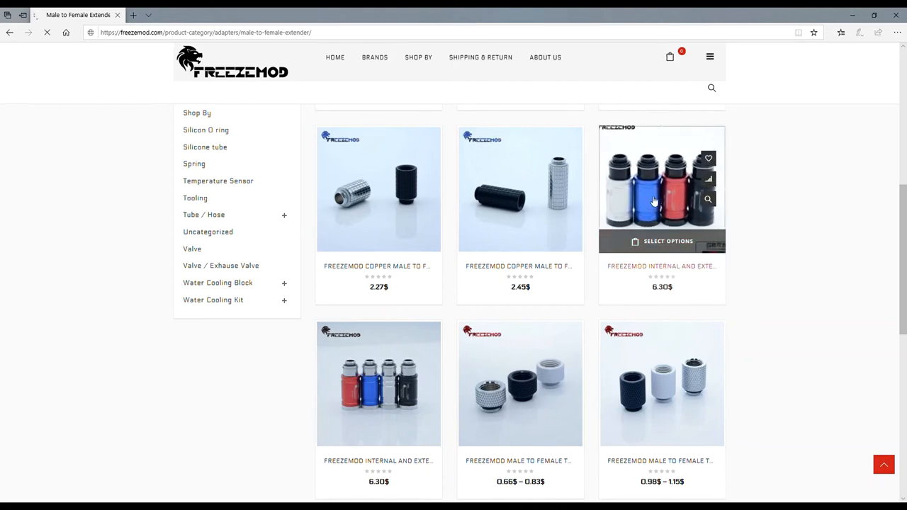
pyautogui.click(660, 188)
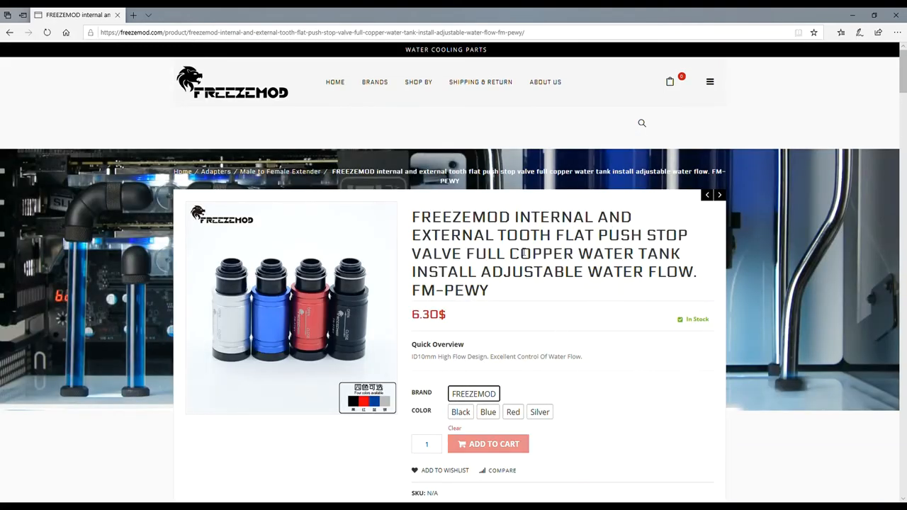
pyautogui.moveTo(581, 293)
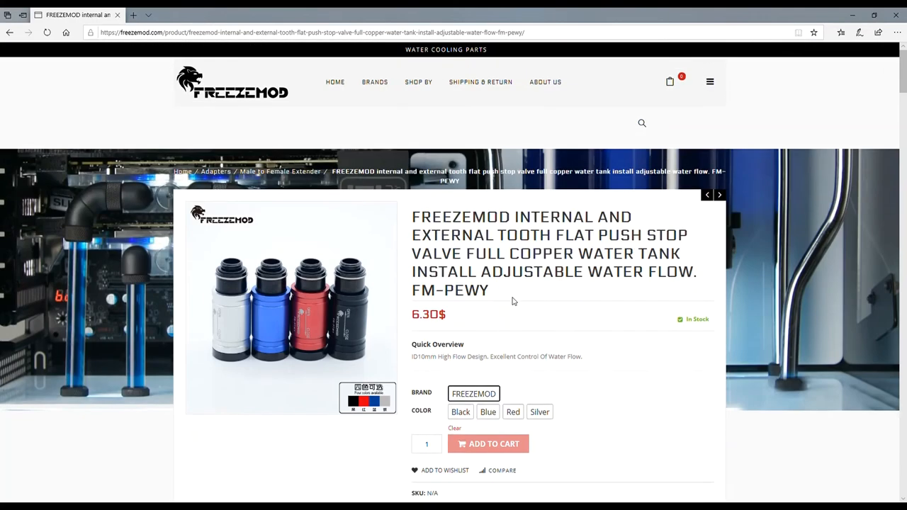
# - Navigate from Shop By > Water Cooling Block into the VGA Block category of GPU water blocks
pyautogui.click(418, 81)
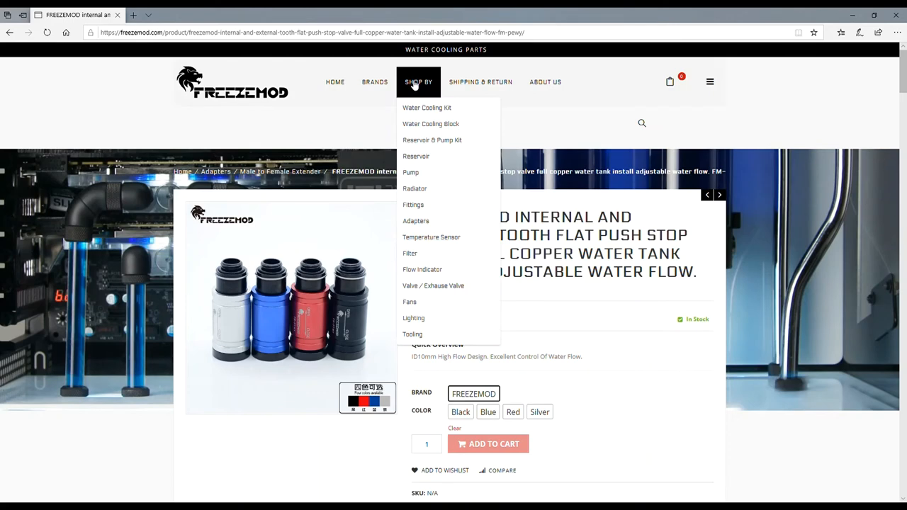
pyautogui.moveTo(430, 123)
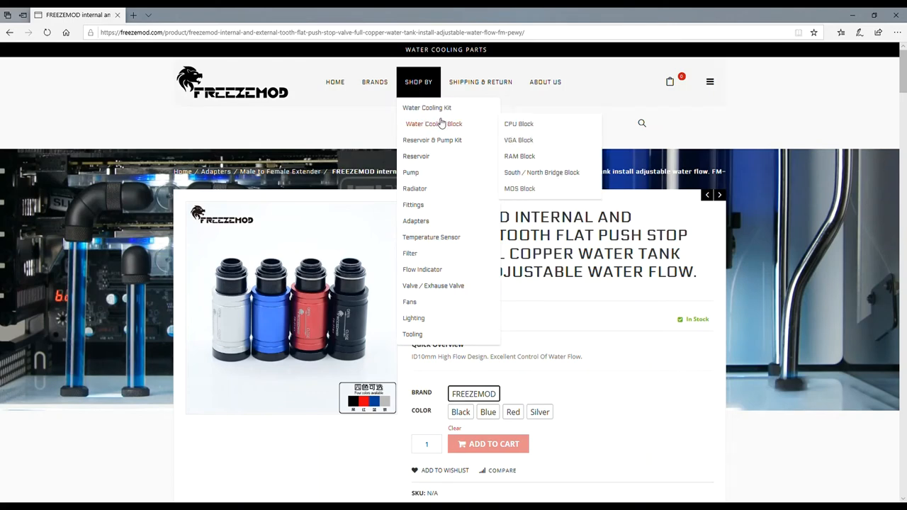
pyautogui.moveTo(518, 140)
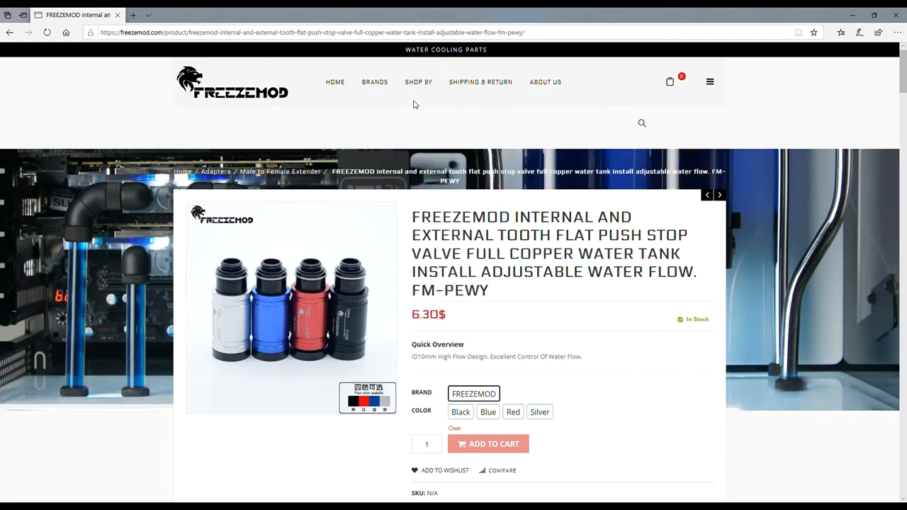
pyautogui.click(418, 81)
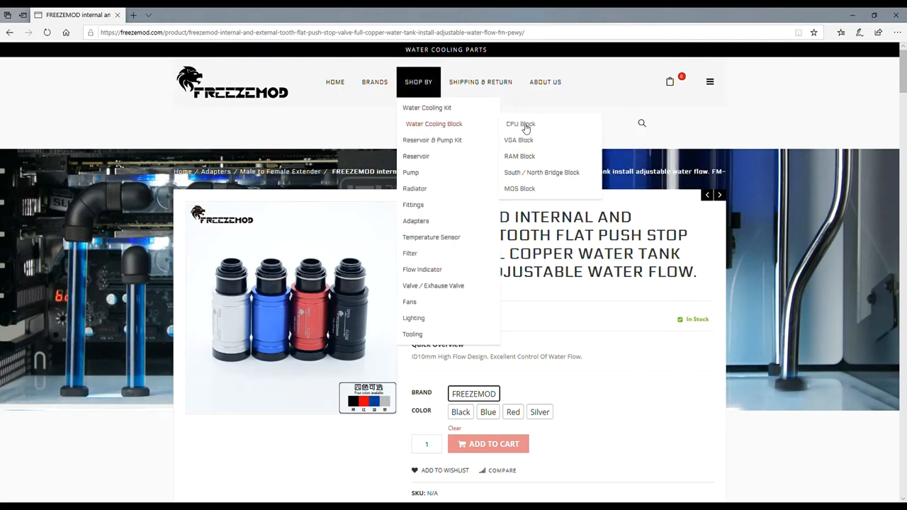
pyautogui.moveTo(518, 141)
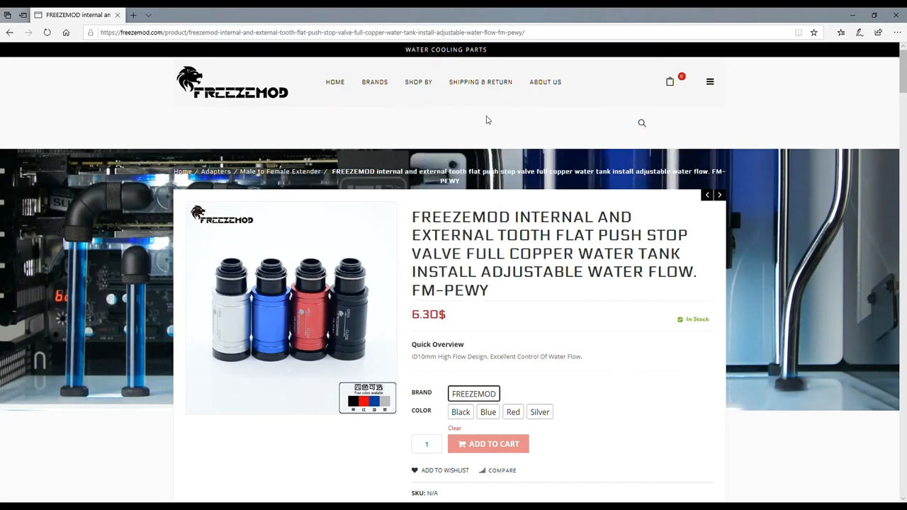
pyautogui.click(418, 81)
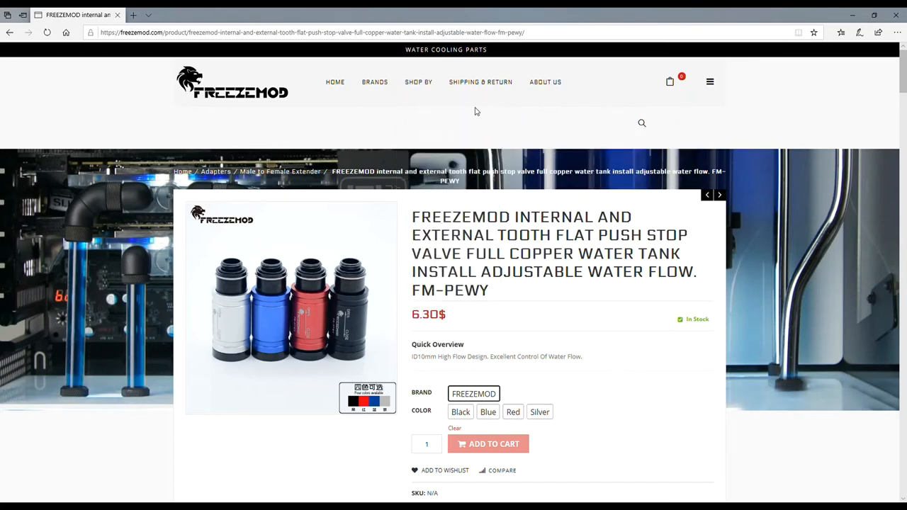
pyautogui.click(417, 81)
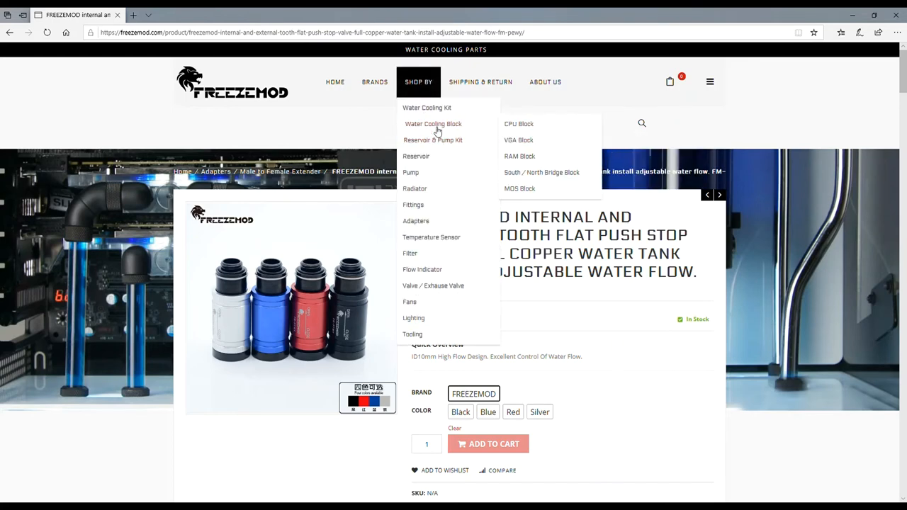
pyautogui.click(418, 81)
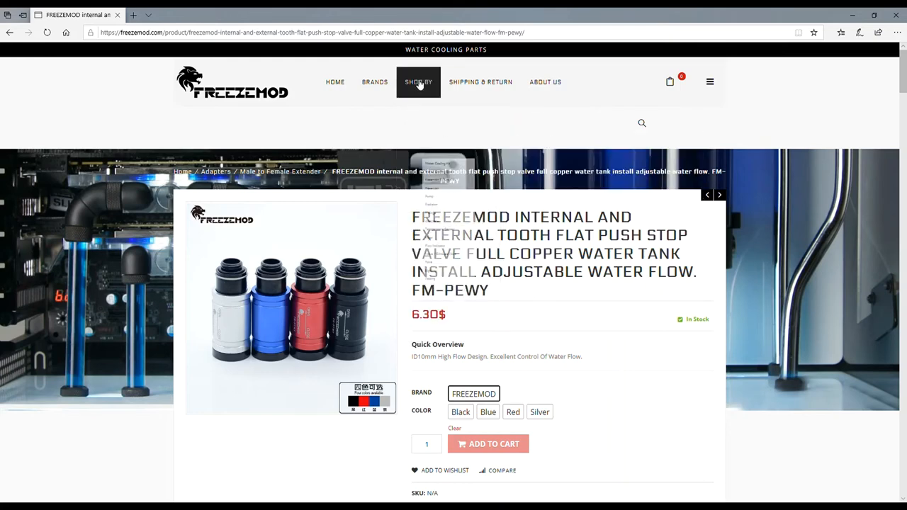
pyautogui.click(418, 80)
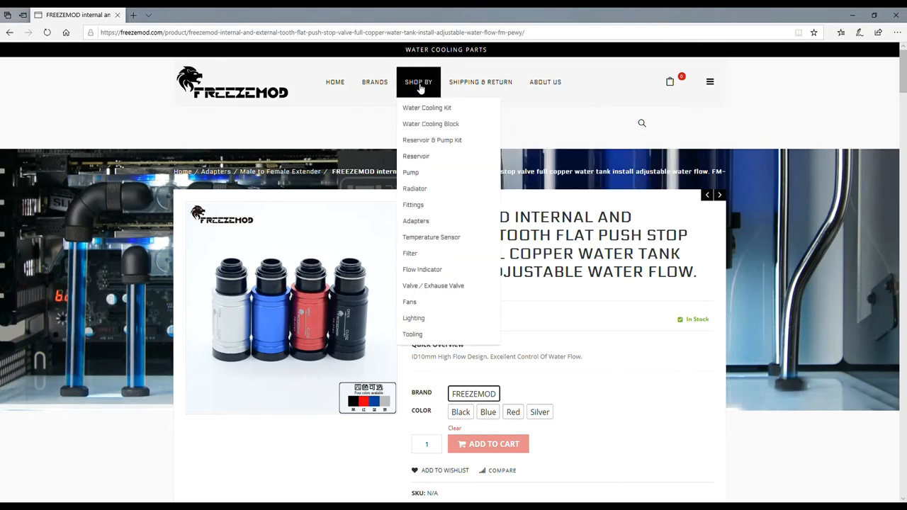
pyautogui.moveTo(420, 156)
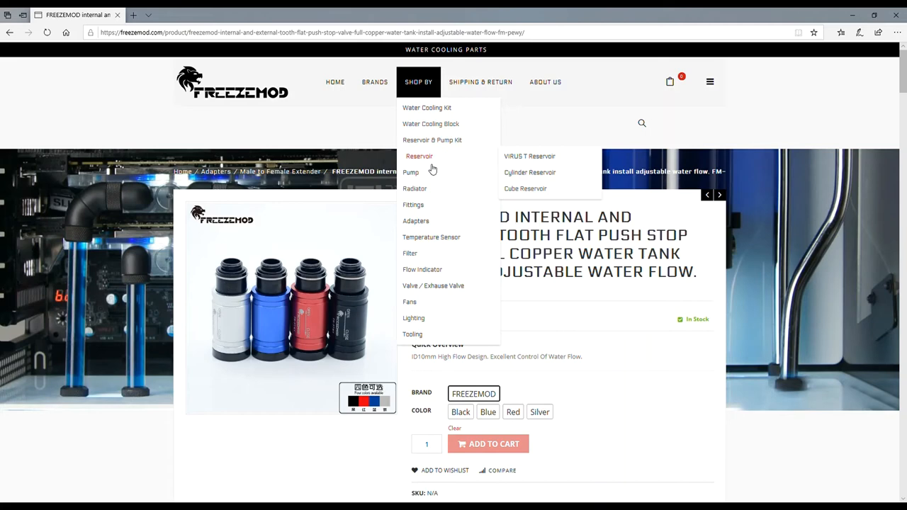
pyautogui.moveTo(419, 155)
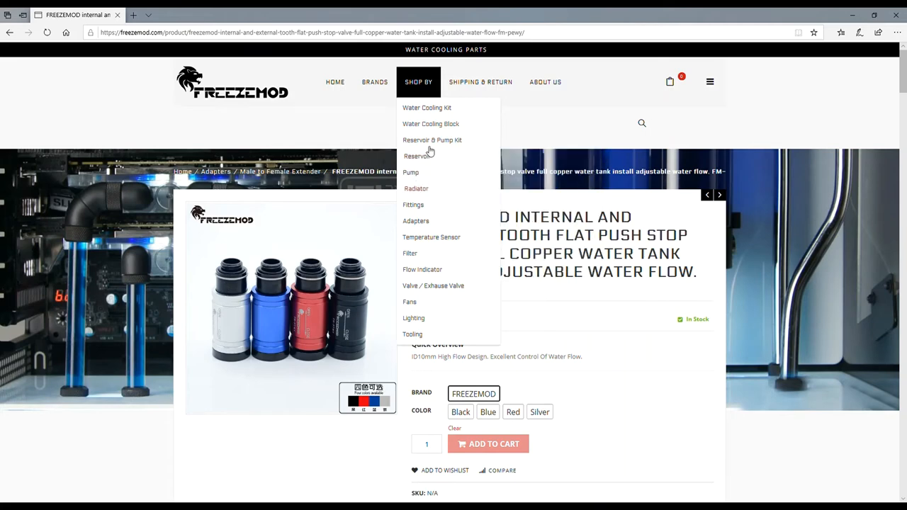
pyautogui.moveTo(432, 141)
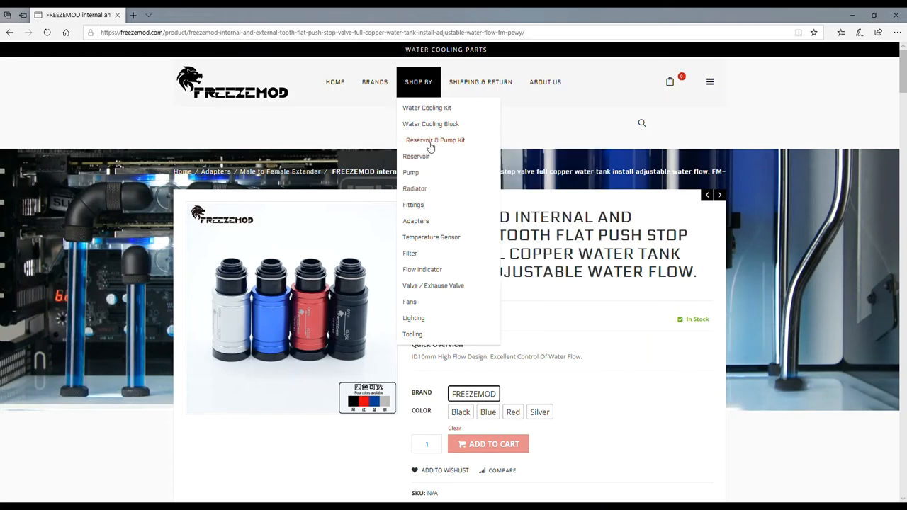
pyautogui.moveTo(434, 140)
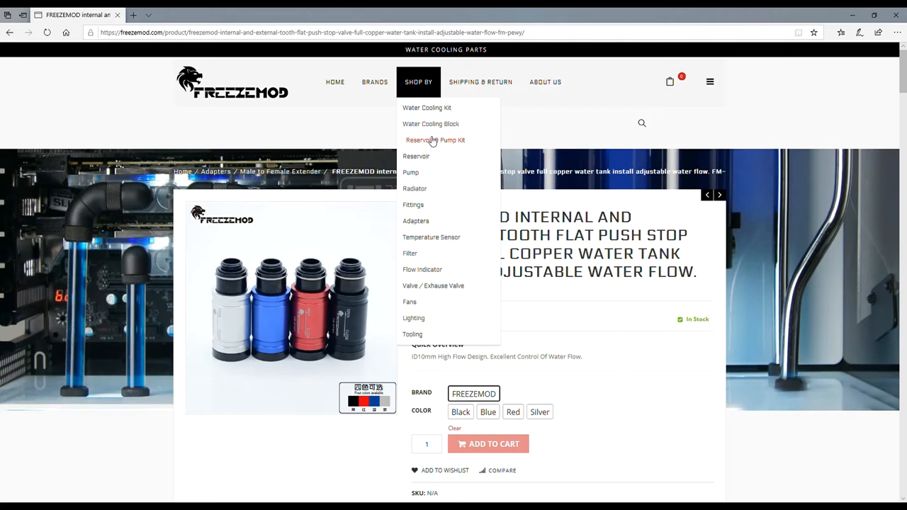
pyautogui.moveTo(434, 123)
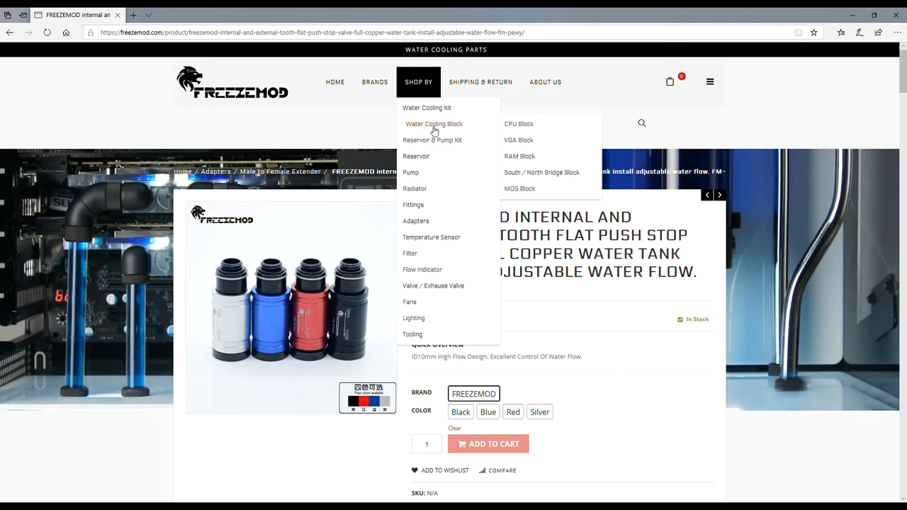
pyautogui.moveTo(431, 124)
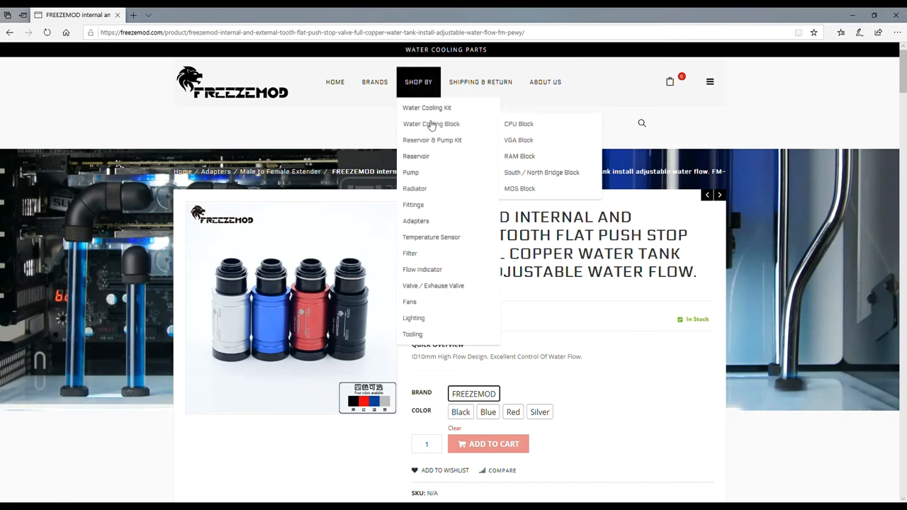
pyautogui.moveTo(426, 108)
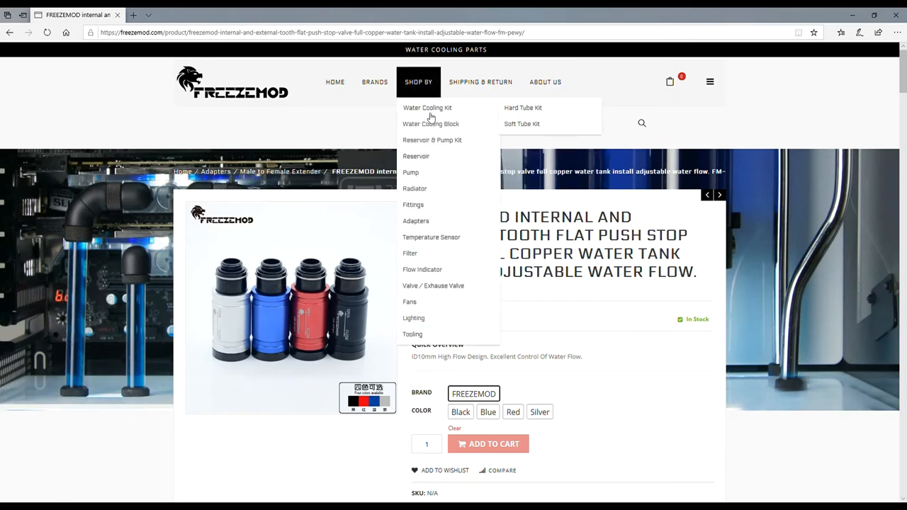
pyautogui.moveTo(431, 123)
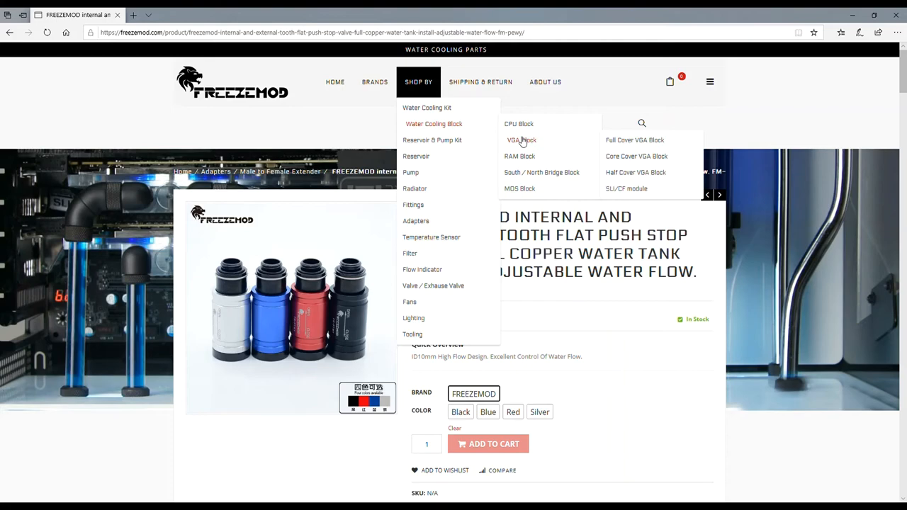
pyautogui.click(522, 140)
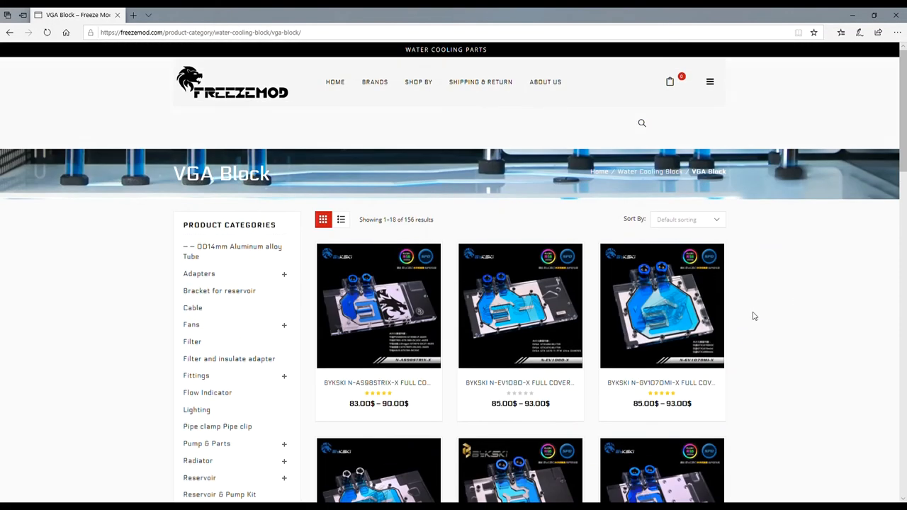
# - Scroll down the VGA Block grid to browse the Bykski full-cover GPU blocks
pyautogui.scroll(-3)
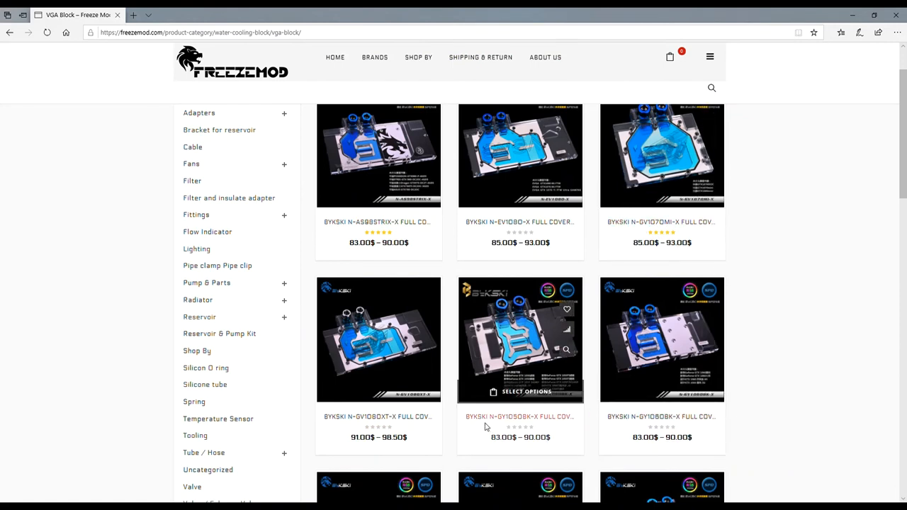
pyautogui.scroll(-3)
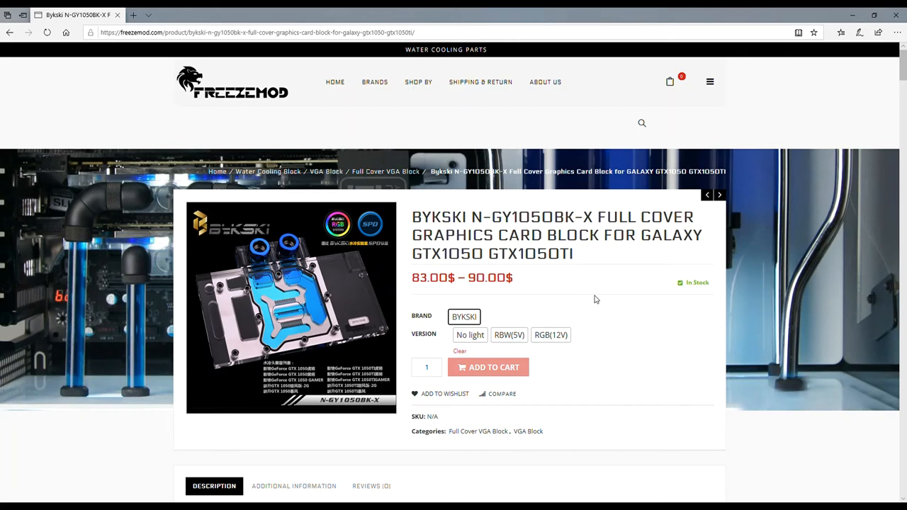
pyautogui.moveTo(541, 292)
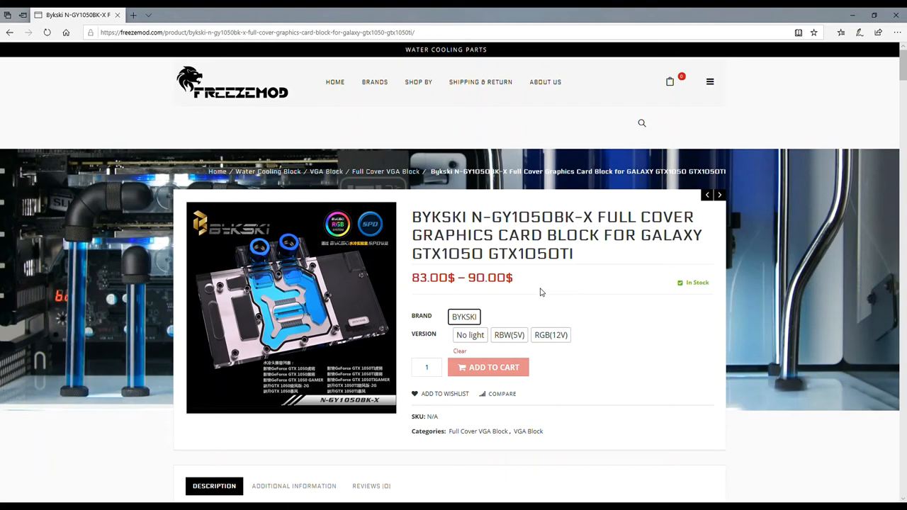
pyautogui.moveTo(402, 306)
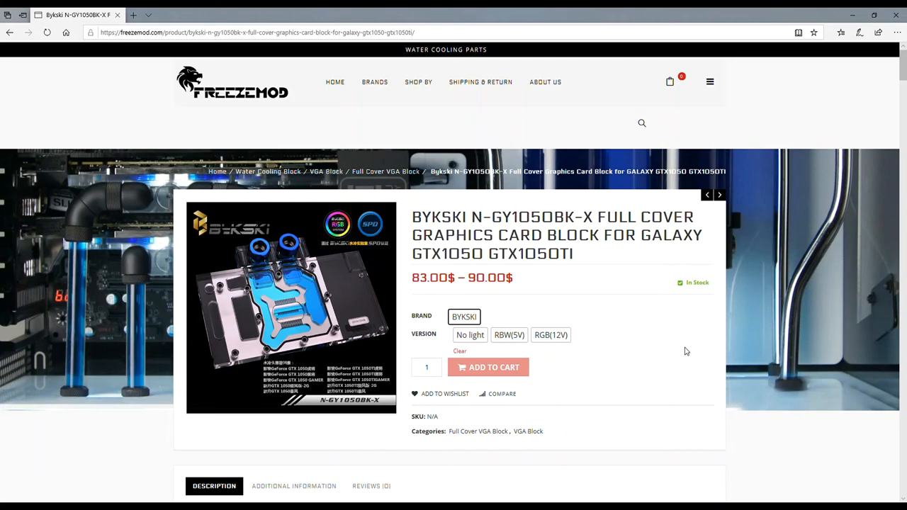
# - Review the Bykski N-GY1050BK-X block's photos and installation instructions, then return to the top
pyautogui.scroll(-3)
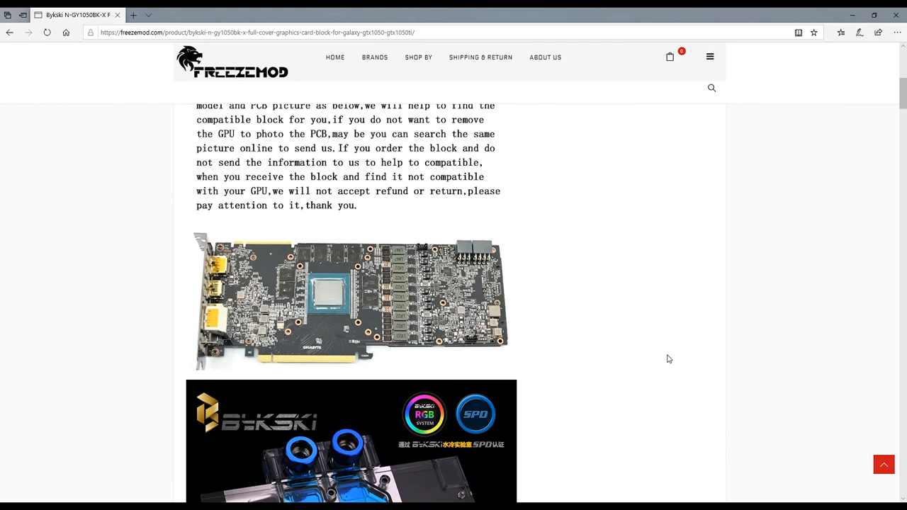
pyautogui.scroll(-3)
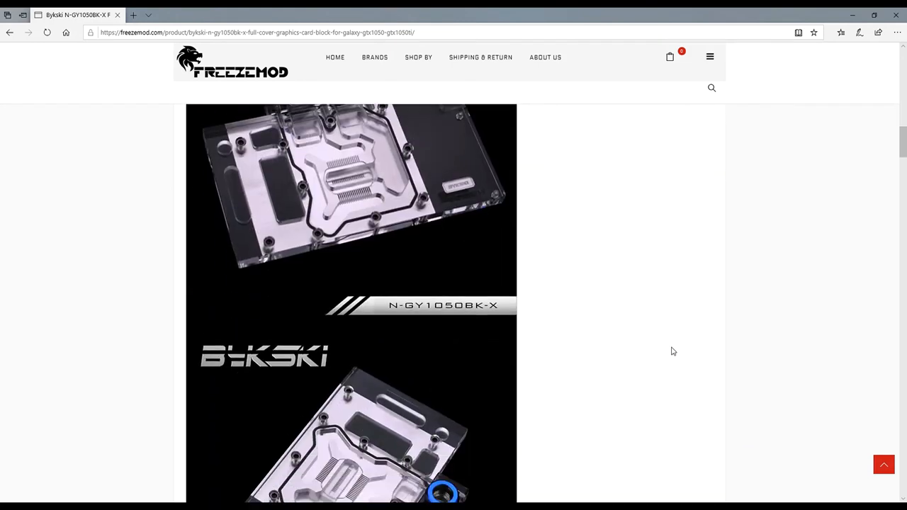
pyautogui.scroll(-3)
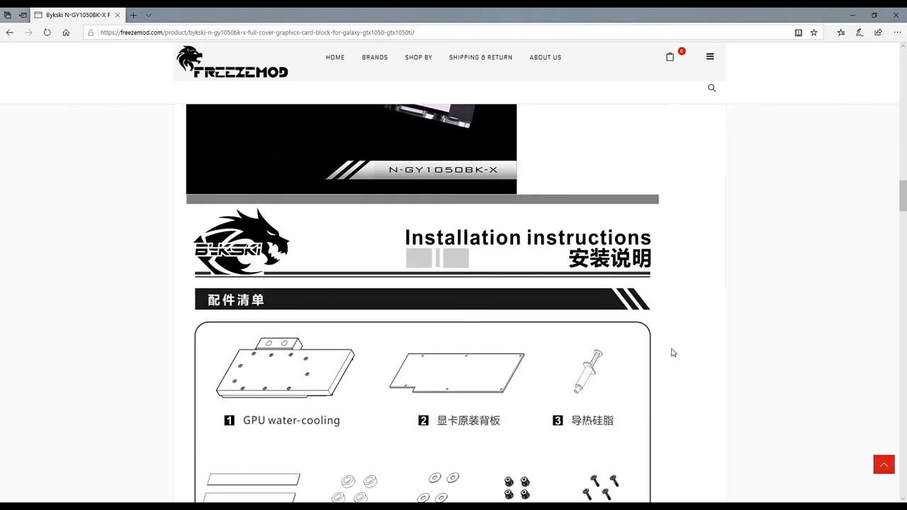
pyautogui.scroll(-3)
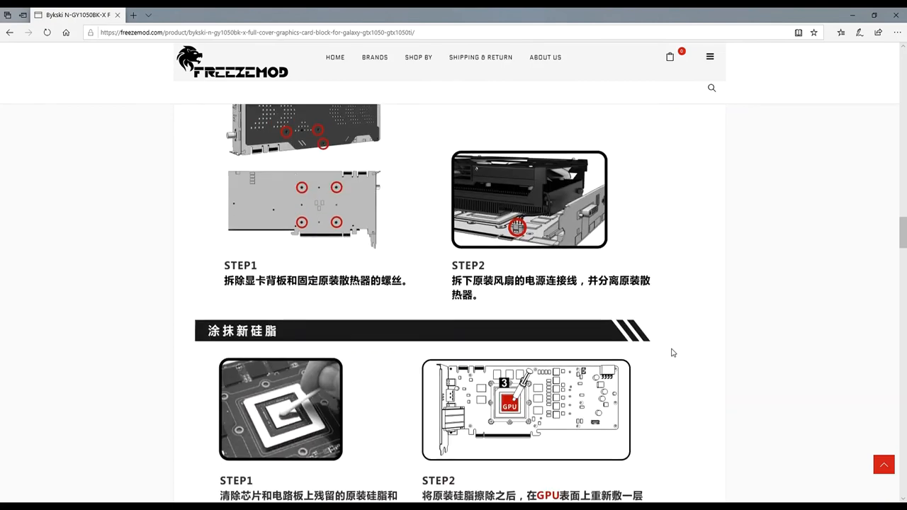
pyautogui.scroll(-3)
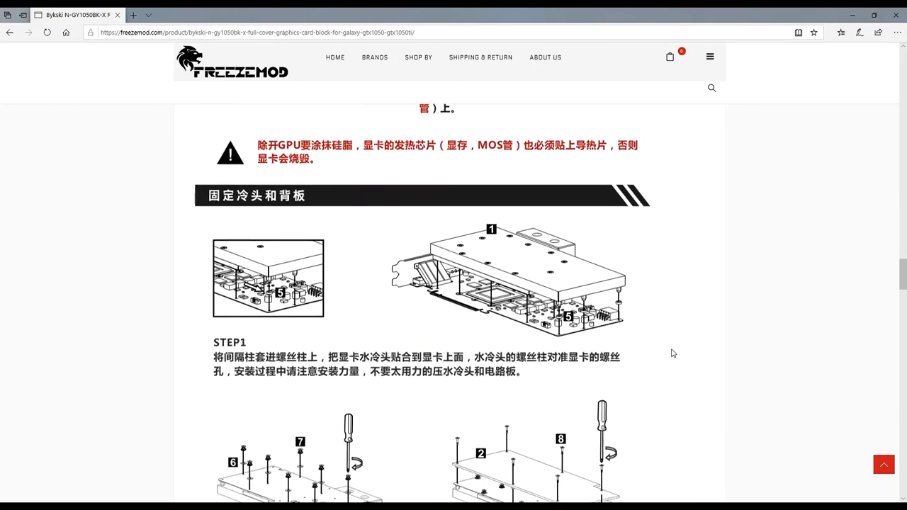
pyautogui.scroll(3)
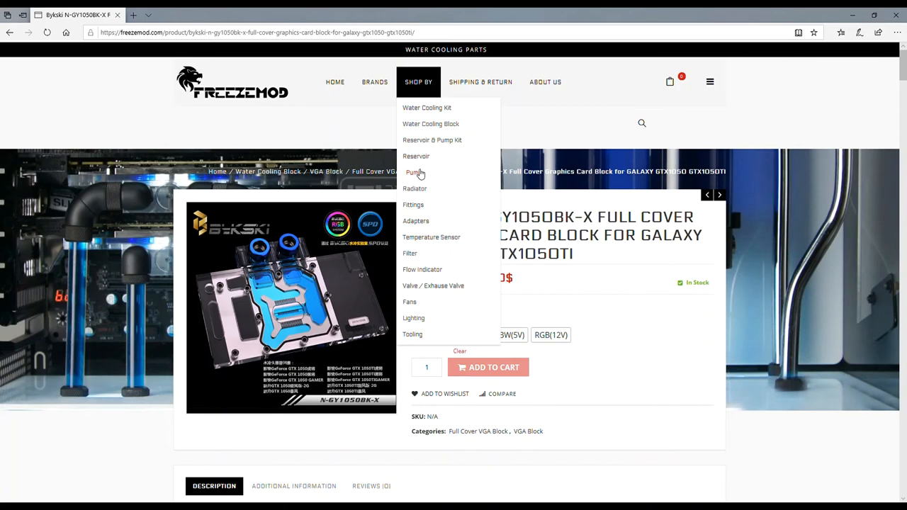
# - Browse the Pump category listing down to the FREEZEMOD 10W speed controllable pump
pyautogui.click(412, 173)
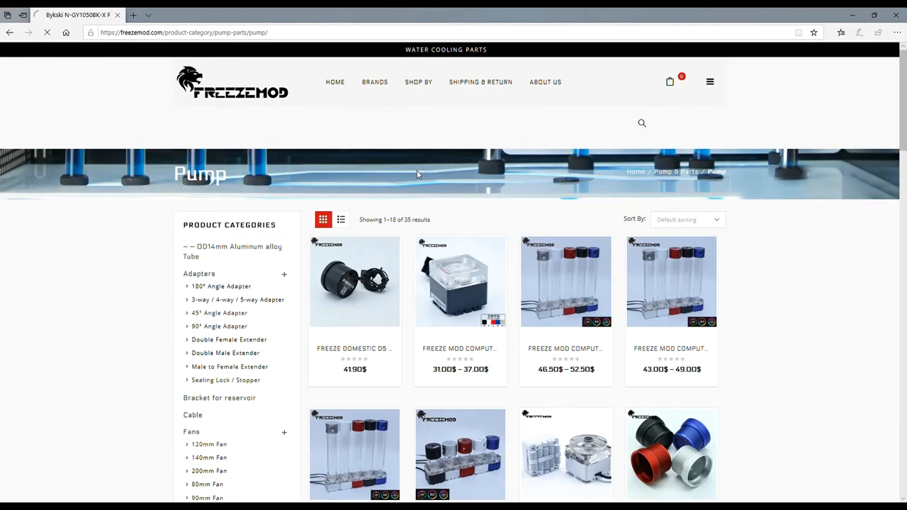
pyautogui.scroll(-3)
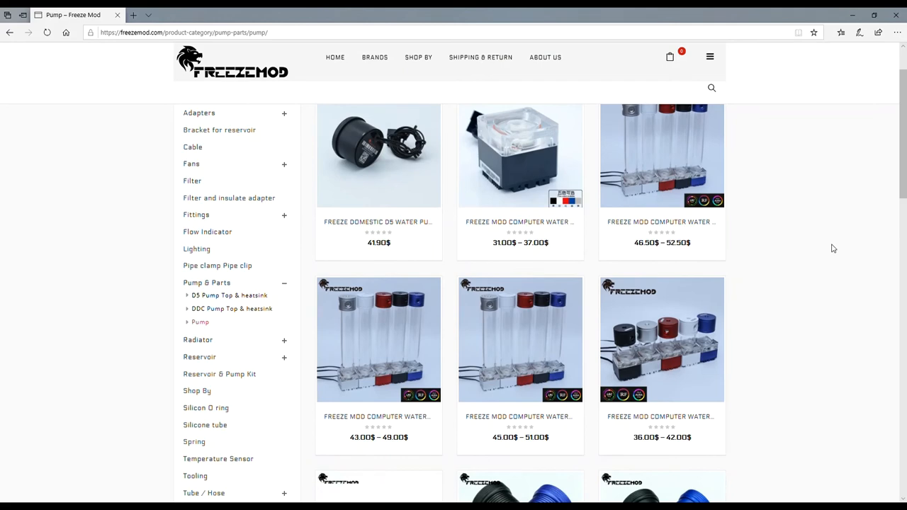
pyautogui.scroll(-3)
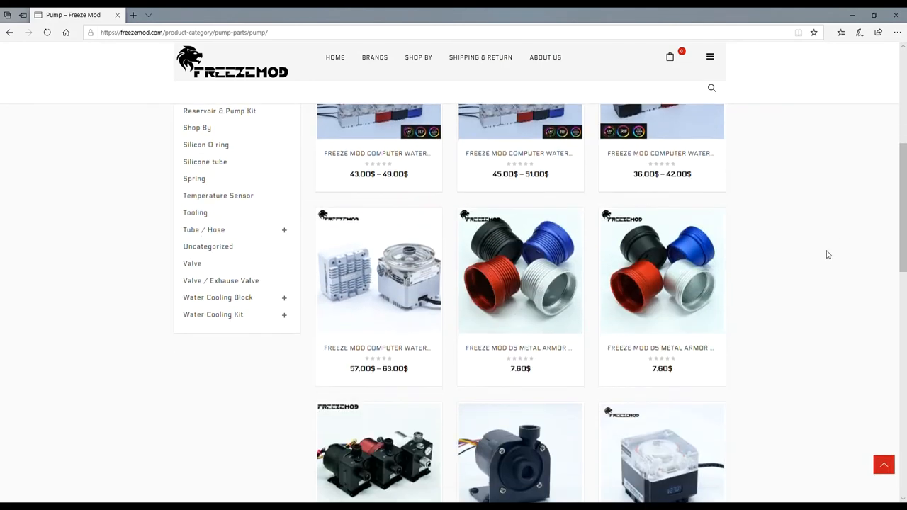
pyautogui.scroll(-3)
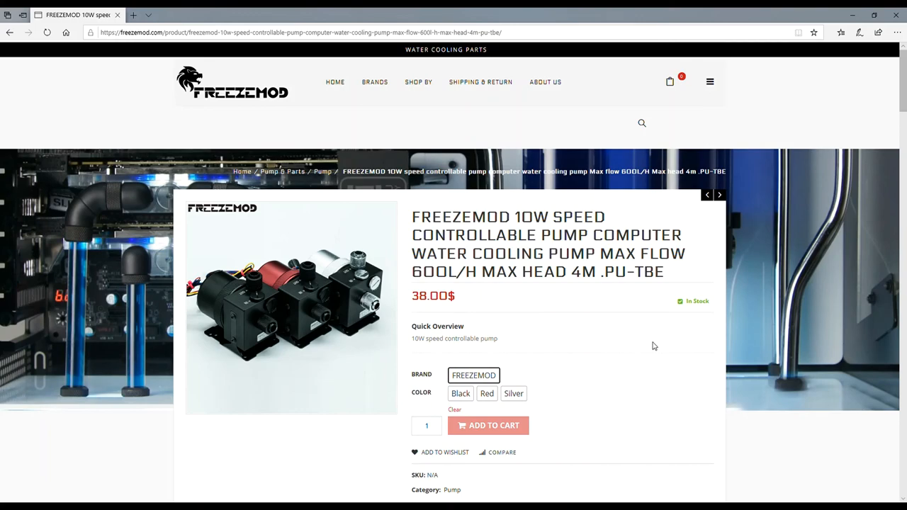
# - Look over the 10W controllable pump's black, silver and red product photos, then return to the top
pyautogui.scroll(-3)
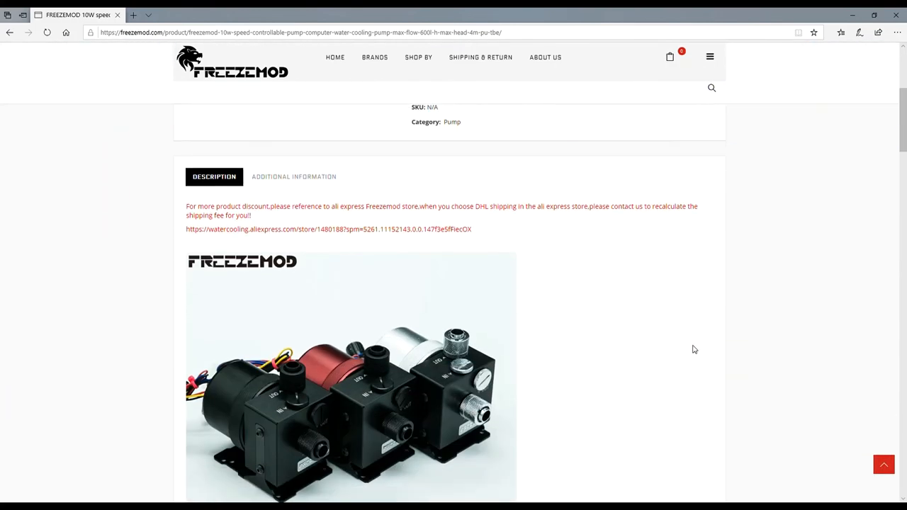
pyautogui.scroll(-3)
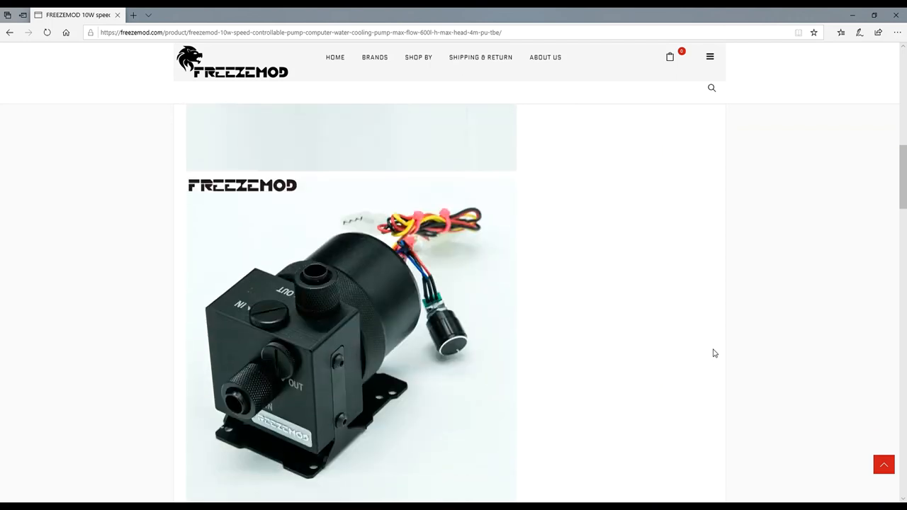
pyautogui.moveTo(459, 337)
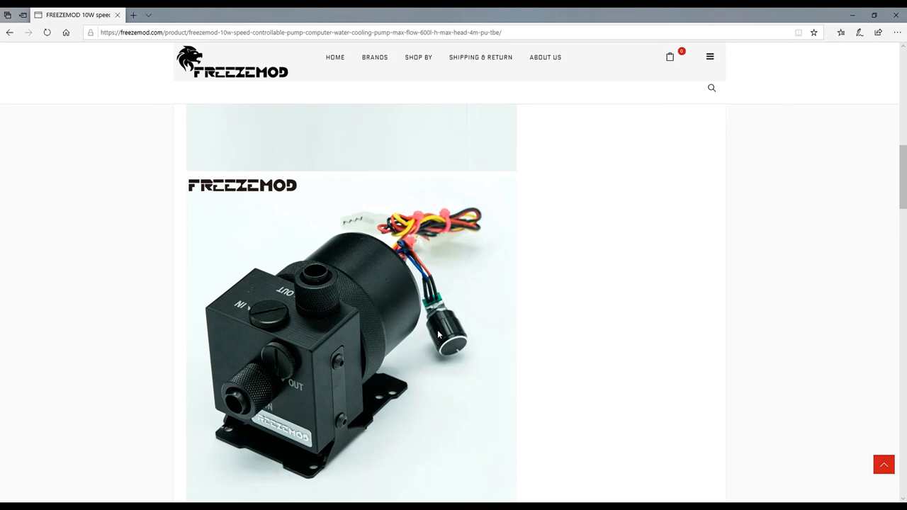
pyautogui.moveTo(455, 351)
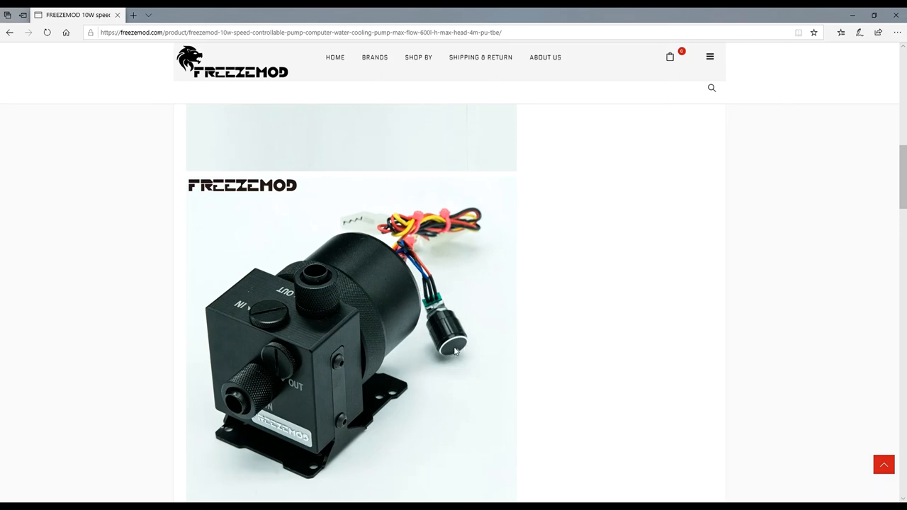
pyautogui.scroll(-3)
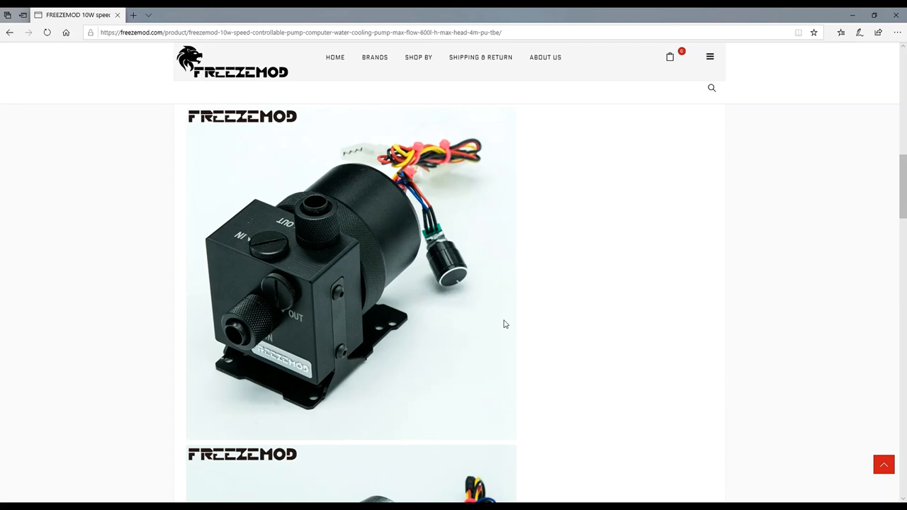
pyautogui.scroll(-3)
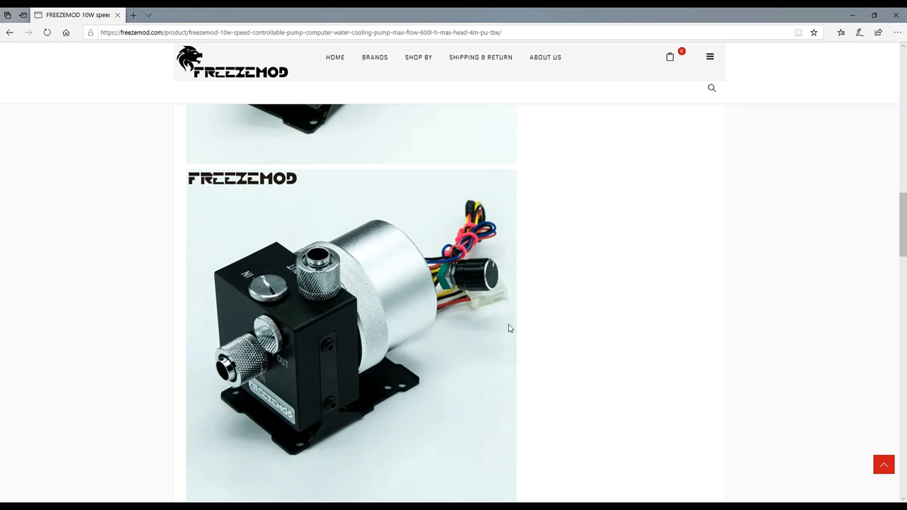
pyautogui.moveTo(479, 286)
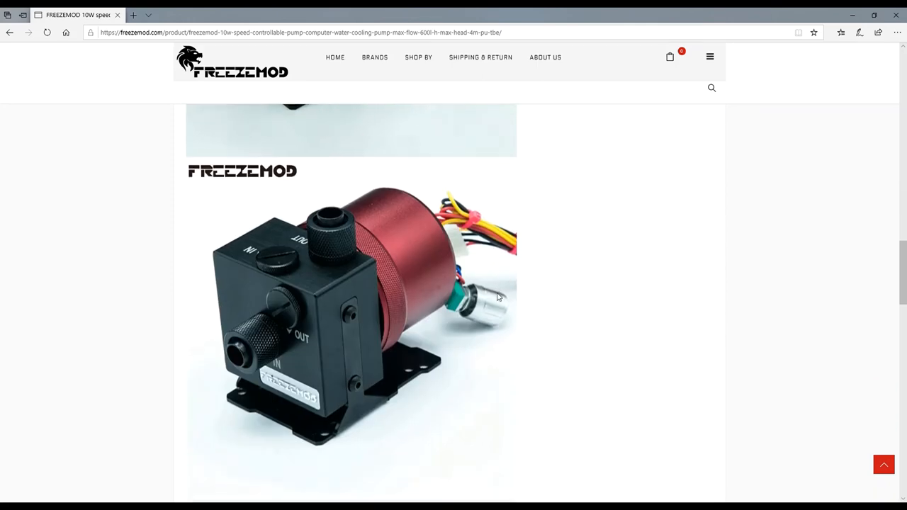
pyautogui.scroll(-3)
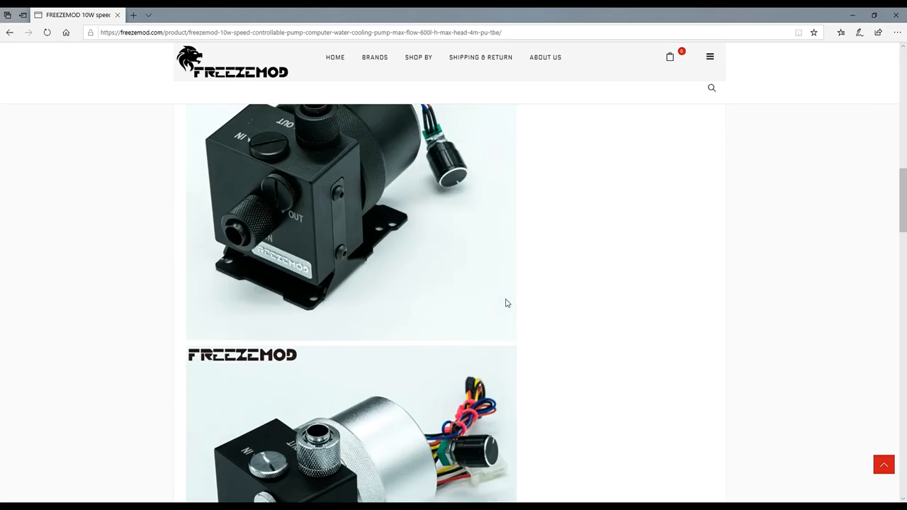
pyautogui.scroll(3)
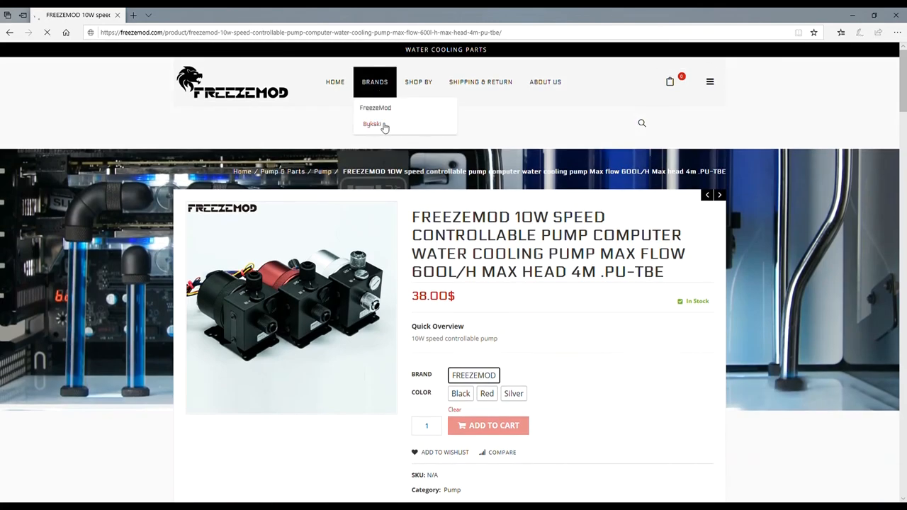
# - List Bykski brand products and open the N-GV2060OC-X RTX 2060 Mini ITX water block page
pyautogui.click(371, 124)
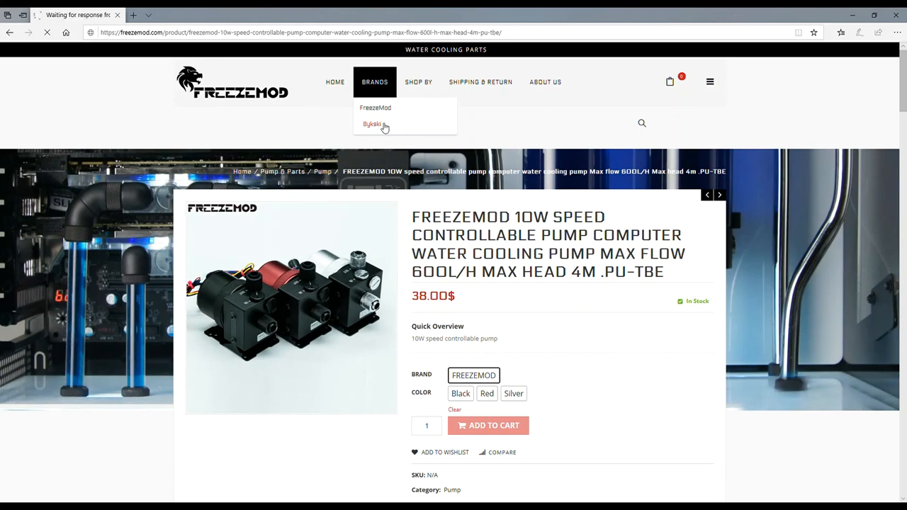
pyautogui.click(372, 125)
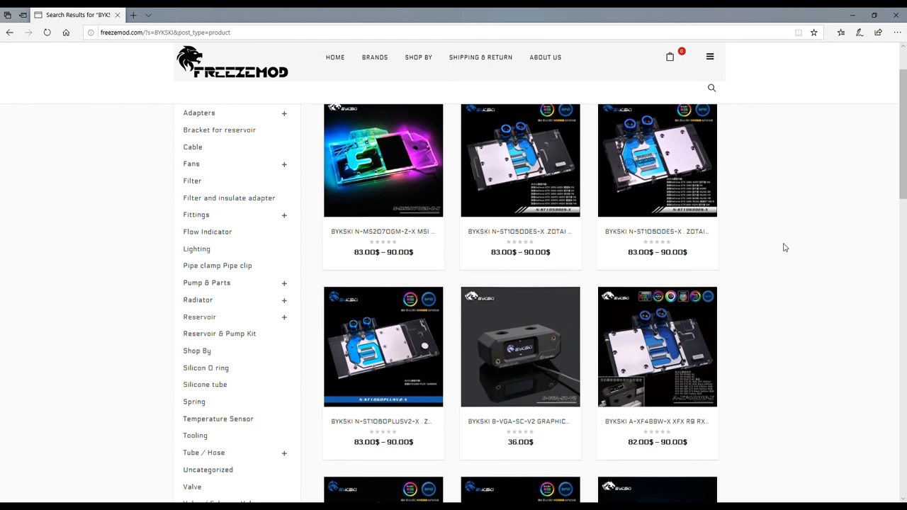
pyautogui.scroll(-3)
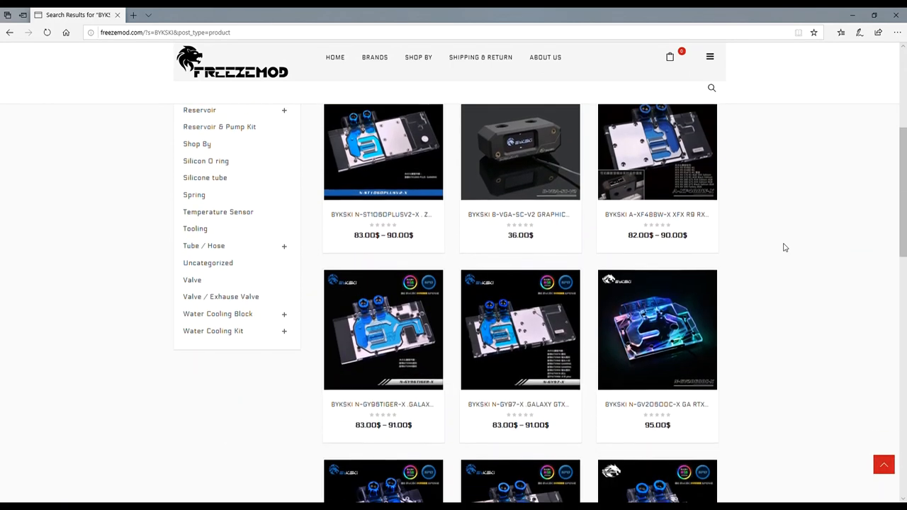
pyautogui.scroll(-3)
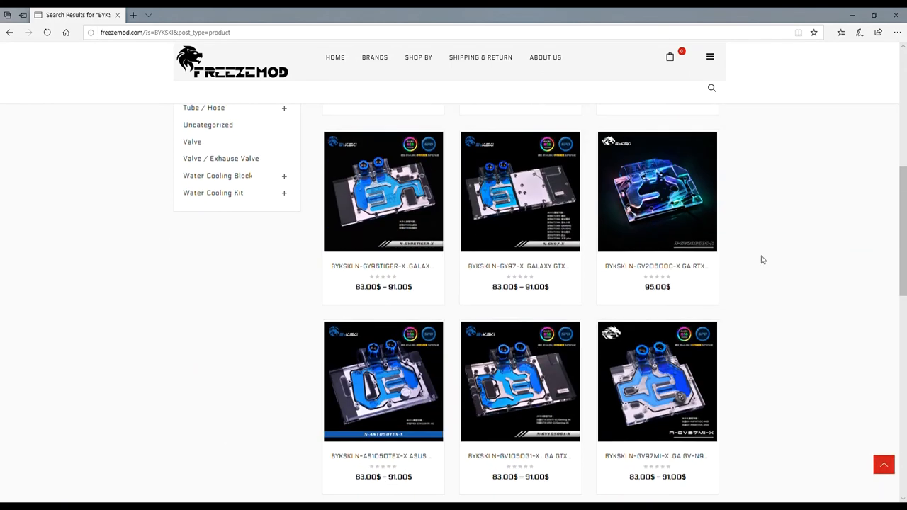
pyautogui.click(657, 191)
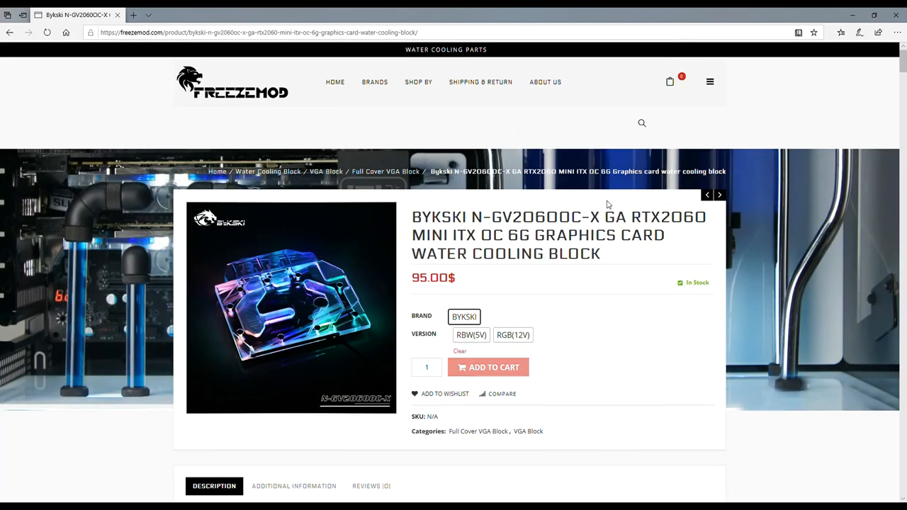
pyautogui.moveTo(575, 371)
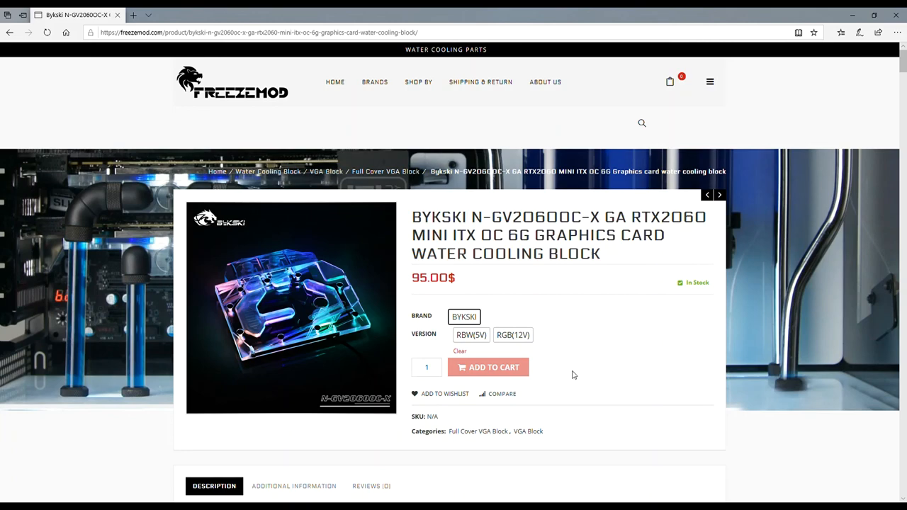
pyautogui.scroll(-3)
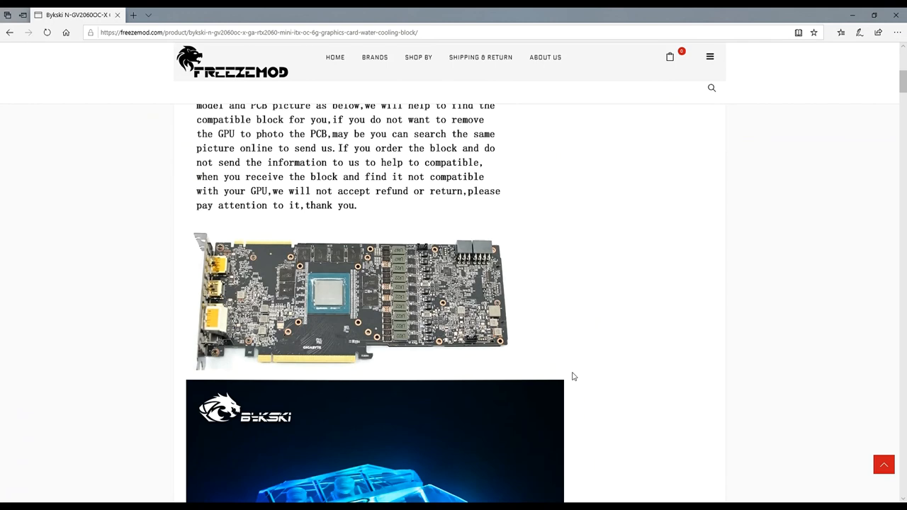
pyautogui.scroll(3)
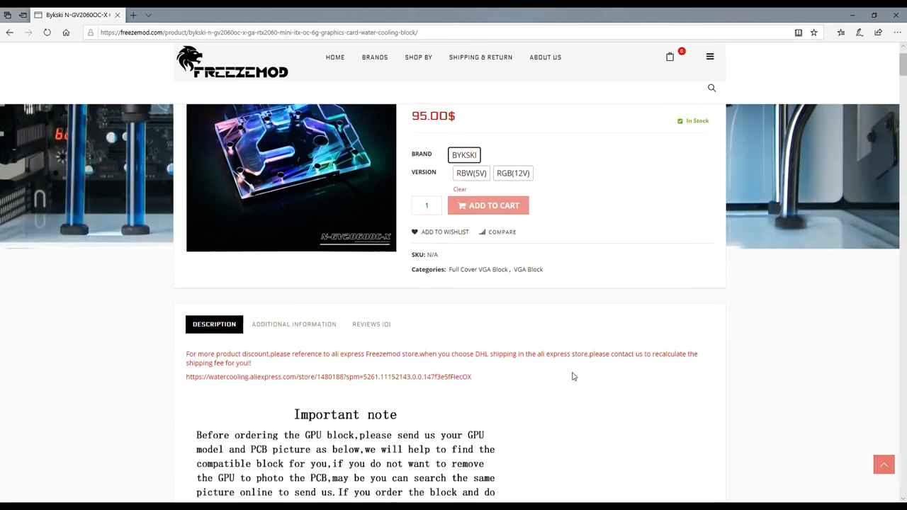
pyautogui.scroll(3)
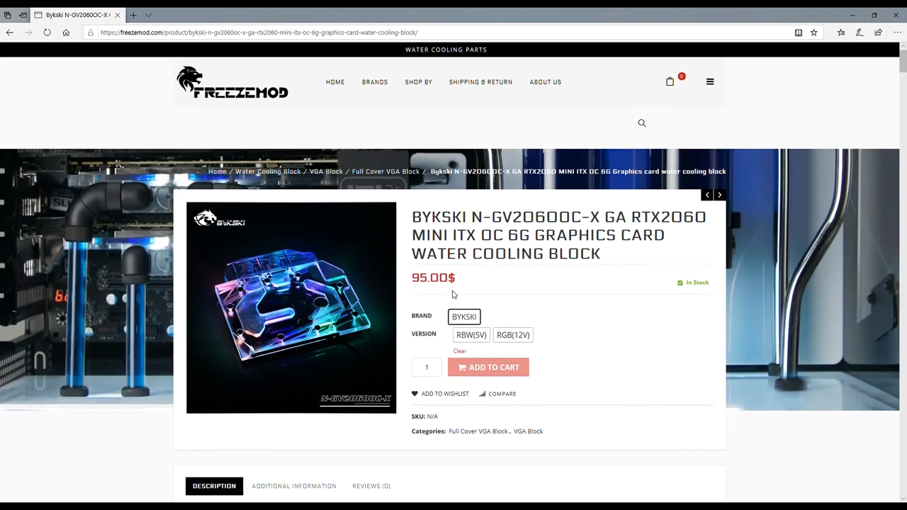
pyautogui.moveTo(615, 306)
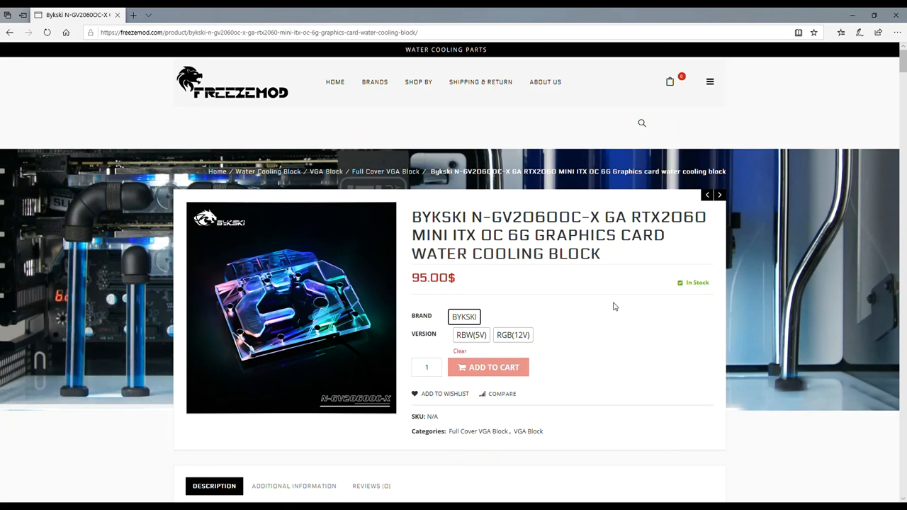
pyautogui.moveTo(611, 313)
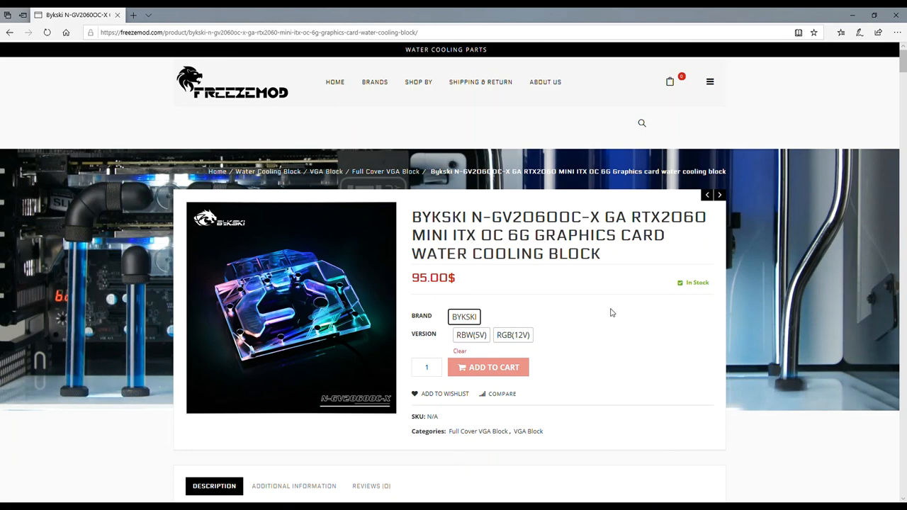
pyautogui.moveTo(825, 183)
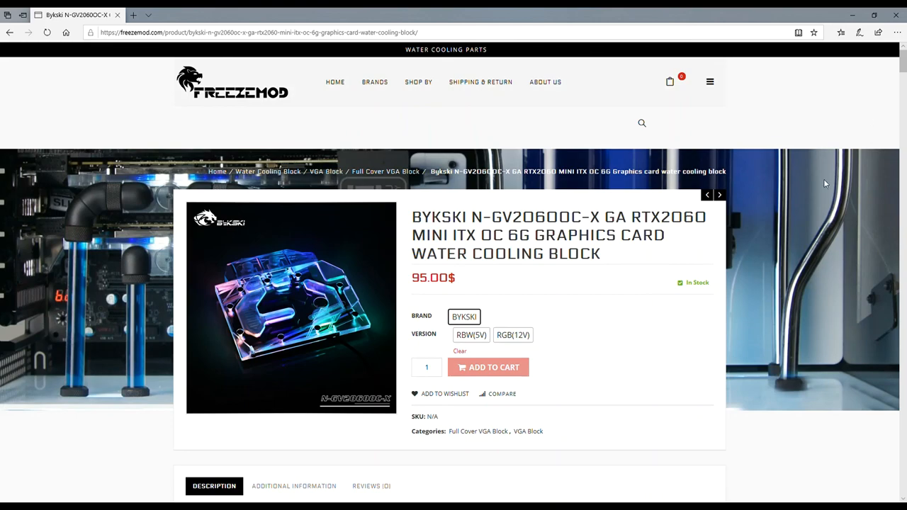
# - Browse the Fittings category listing of brass fittings and PC tubes
pyautogui.click(418, 80)
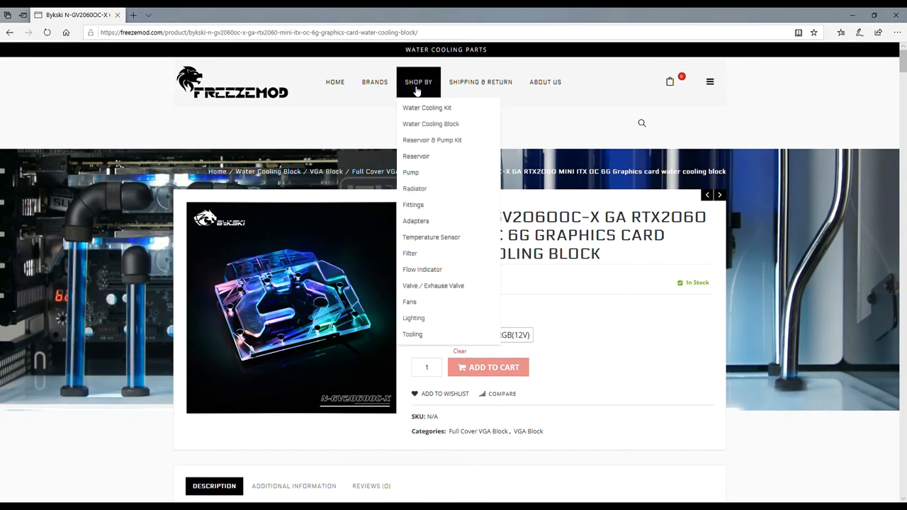
pyautogui.moveTo(413, 204)
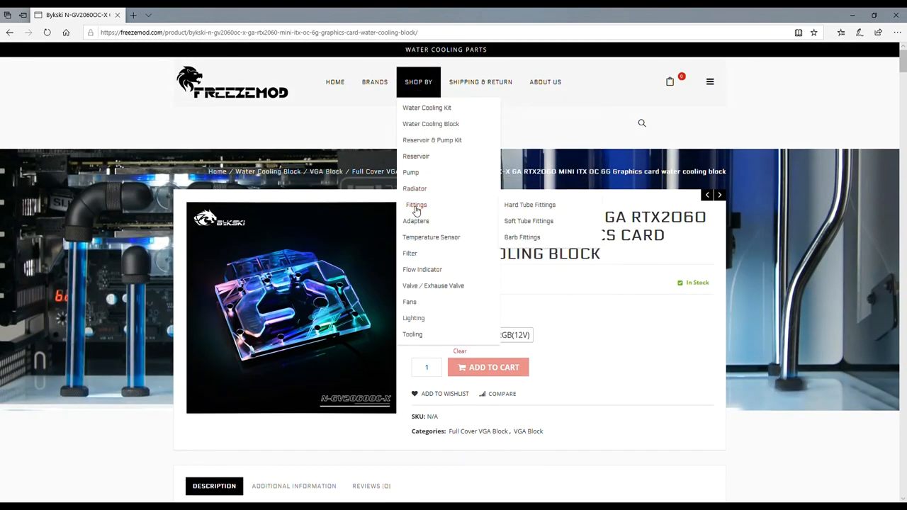
pyautogui.click(417, 204)
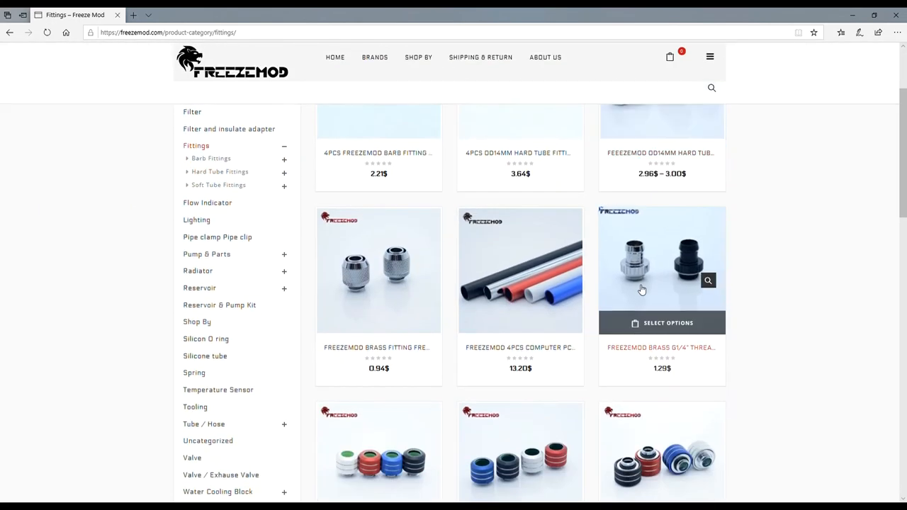
pyautogui.scroll(-3)
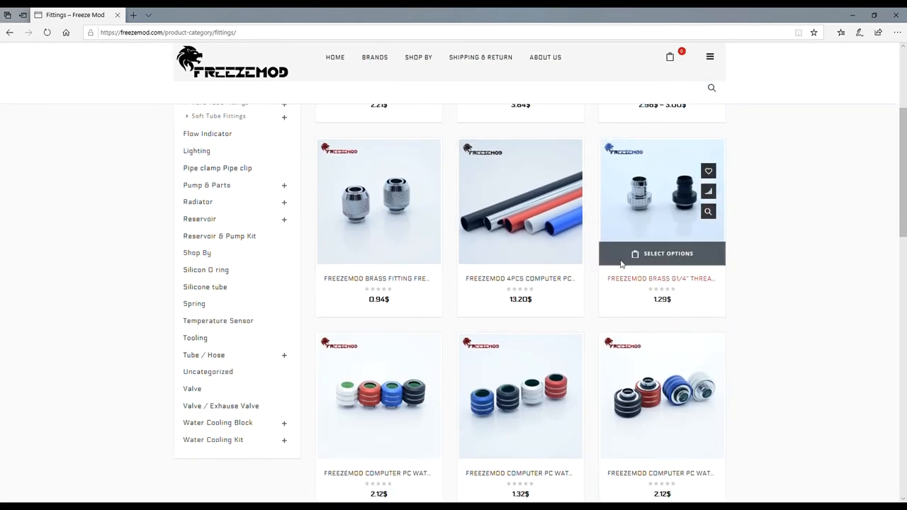
# - View the FreezeMod 4pcs 14mm aluminum tube page (13.20$, five colours) and browse its photos
pyautogui.click(519, 202)
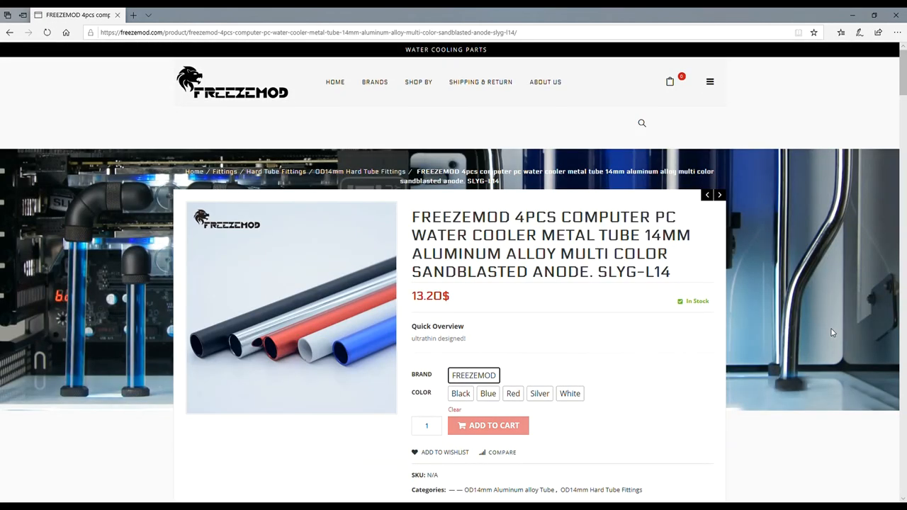
pyautogui.moveTo(623, 374)
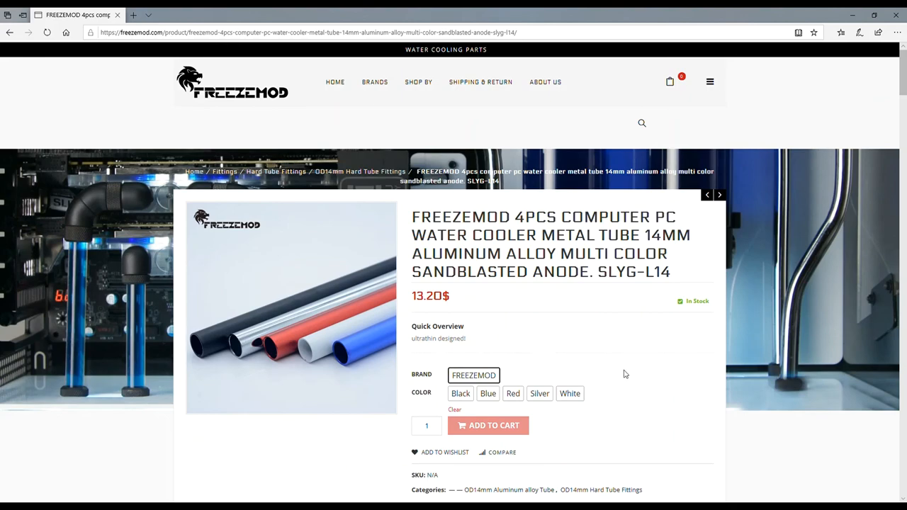
pyautogui.scroll(-3)
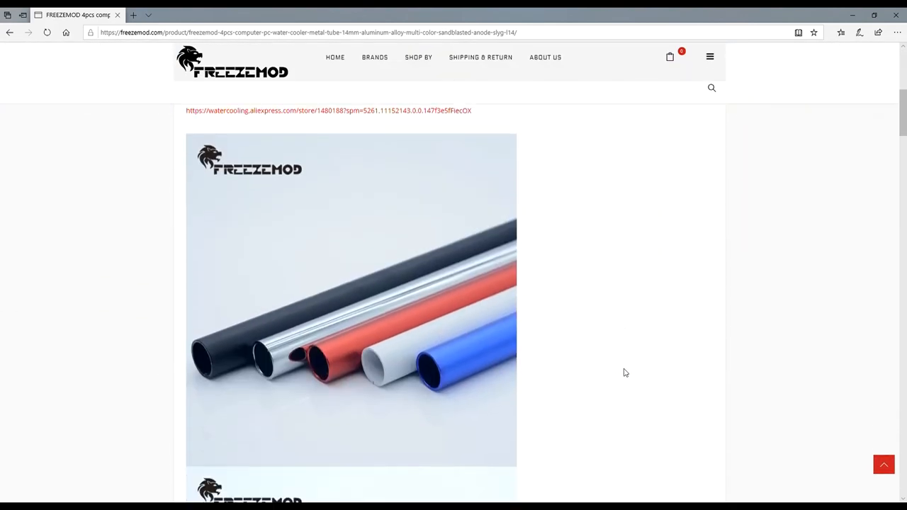
pyautogui.scroll(-3)
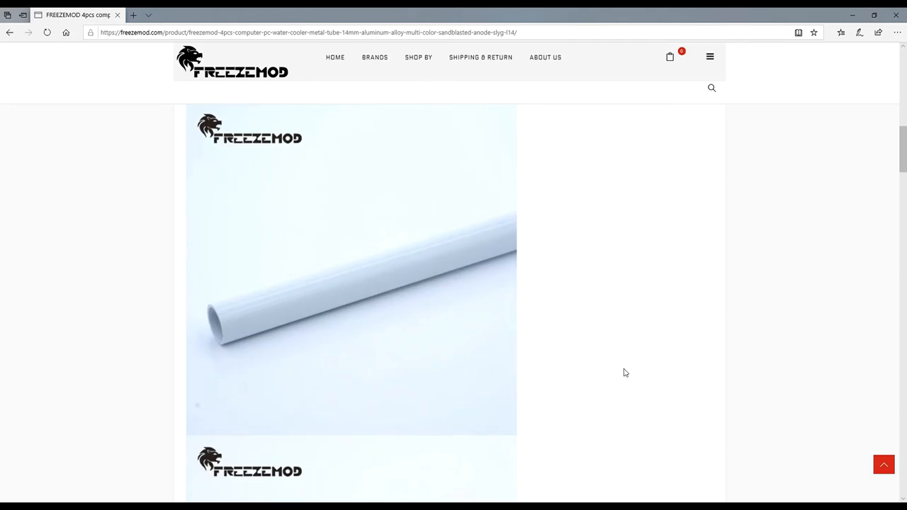
pyautogui.scroll(3)
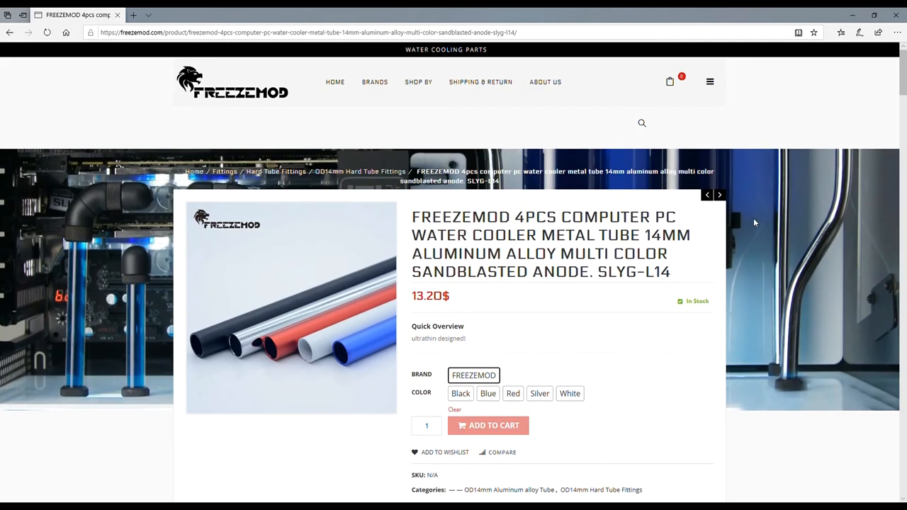
pyautogui.moveTo(862, 90)
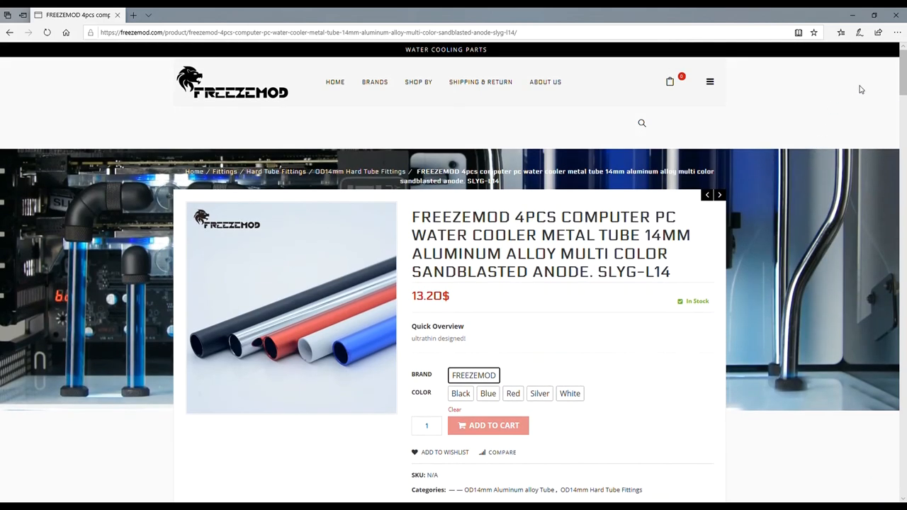